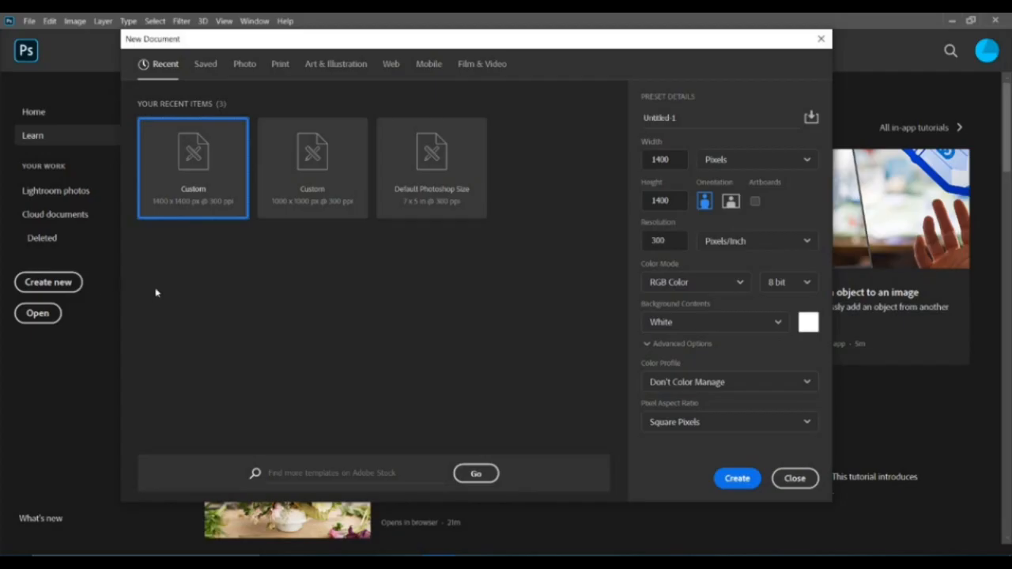
{"action": "mouse_move", "coordinate": [525, 103]}
{"action": "type", "text": "1000"}
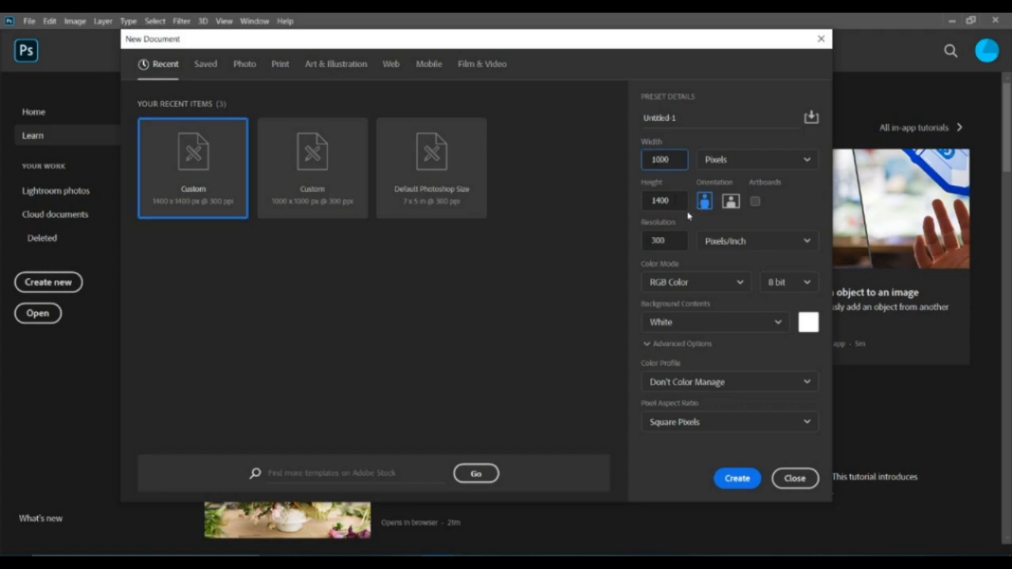
- Create a 1000 by 1000 px document with a custom black background colour
{"action": "triple_click", "coordinate": [664, 199]}
{"action": "type", "text": "1000"}
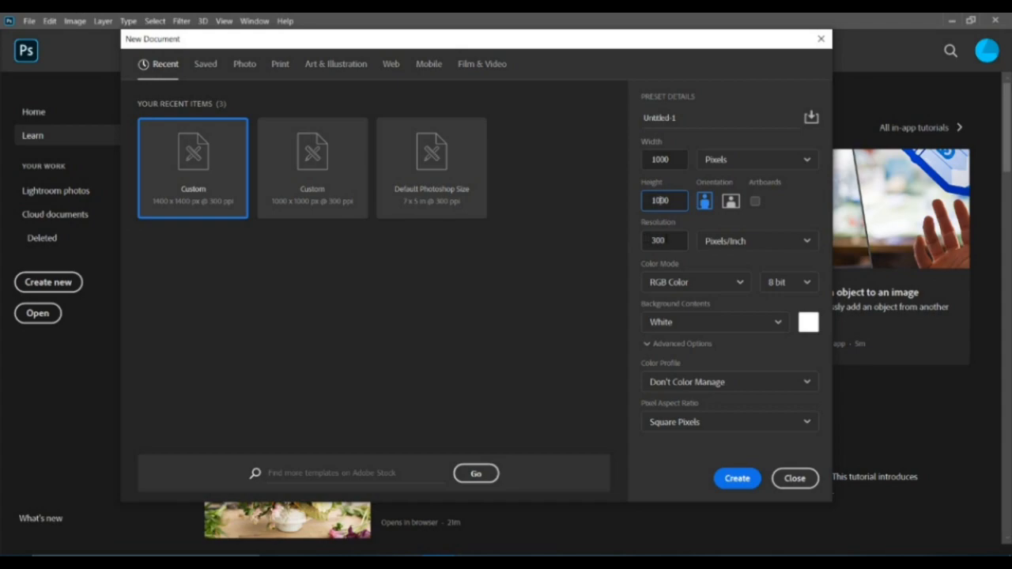
{"action": "mouse_move", "coordinate": [677, 310]}
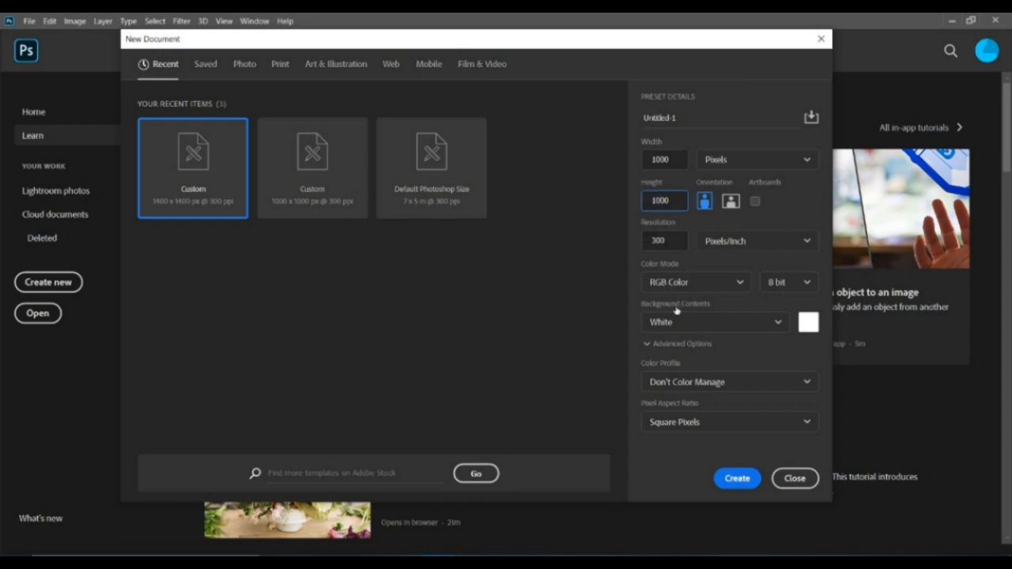
{"action": "left_click", "coordinate": [808, 323]}
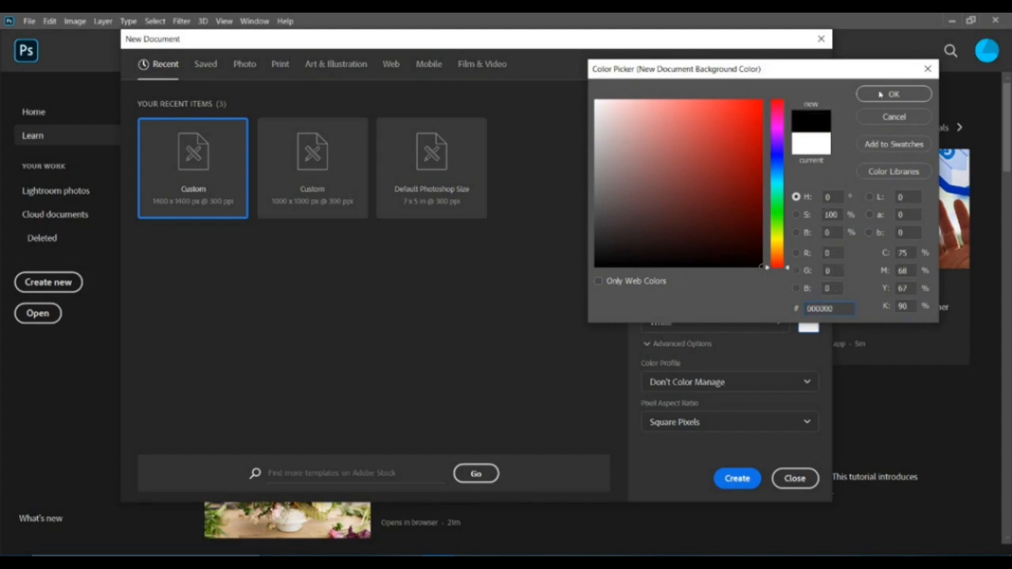
{"action": "left_click", "coordinate": [893, 94]}
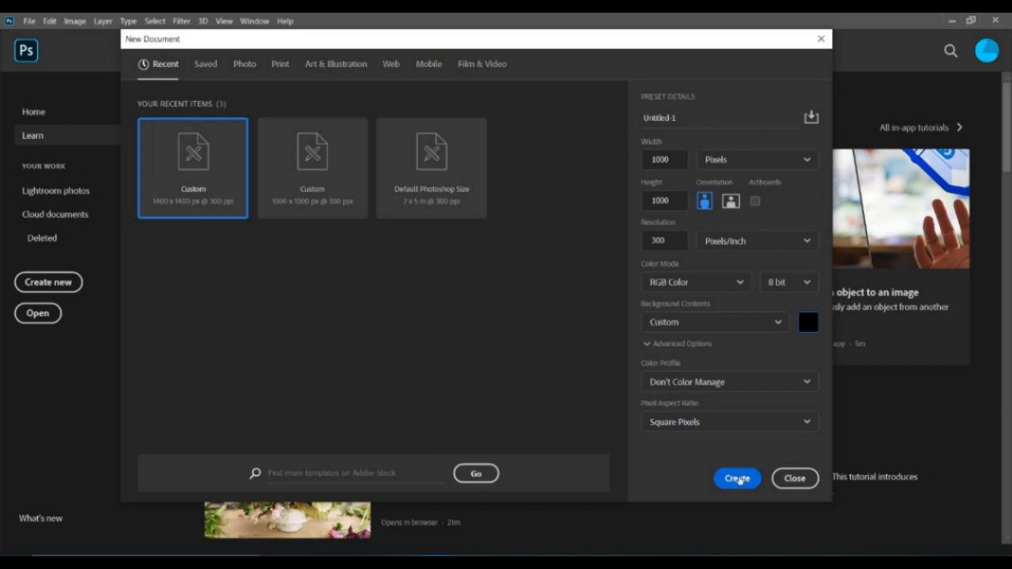
{"action": "left_click", "coordinate": [737, 478]}
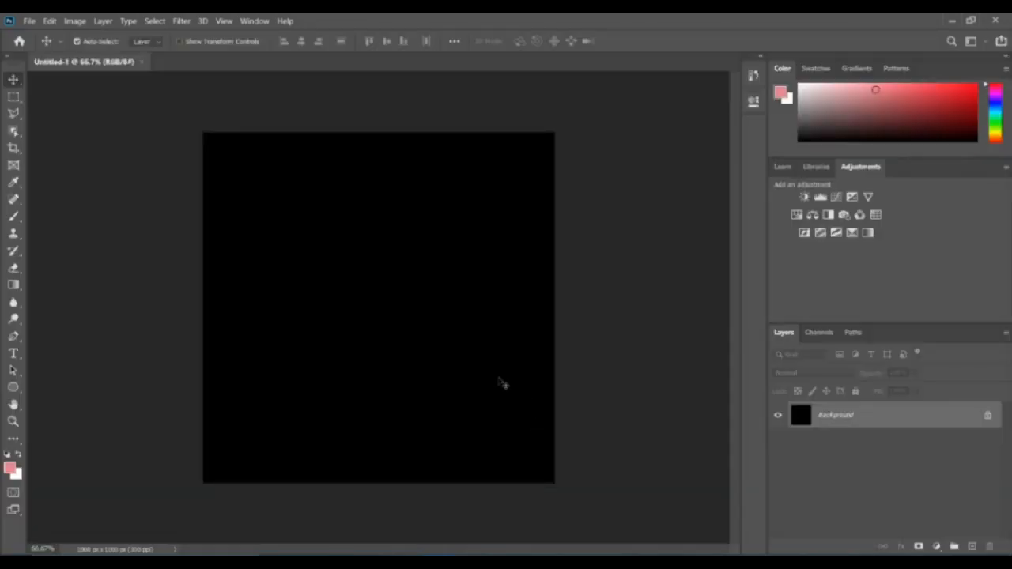
{"action": "mouse_move", "coordinate": [930, 418]}
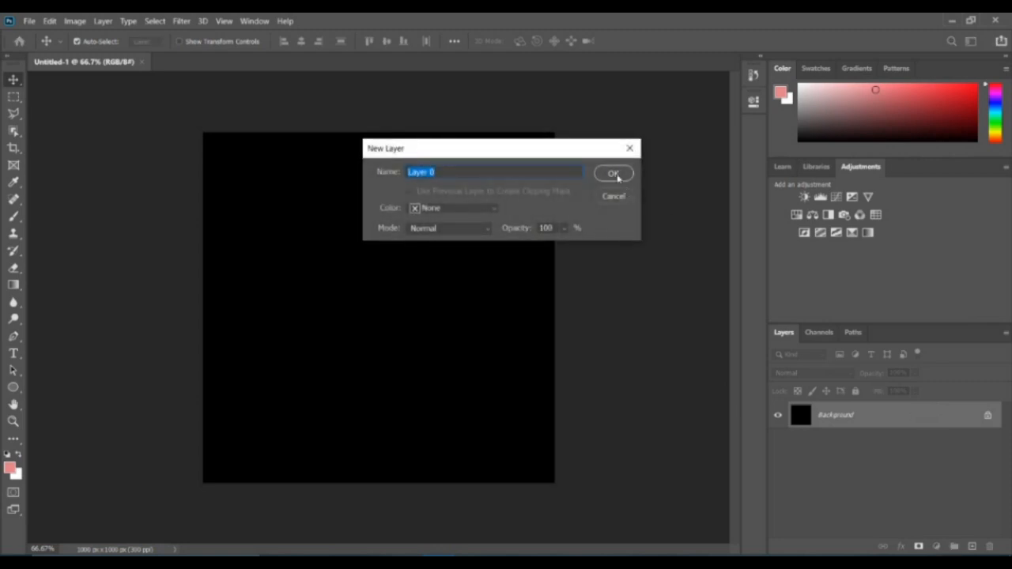
- Convert the locked Background into an editable layer named Layer 0
{"action": "left_click", "coordinate": [614, 173]}
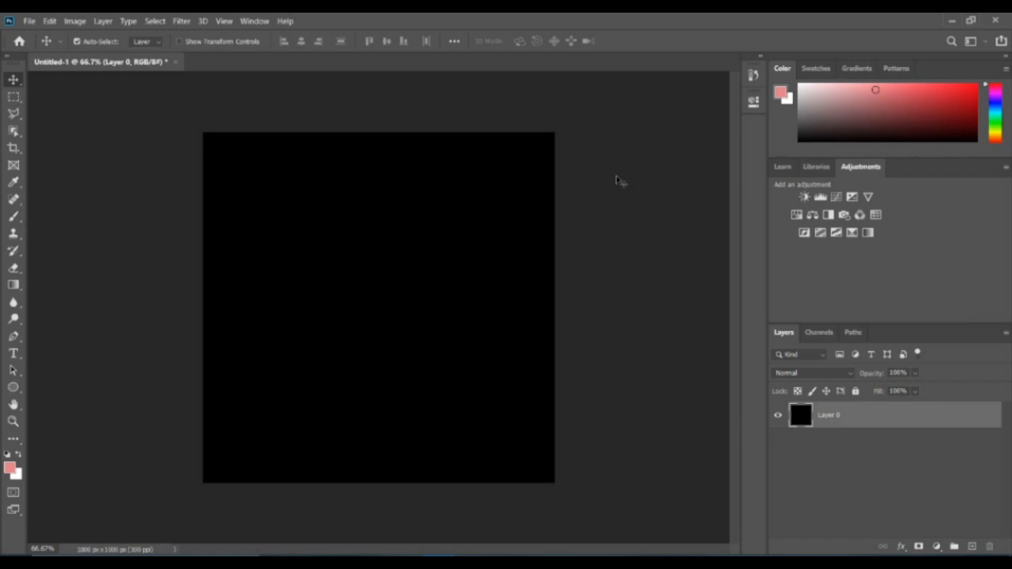
{"action": "mouse_move", "coordinate": [615, 186]}
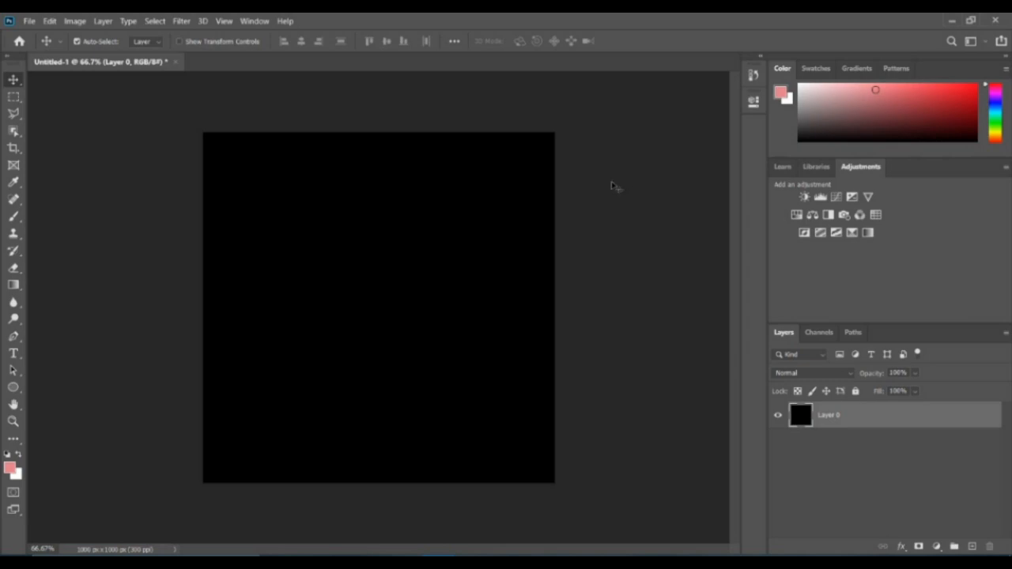
- Search Google for 'microphone png' and show only image results
{"action": "left_click", "coordinate": [370, 556]}
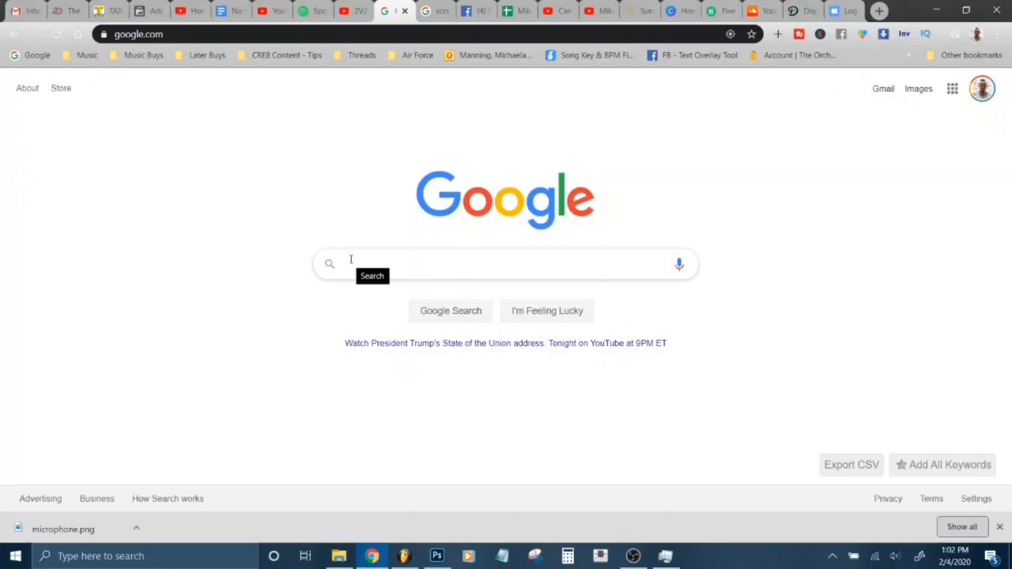
{"action": "left_click", "coordinate": [506, 262]}
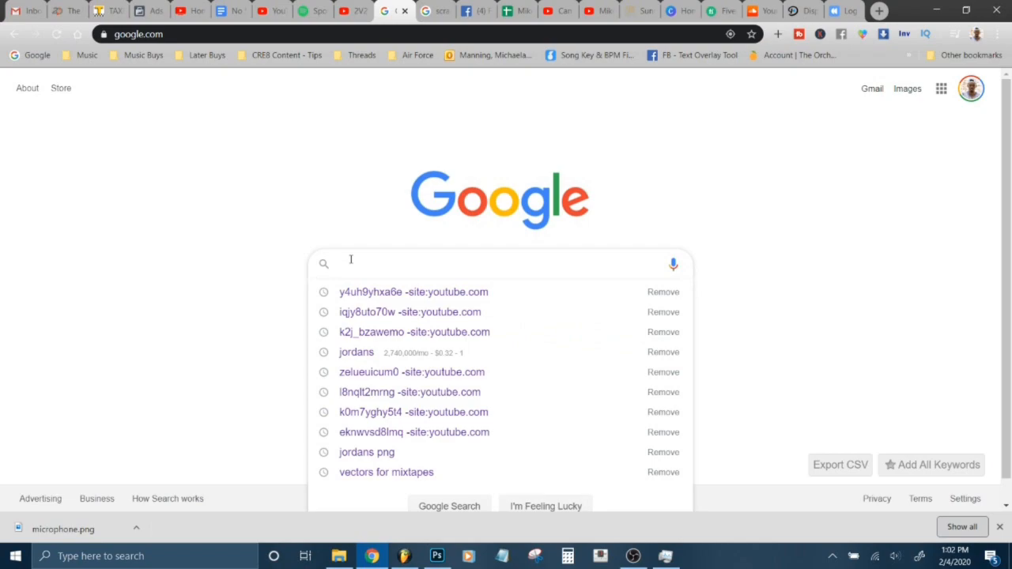
{"action": "type", "text": "micr"}
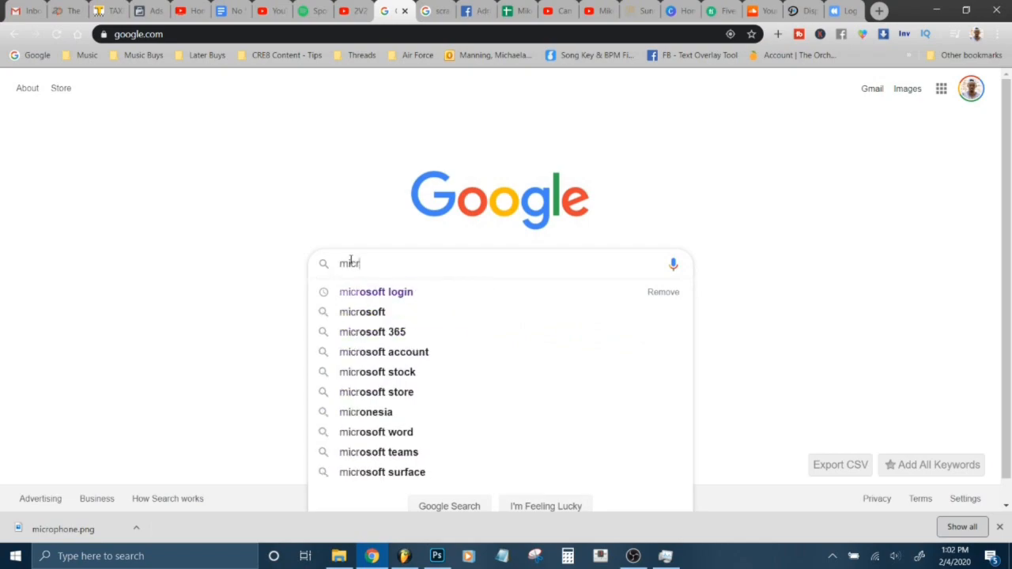
{"action": "type", "text": "ophone png"}
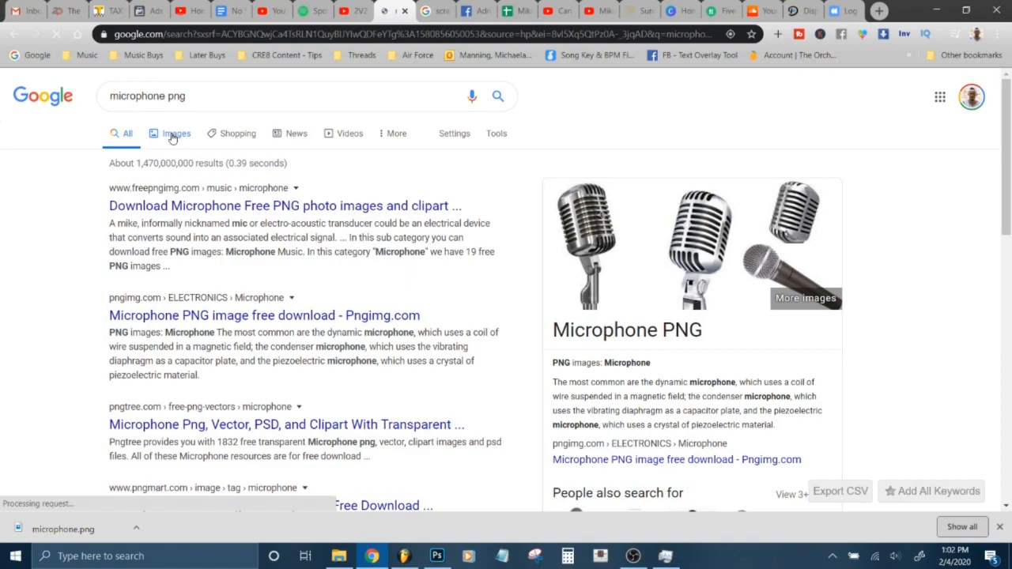
{"action": "left_click", "coordinate": [174, 132]}
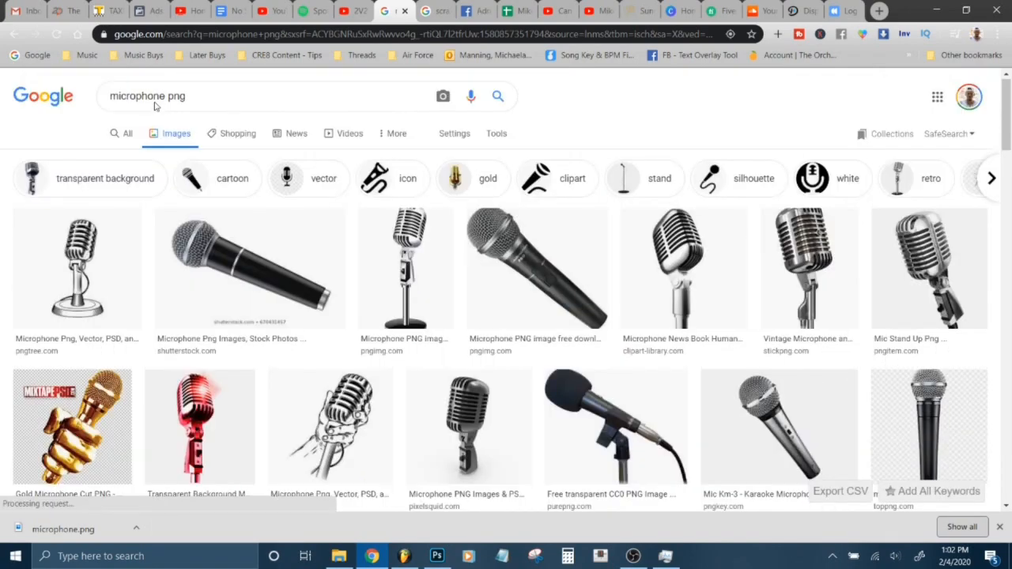
{"action": "double_click", "coordinate": [136, 97]}
{"action": "type", "text": "kobe"}
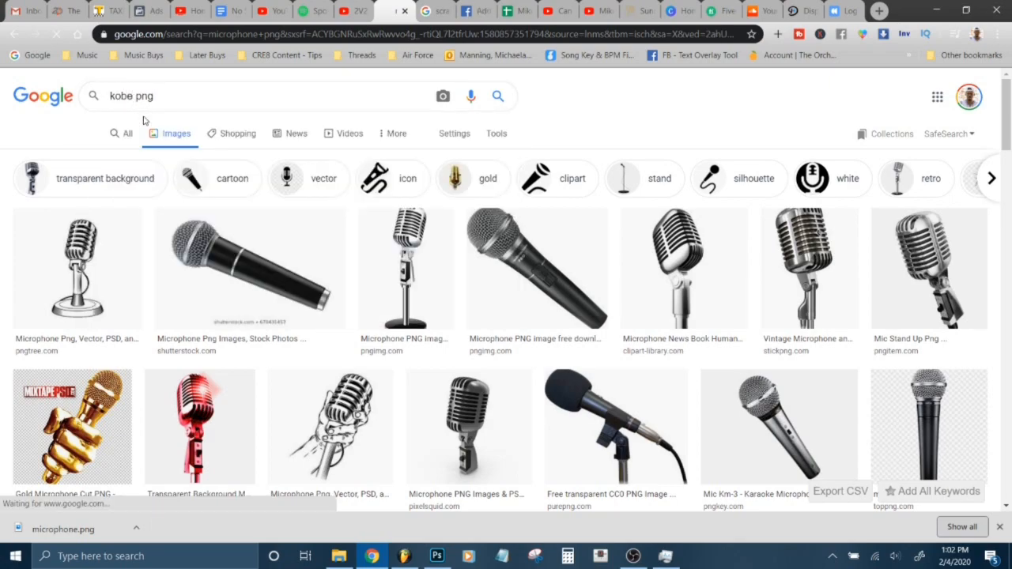
- Run the 'kobe png' image search and preview a couple of Kobe Bryant Lakers images
{"action": "key", "text": "Return"}
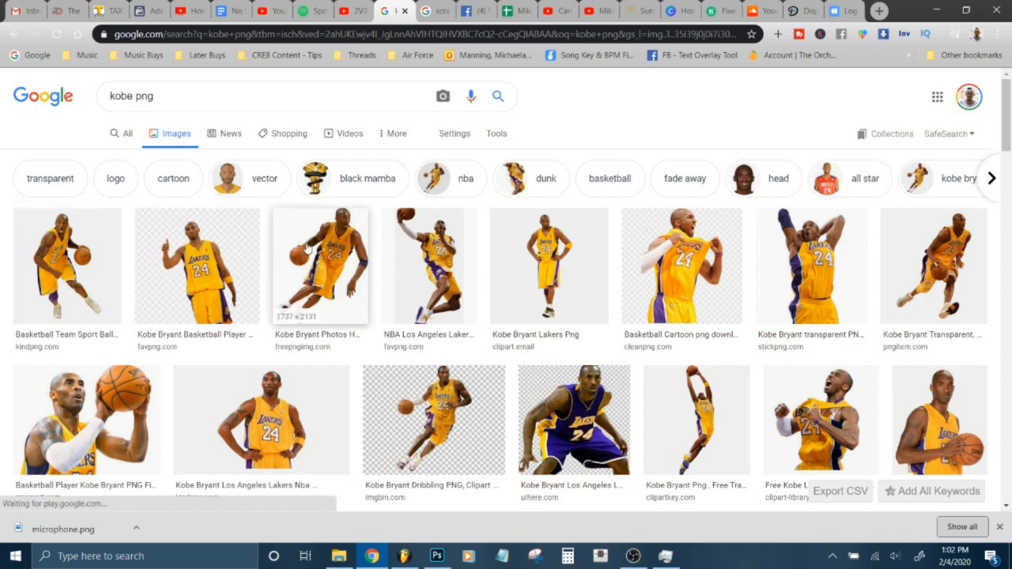
{"action": "mouse_move", "coordinate": [601, 244]}
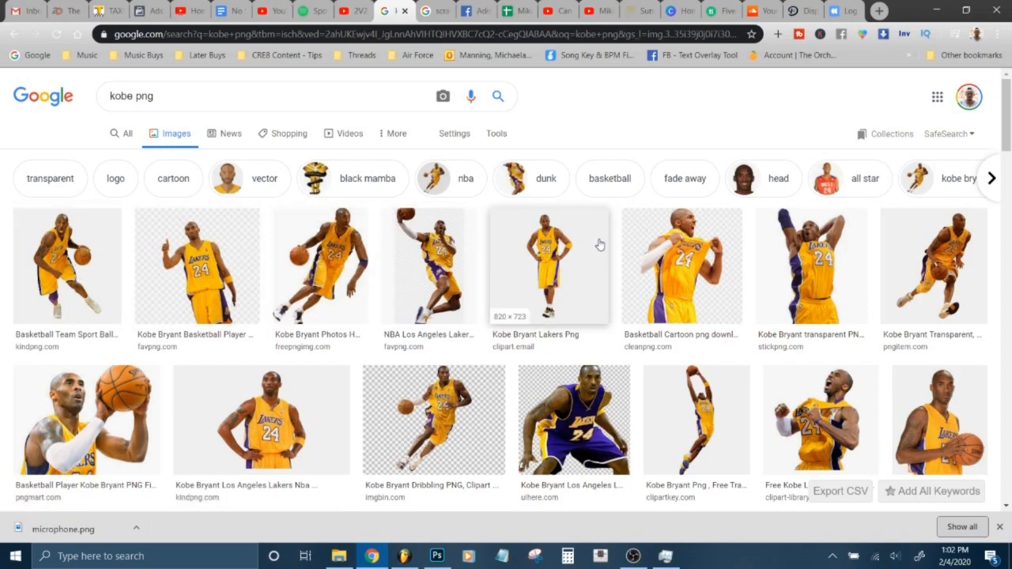
{"action": "mouse_move", "coordinate": [512, 275]}
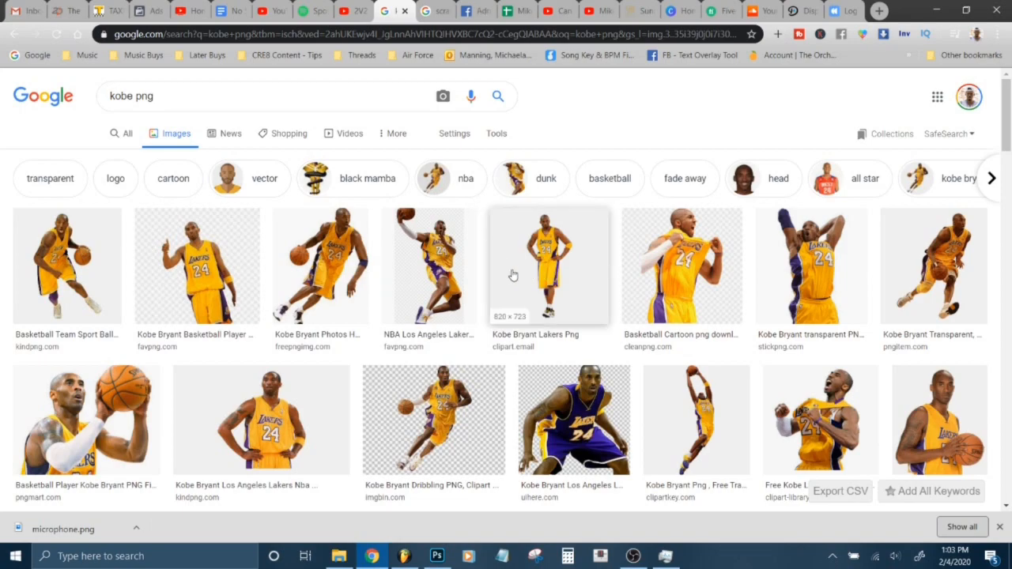
{"action": "left_click", "coordinate": [541, 266]}
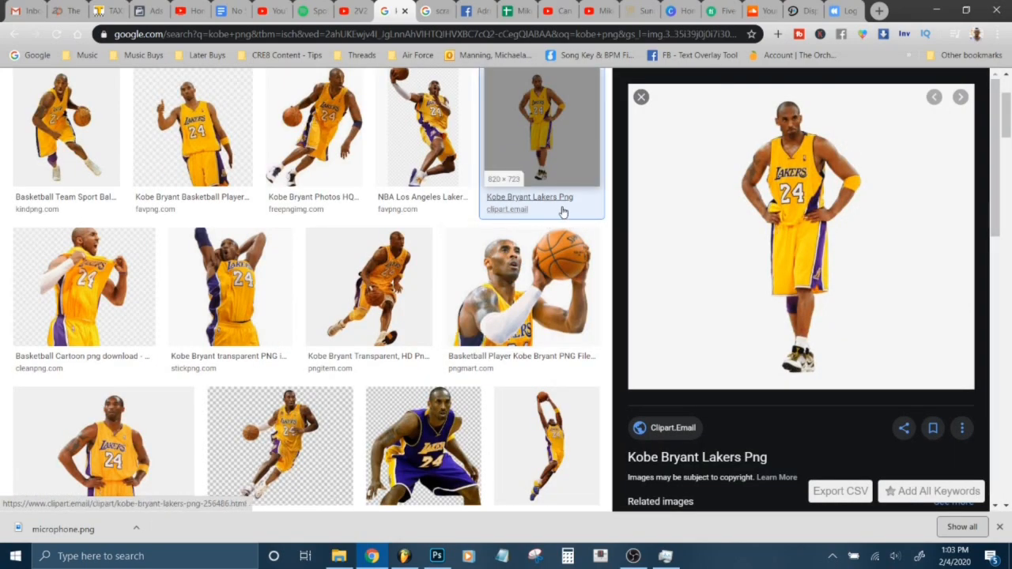
{"action": "mouse_move", "coordinate": [699, 200]}
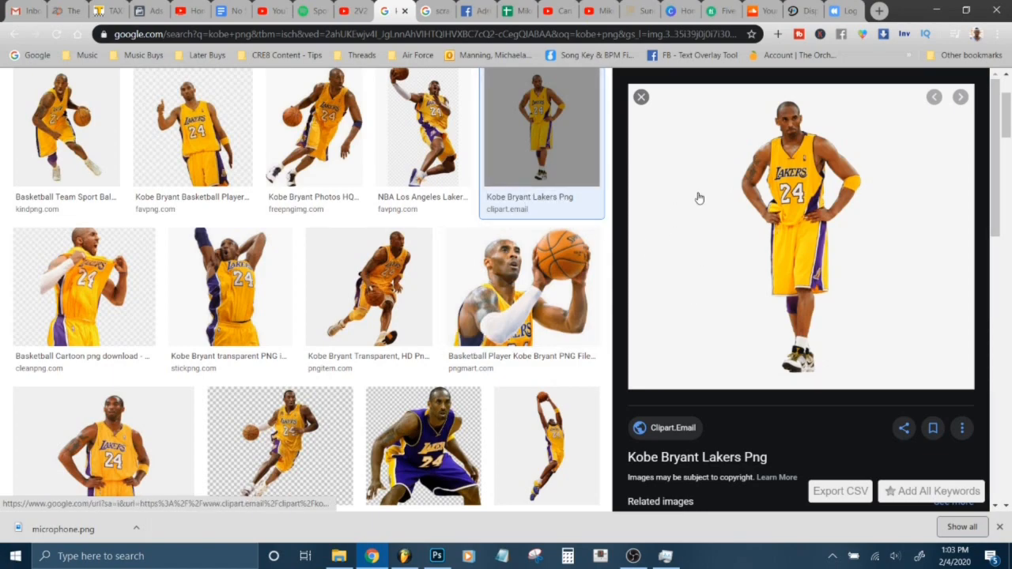
{"action": "left_click", "coordinate": [641, 96]}
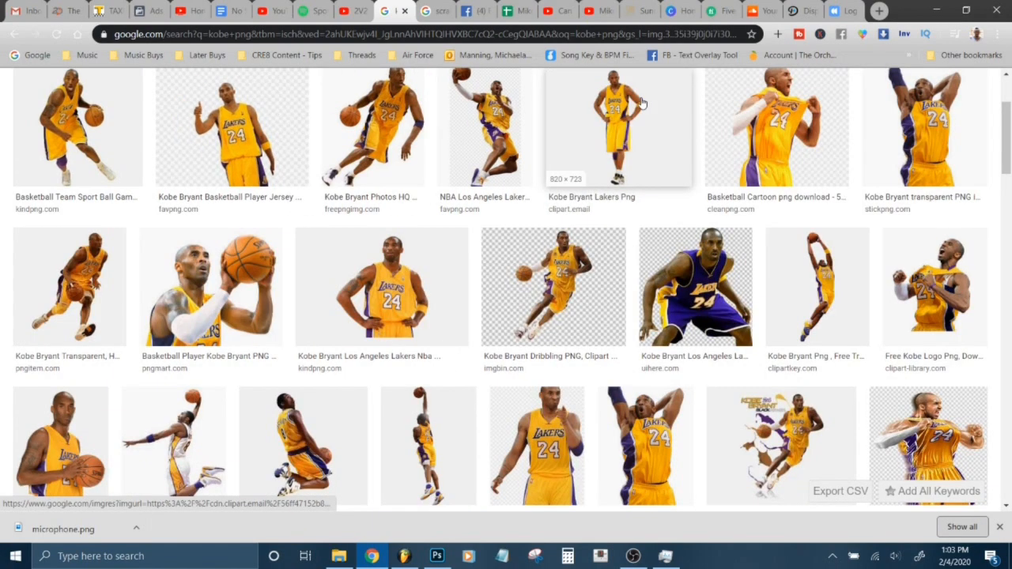
{"action": "scroll", "scroll_direction": "up", "scroll_amount": 3}
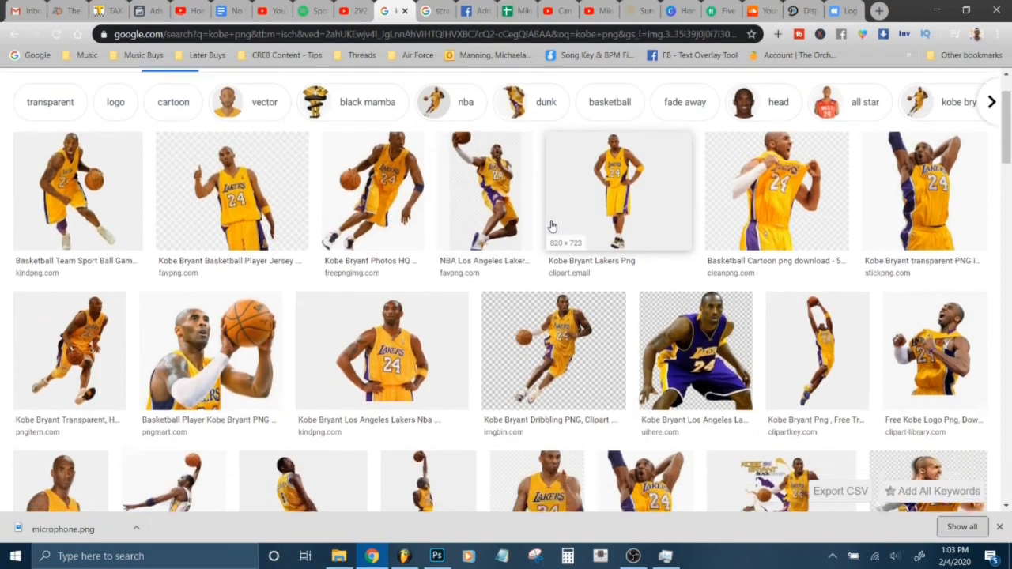
{"action": "scroll", "scroll_direction": "down", "scroll_amount": 3}
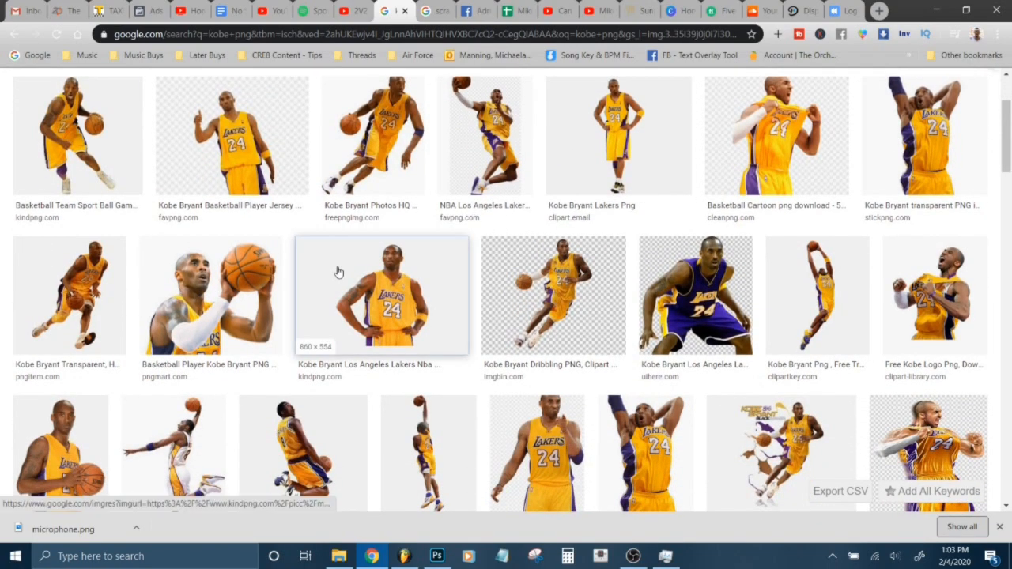
{"action": "left_click", "coordinate": [380, 296]}
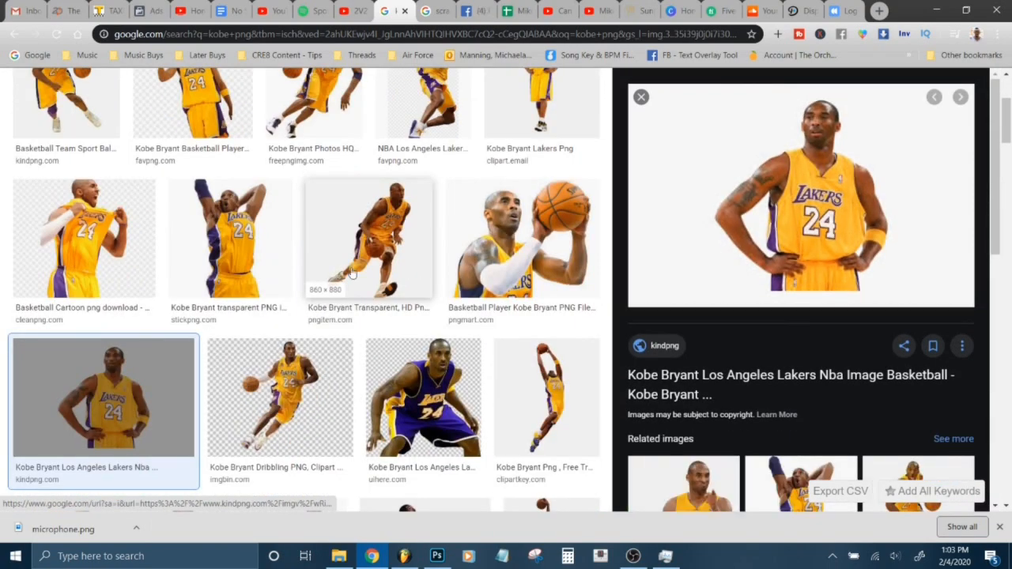
{"action": "left_click", "coordinate": [640, 97]}
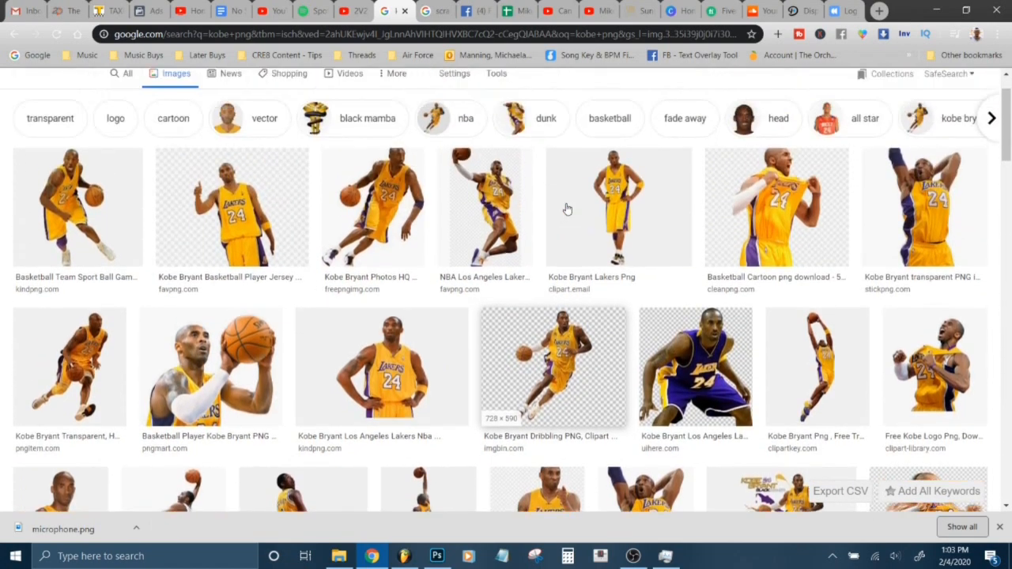
- Preview the dunking Kobe Bryant image and bring up its save options
{"action": "scroll", "scroll_direction": "down", "scroll_amount": 3}
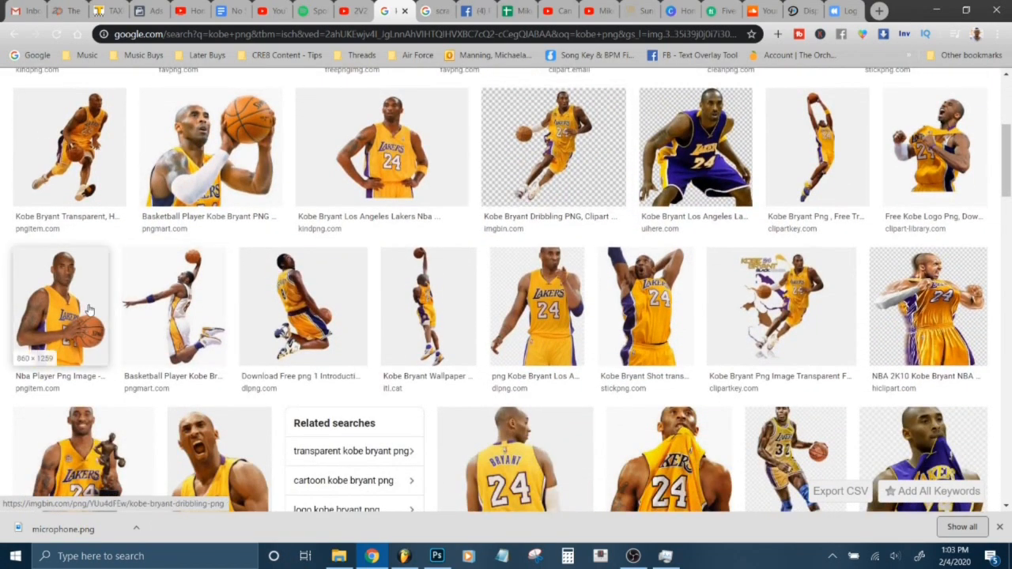
{"action": "mouse_move", "coordinate": [174, 307]}
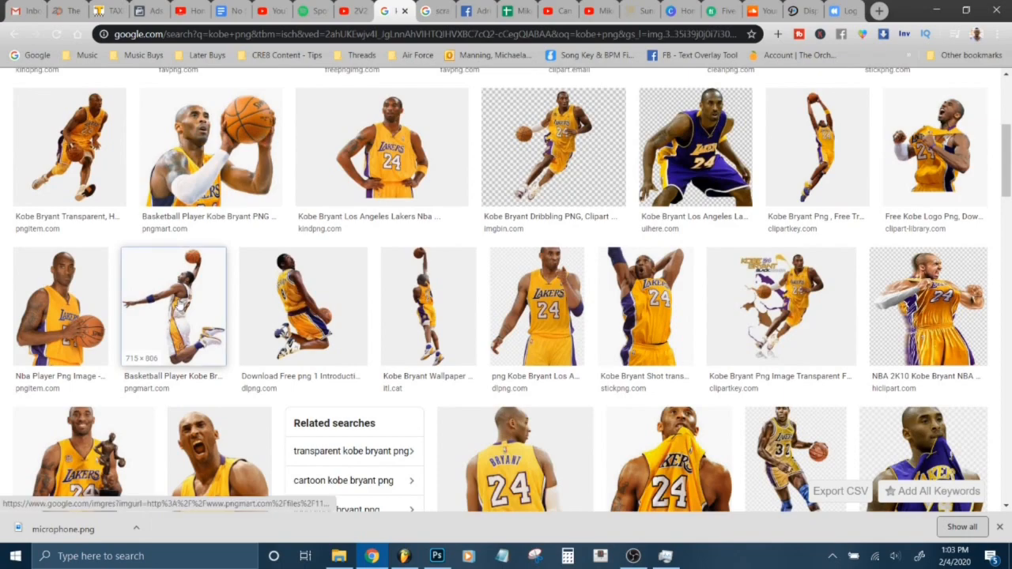
{"action": "left_click", "coordinate": [174, 307]}
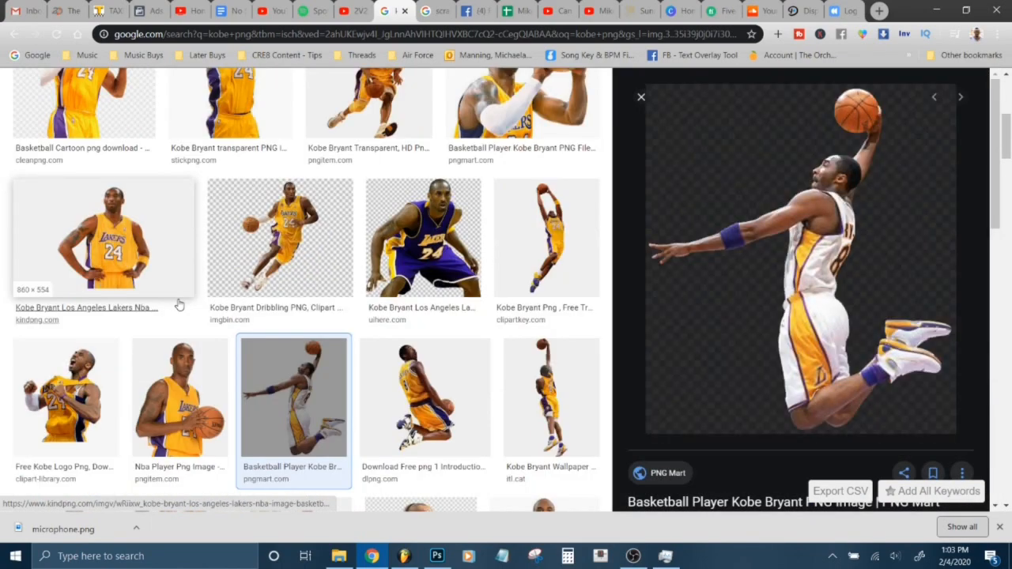
{"action": "mouse_move", "coordinate": [740, 182]}
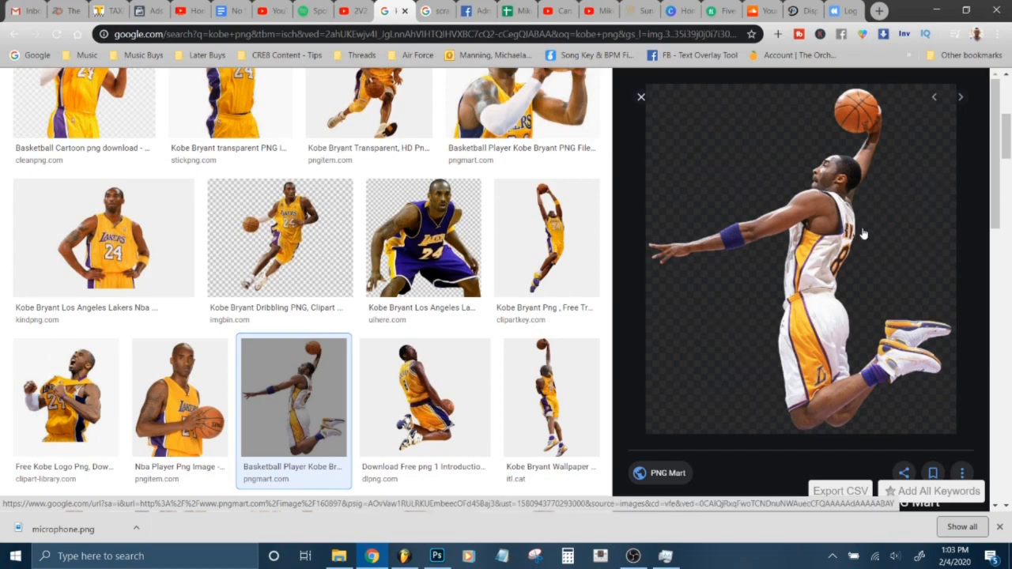
{"action": "right_click", "coordinate": [800, 237]}
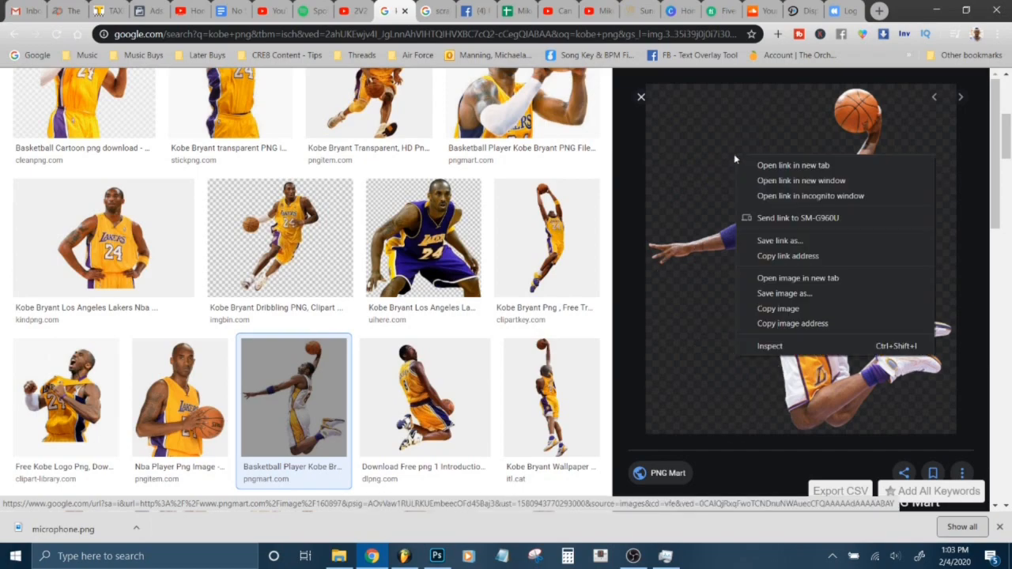
{"action": "mouse_move", "coordinate": [784, 292]}
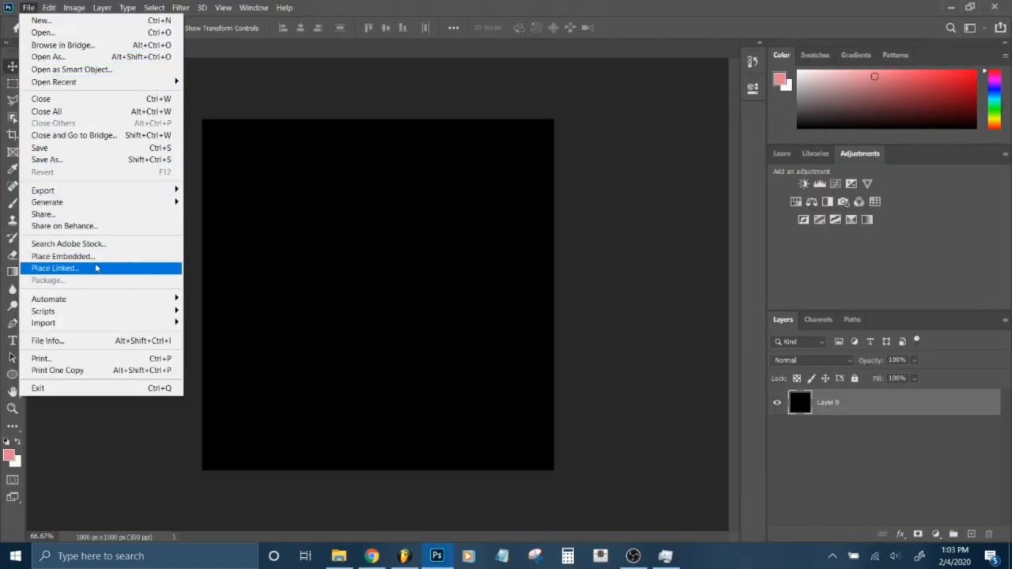
- Place kobe.png as an embedded image into the black document
{"action": "left_click", "coordinate": [62, 256]}
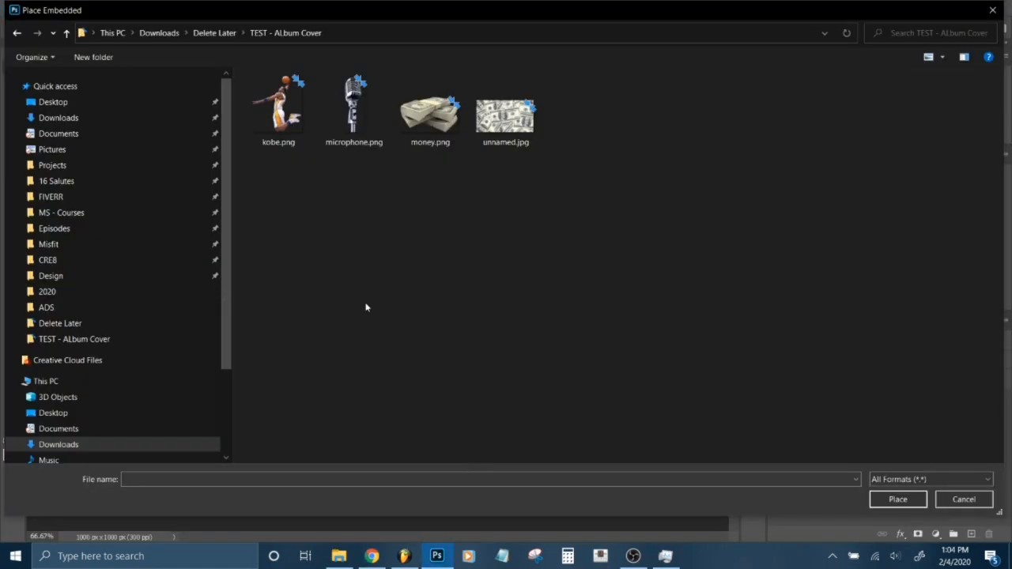
{"action": "left_click", "coordinate": [964, 500]}
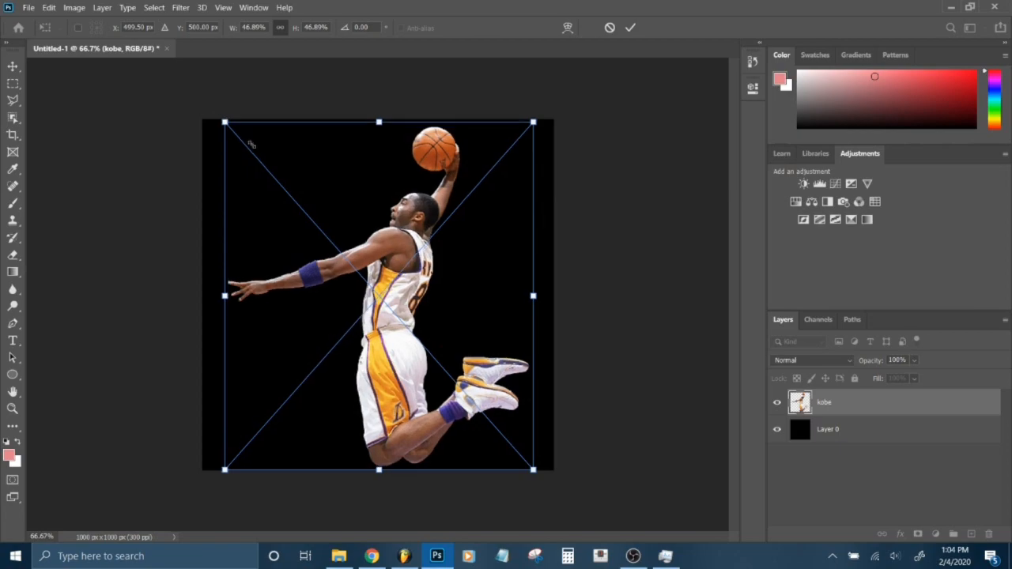
- Scale the player image down, centre it on the canvas and commit the transform
{"action": "left_click_drag", "start_coordinate": [225, 122], "coordinate": [354, 269]}
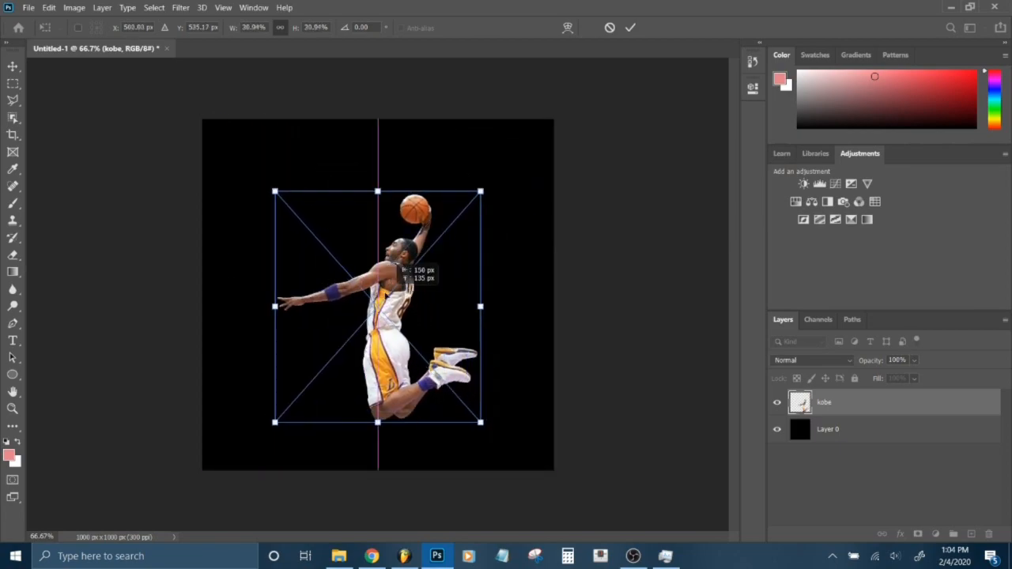
{"action": "left_click_drag", "start_coordinate": [377, 307], "coordinate": [372, 295]}
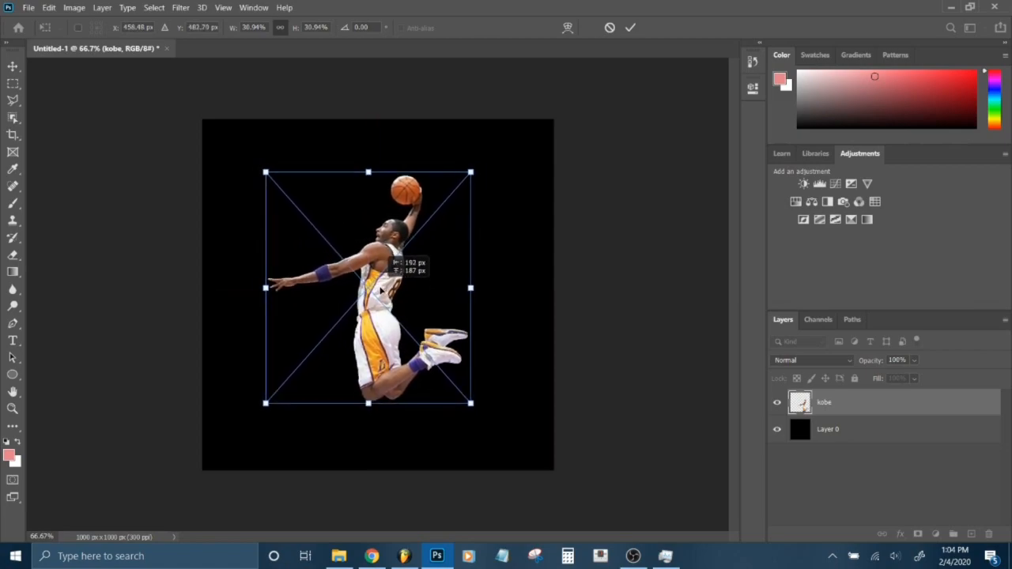
{"action": "left_click_drag", "start_coordinate": [367, 288], "coordinate": [378, 288]}
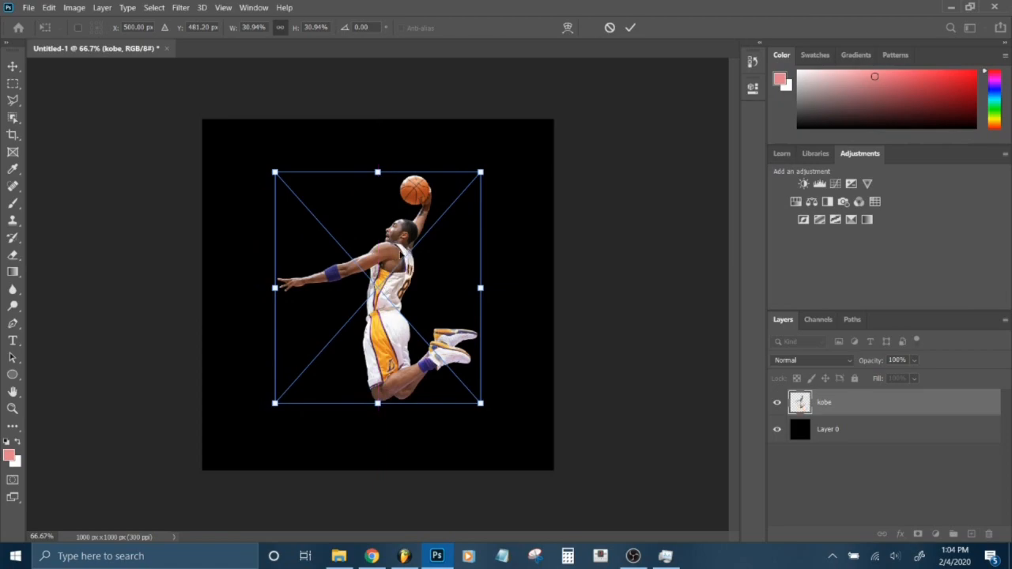
{"action": "left_click", "coordinate": [630, 29]}
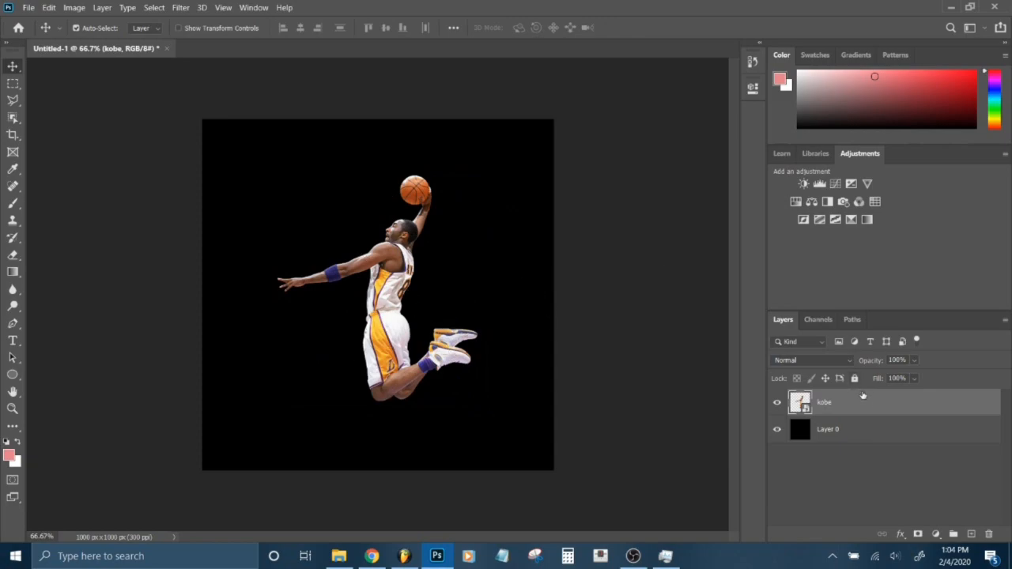
{"action": "mouse_move", "coordinate": [883, 412]}
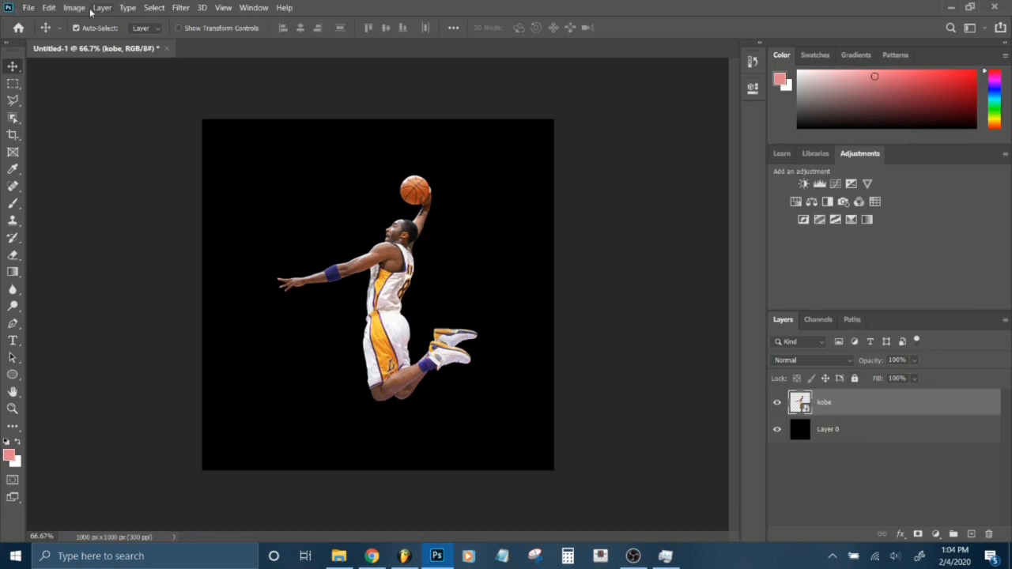
- Desaturate the player photo to black and white with Hue/Saturation at -100
{"action": "left_click", "coordinate": [73, 6]}
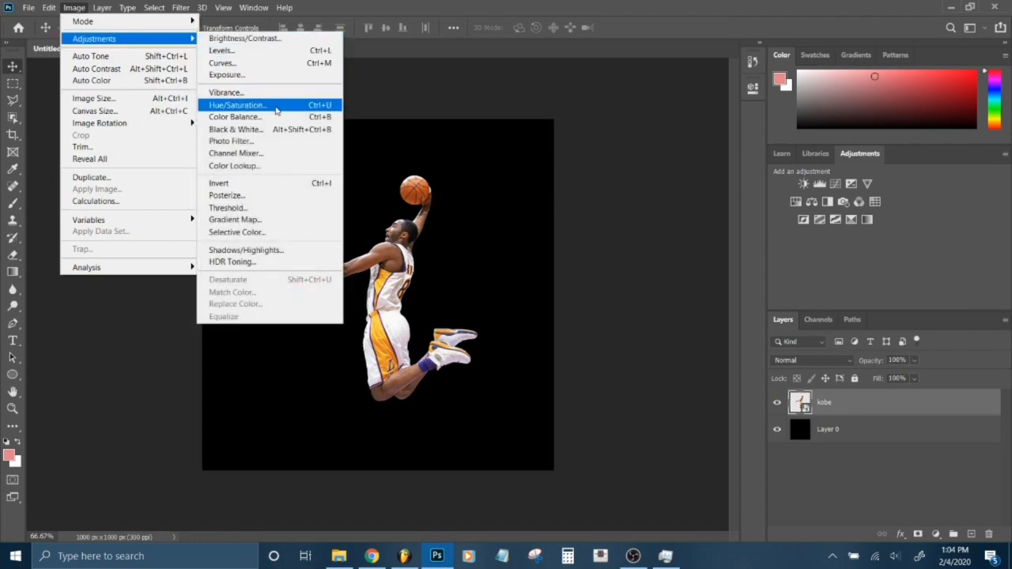
{"action": "left_click", "coordinate": [237, 104]}
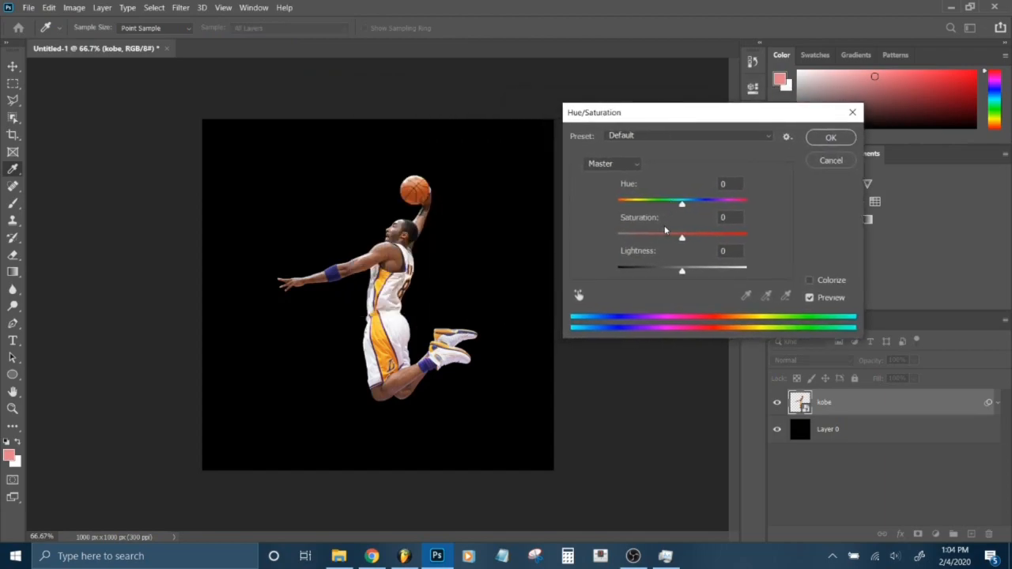
{"action": "left_click_drag", "start_coordinate": [682, 236], "coordinate": [626, 236]}
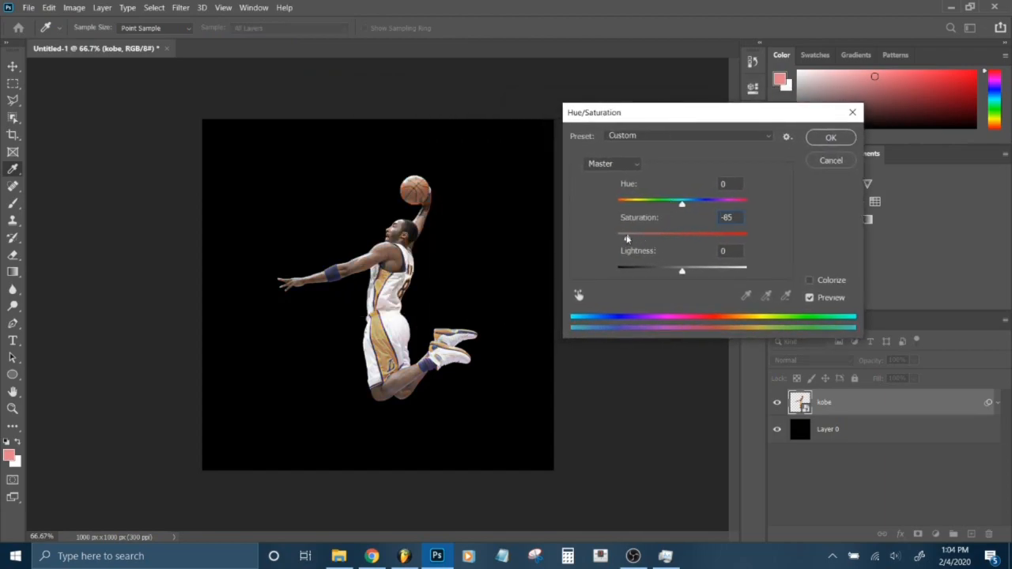
{"action": "left_click_drag", "start_coordinate": [626, 237], "coordinate": [618, 237]}
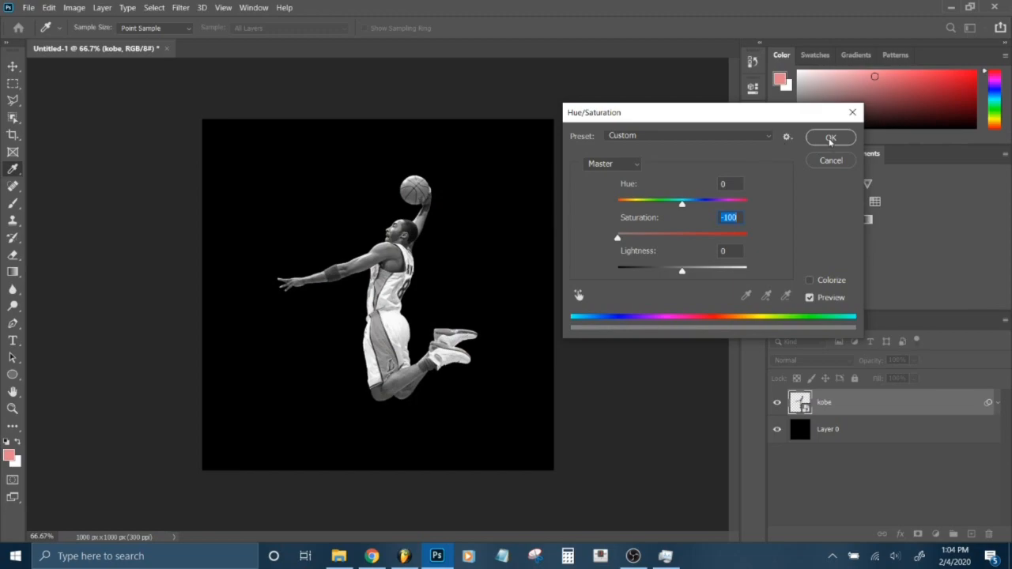
{"action": "left_click", "coordinate": [832, 136]}
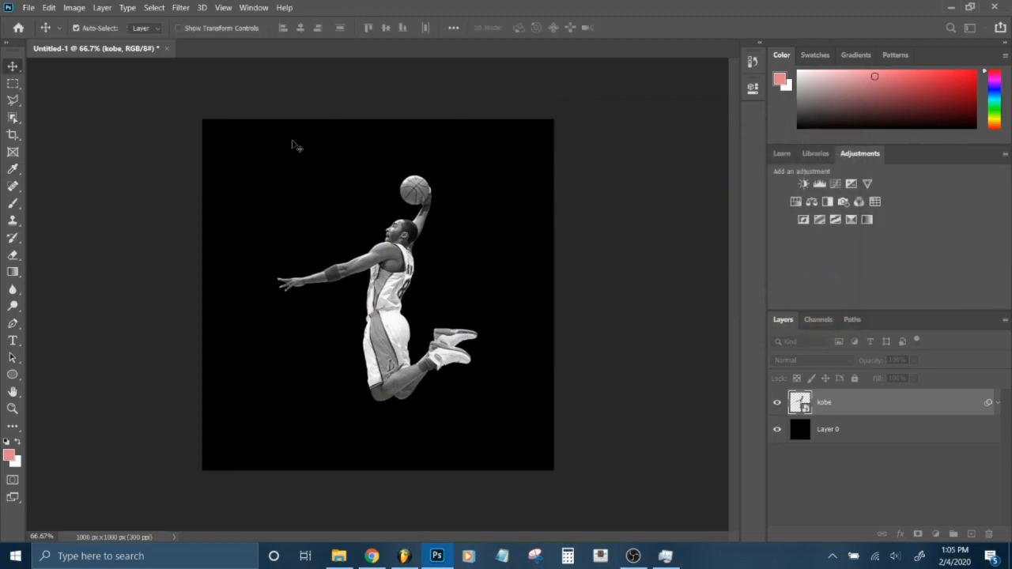
- Apply a Levels adjustment with black input 28 and white input 209
{"action": "left_click", "coordinate": [72, 6]}
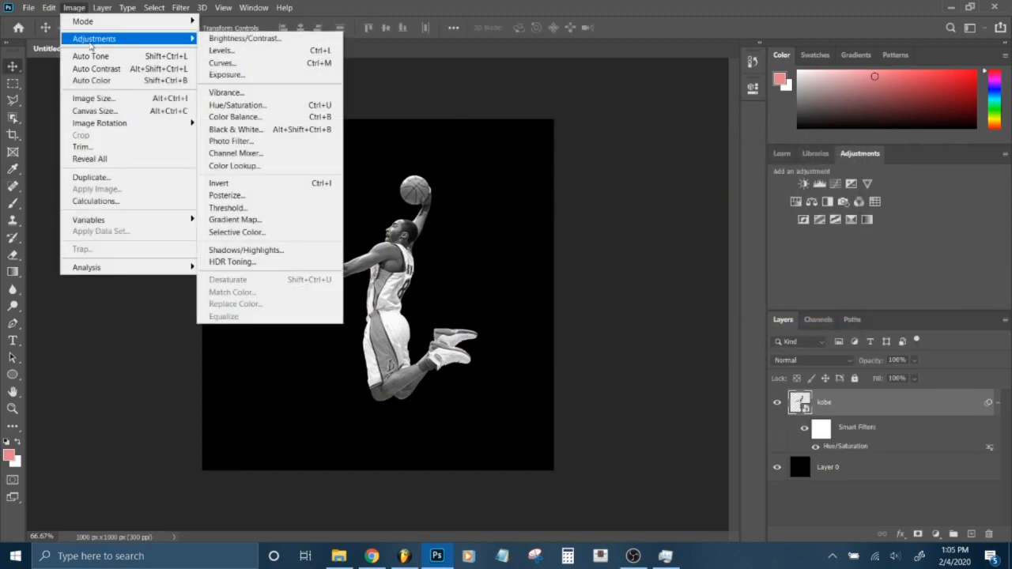
{"action": "mouse_move", "coordinate": [221, 49]}
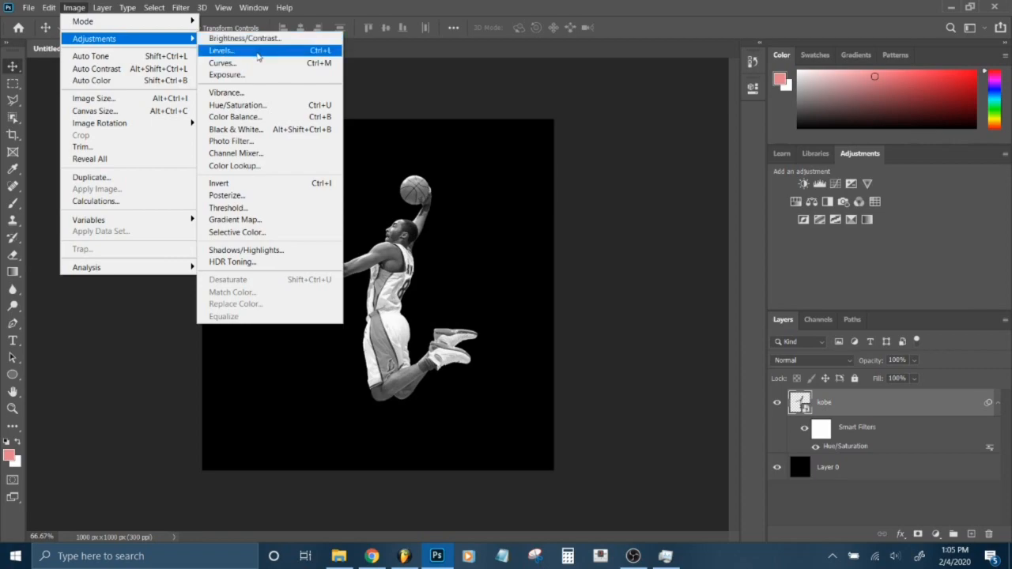
{"action": "left_click", "coordinate": [220, 51]}
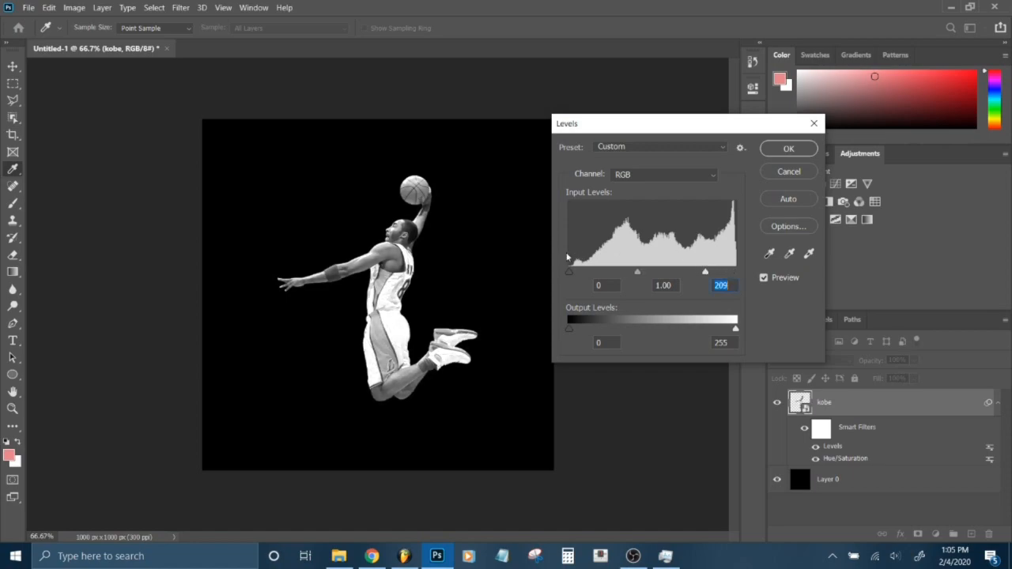
{"action": "left_click_drag", "start_coordinate": [569, 272], "coordinate": [575, 272]}
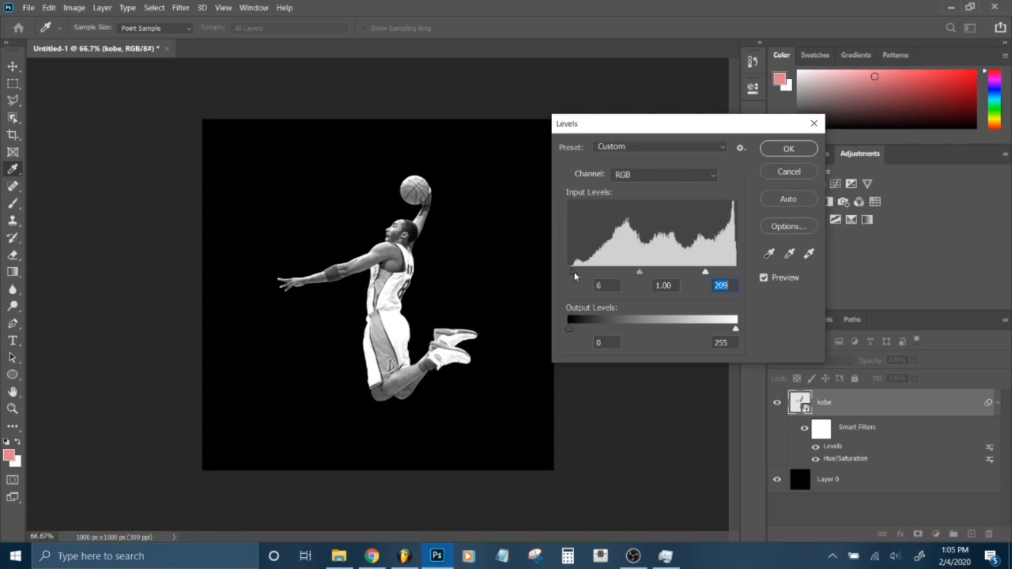
{"action": "left_click_drag", "start_coordinate": [574, 272], "coordinate": [587, 272]}
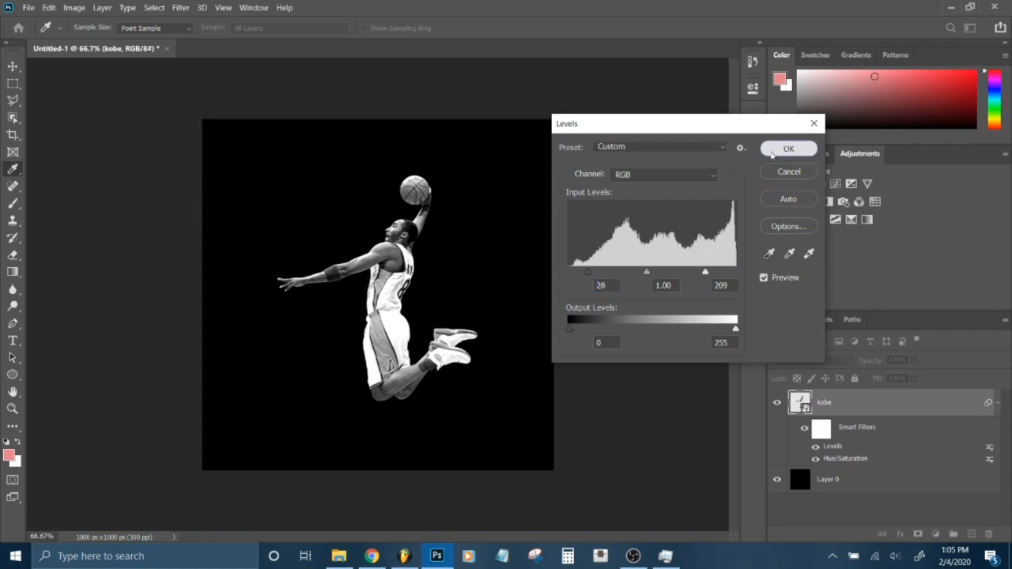
{"action": "left_click", "coordinate": [788, 149]}
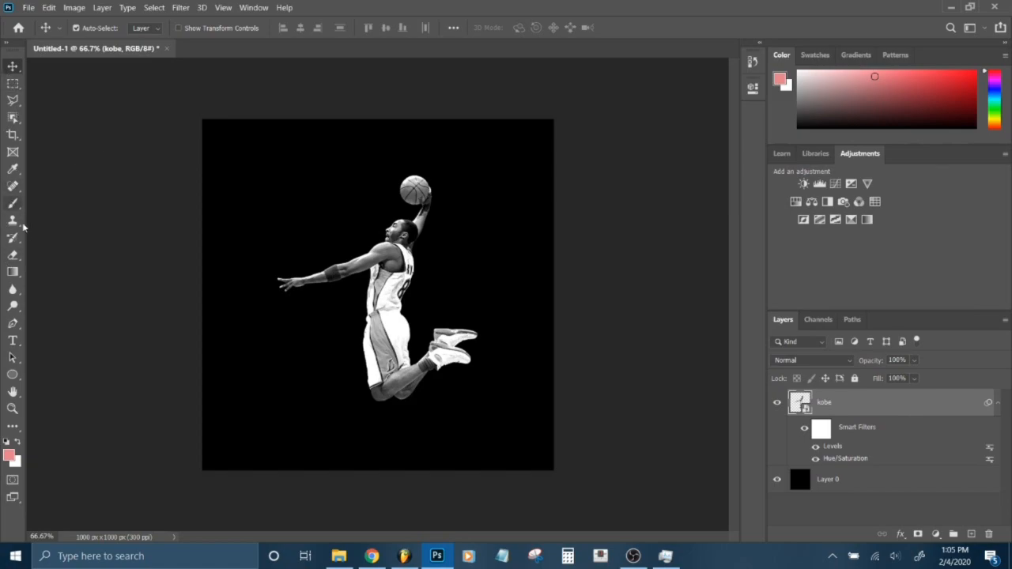
{"action": "mouse_move", "coordinate": [13, 272]}
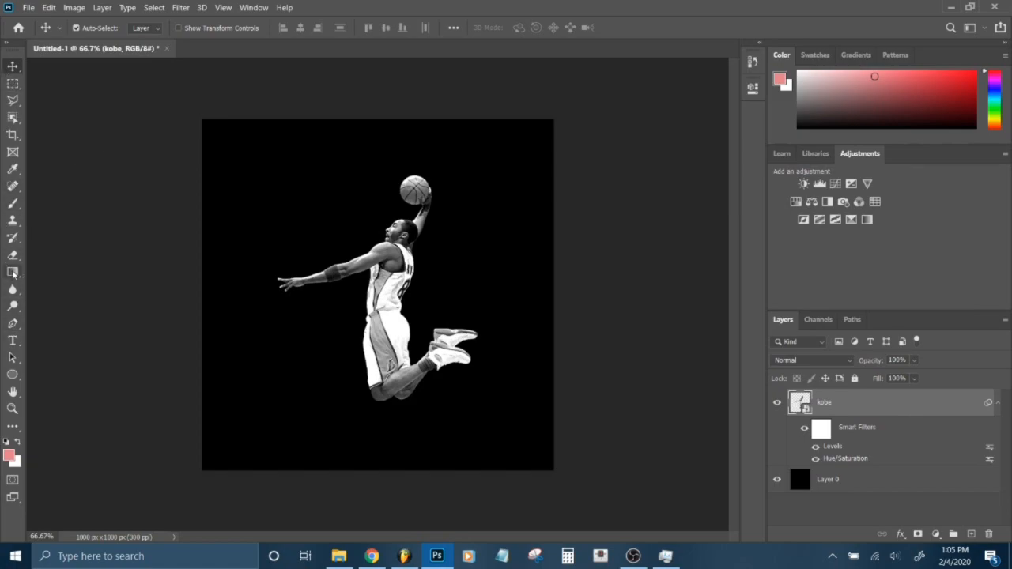
- Set the Rectangle tool to draw shapes with no fill
{"action": "left_click", "coordinate": [13, 272]}
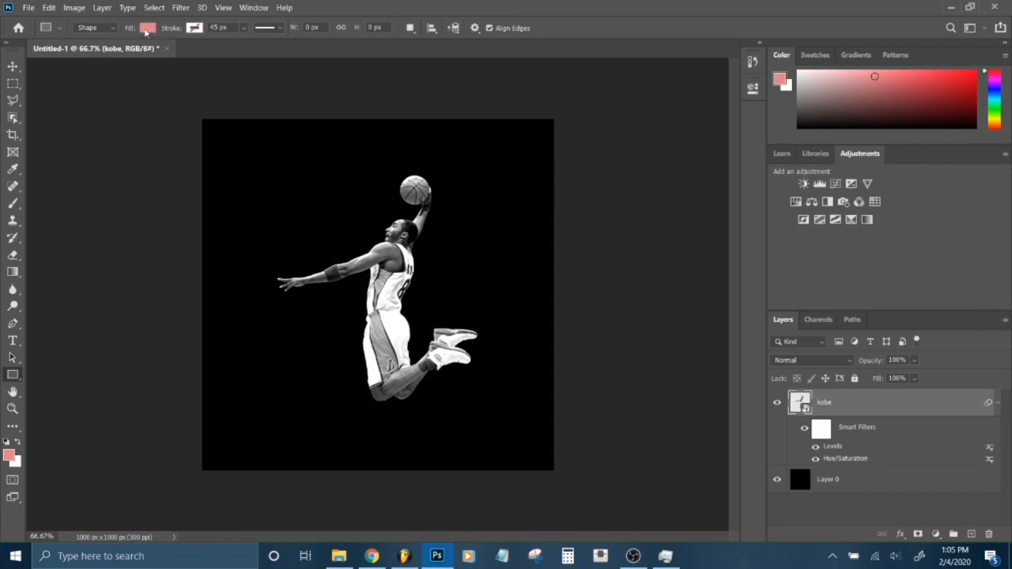
{"action": "left_click", "coordinate": [149, 29]}
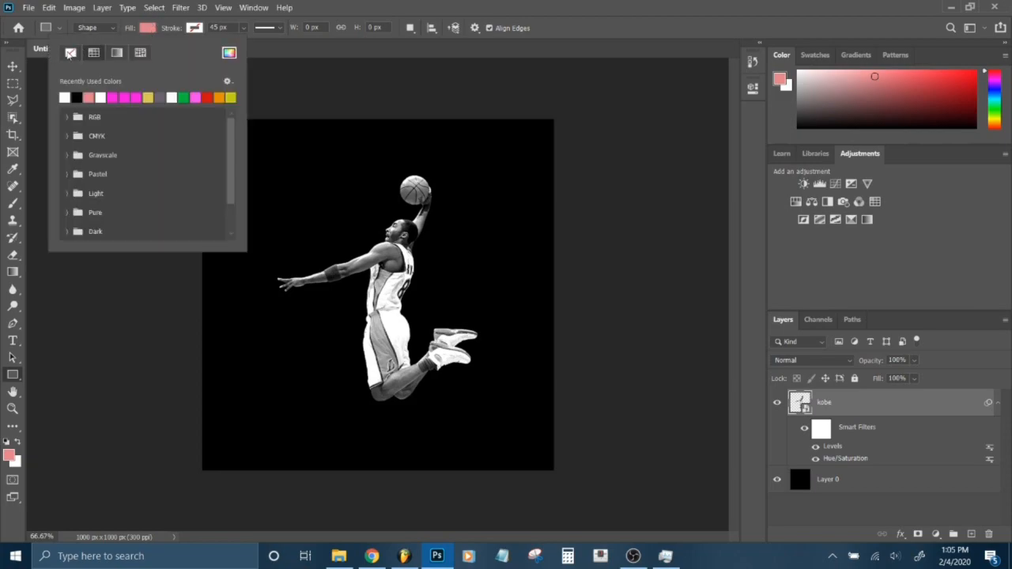
{"action": "left_click", "coordinate": [69, 52]}
{"action": "type", "text": "20"}
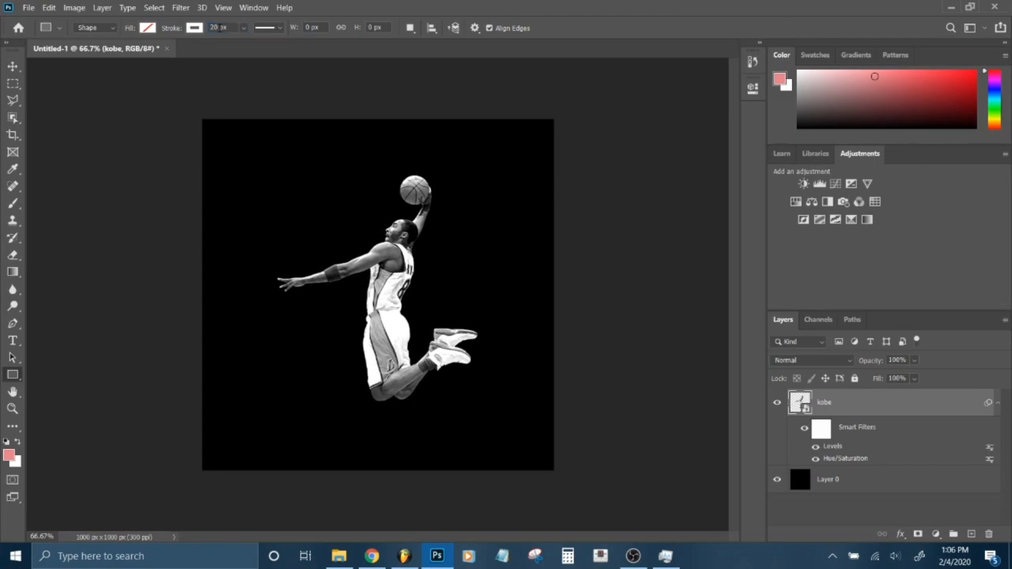
{"action": "mouse_move", "coordinate": [288, 188]}
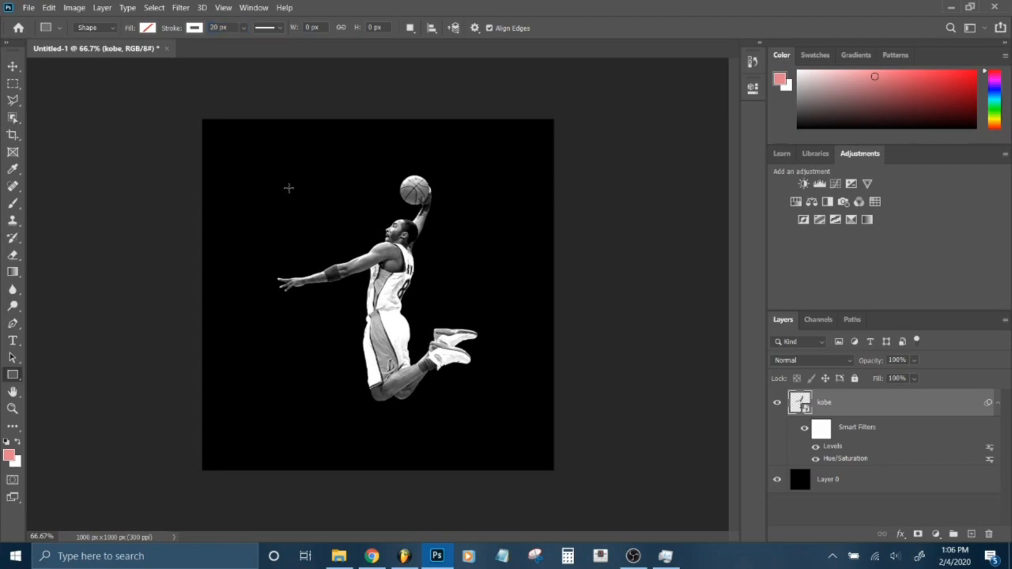
{"action": "mouse_move", "coordinate": [305, 206]}
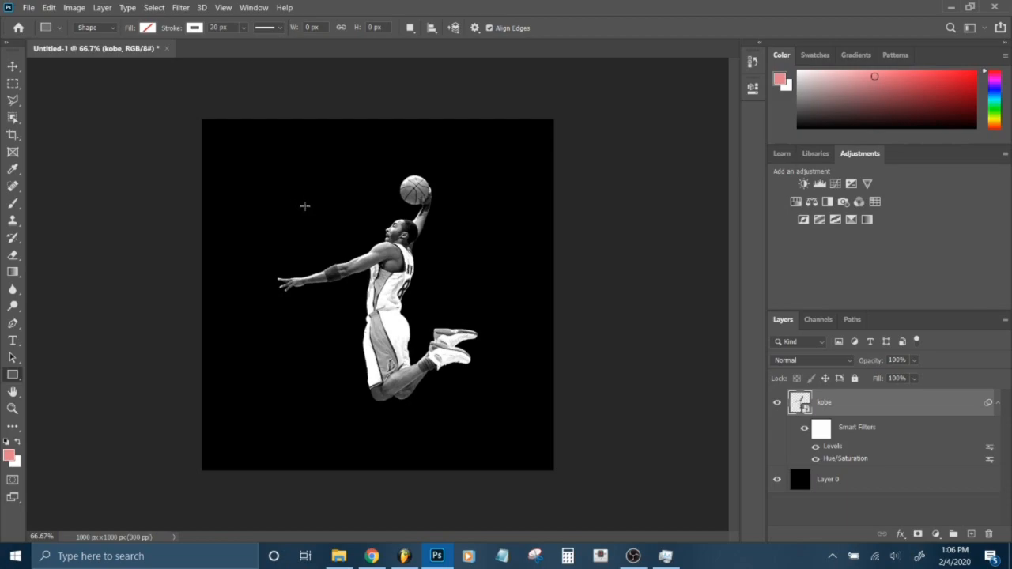
- Draw a white rectangle outline framing the dunking player, thinned to a 10 px stroke
{"action": "left_click_drag", "start_coordinate": [304, 206], "coordinate": [474, 335]}
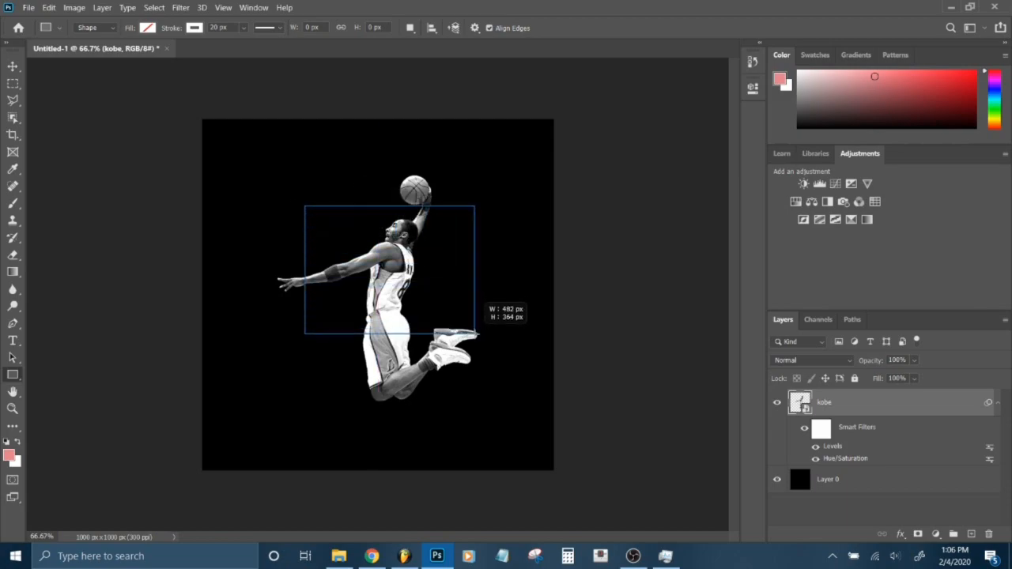
{"action": "left_click_drag", "start_coordinate": [477, 328], "coordinate": [490, 351]}
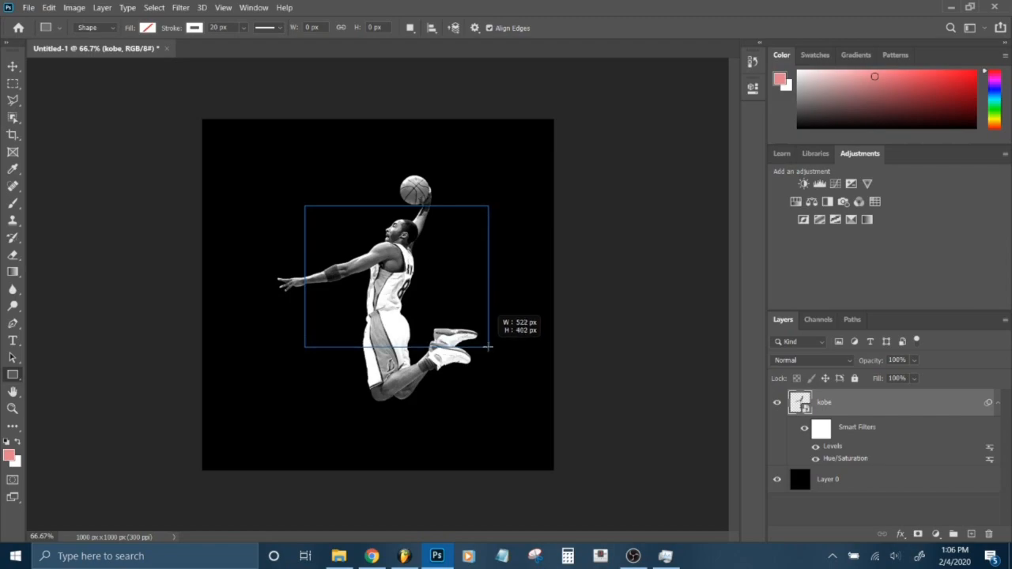
{"action": "left_click_drag", "start_coordinate": [489, 348], "coordinate": [488, 357]}
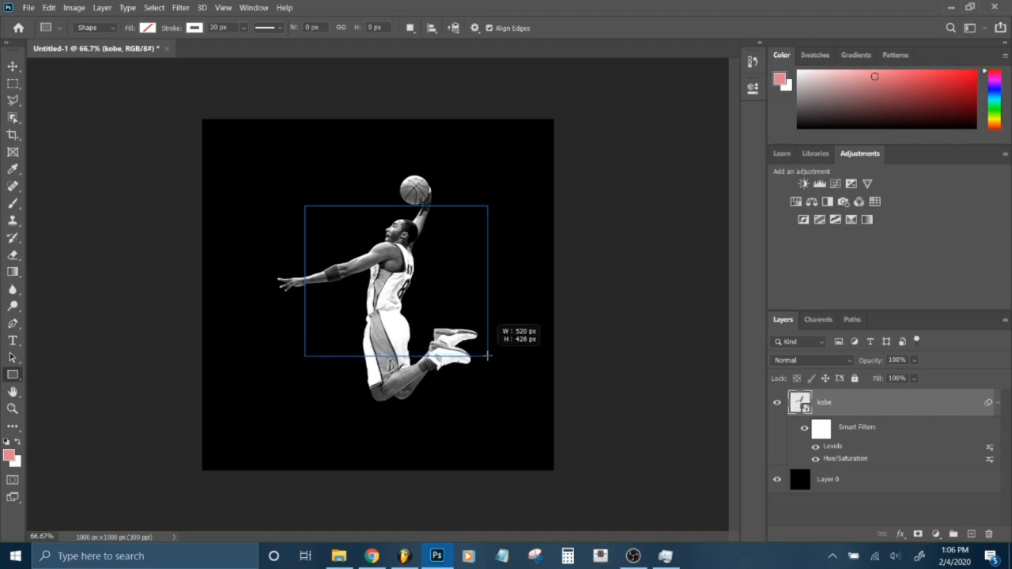
{"action": "left_click_drag", "start_coordinate": [307, 209], "coordinate": [487, 356]}
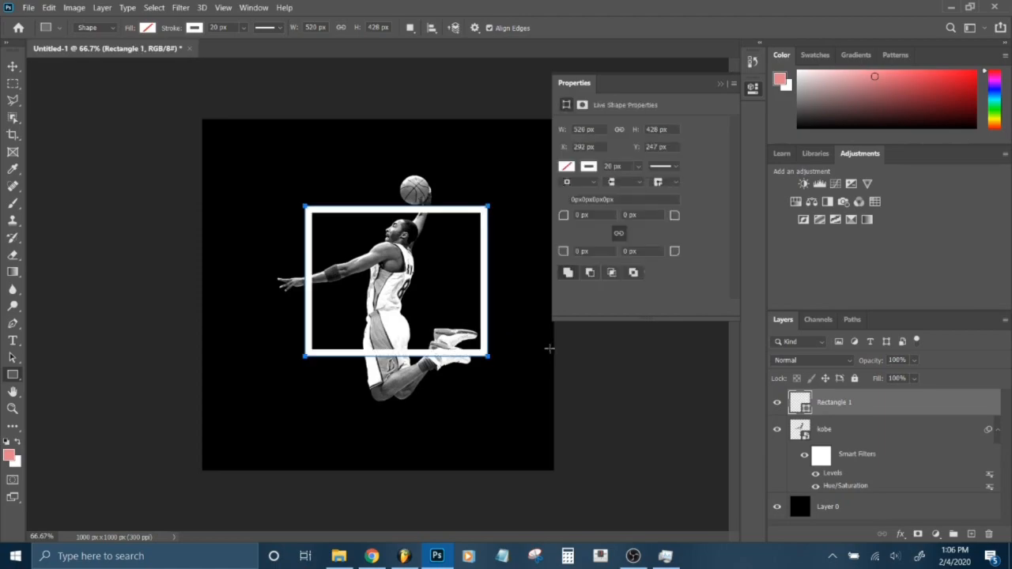
{"action": "mouse_move", "coordinate": [684, 103]}
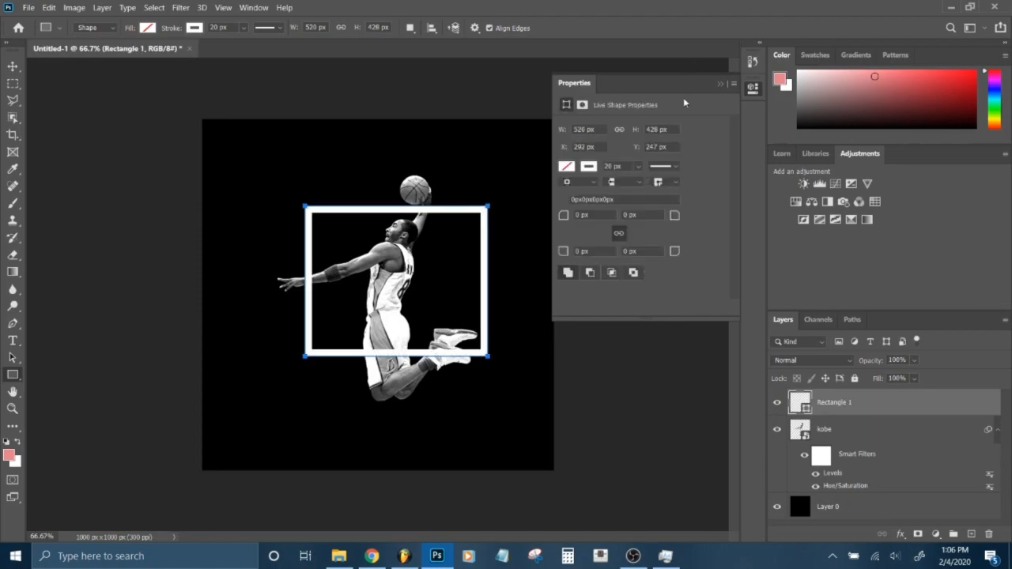
{"action": "mouse_move", "coordinate": [607, 163]}
{"action": "type", "text": "10"}
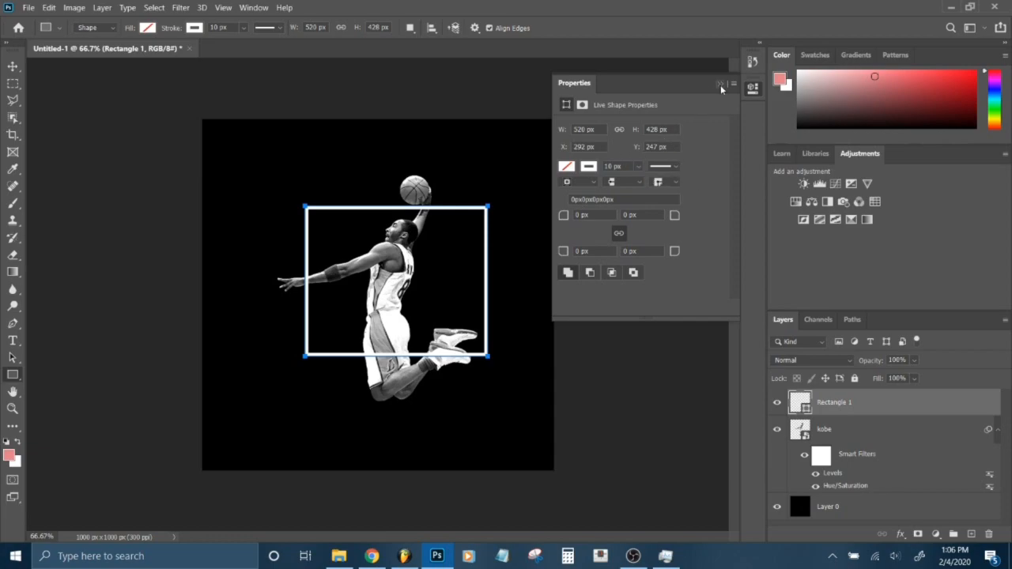
{"action": "left_click", "coordinate": [721, 84]}
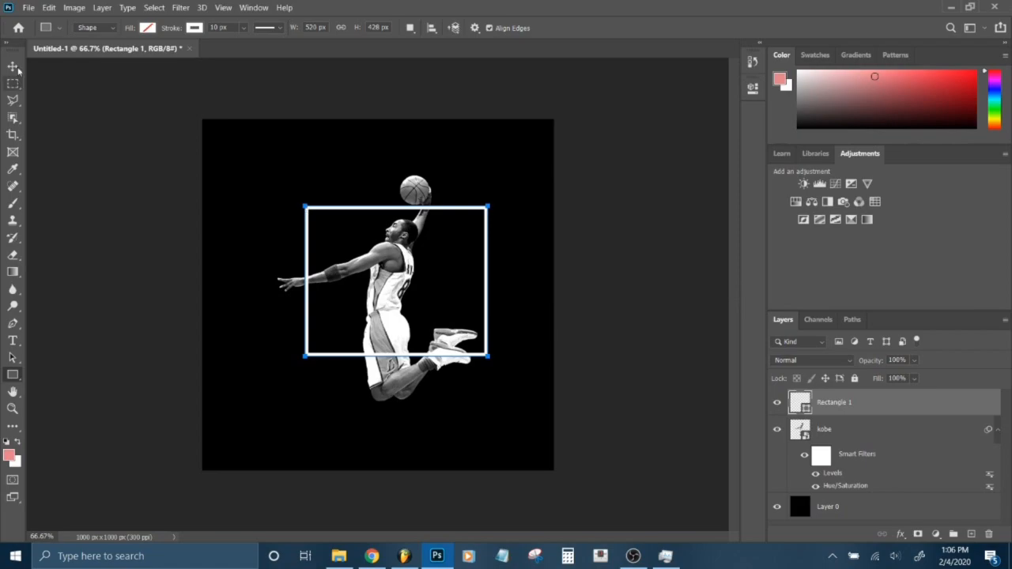
{"action": "left_click", "coordinate": [13, 66]}
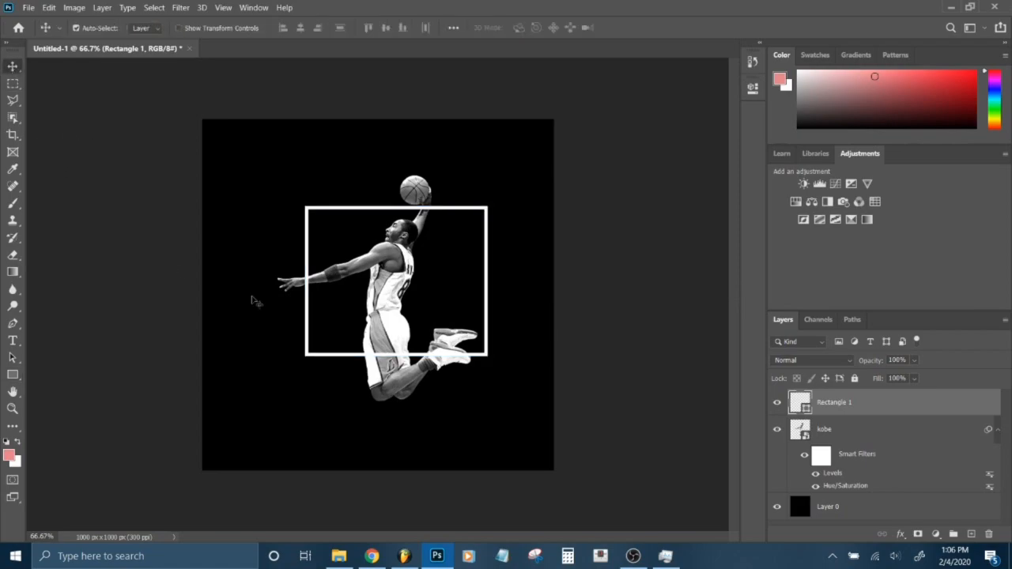
{"action": "mouse_move", "coordinate": [491, 438]}
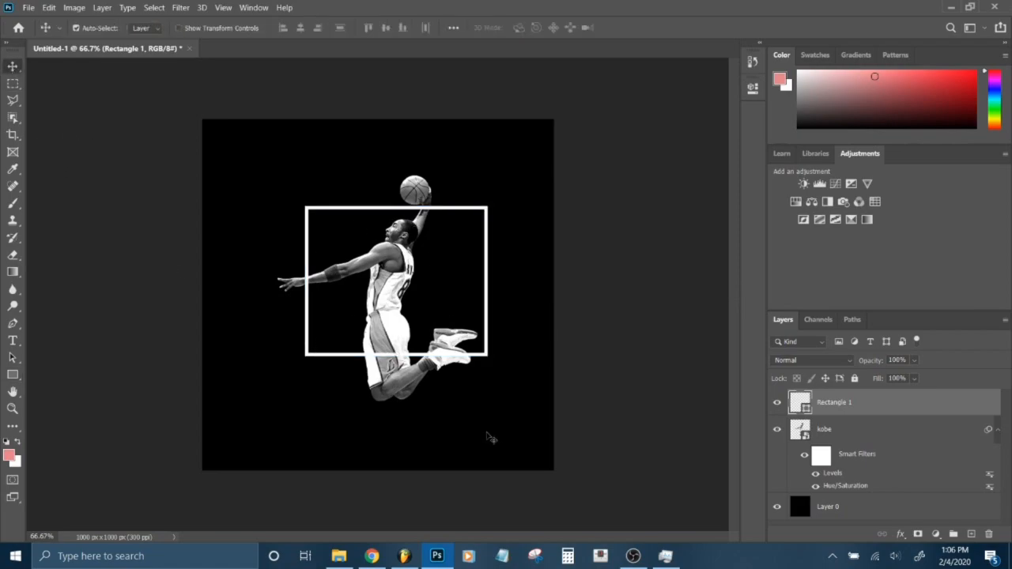
{"action": "mouse_move", "coordinate": [309, 261]}
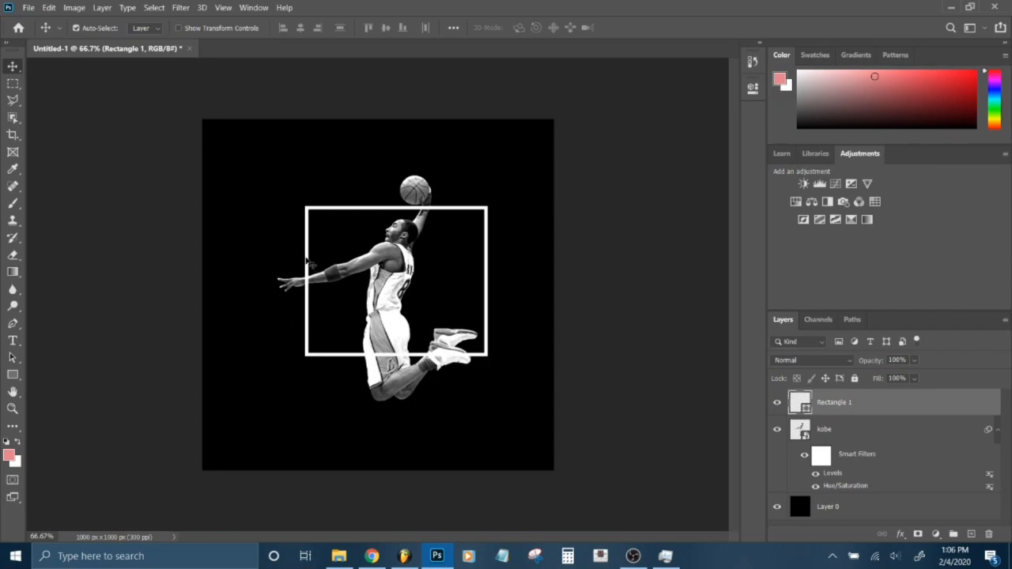
{"action": "mouse_move", "coordinate": [370, 221]}
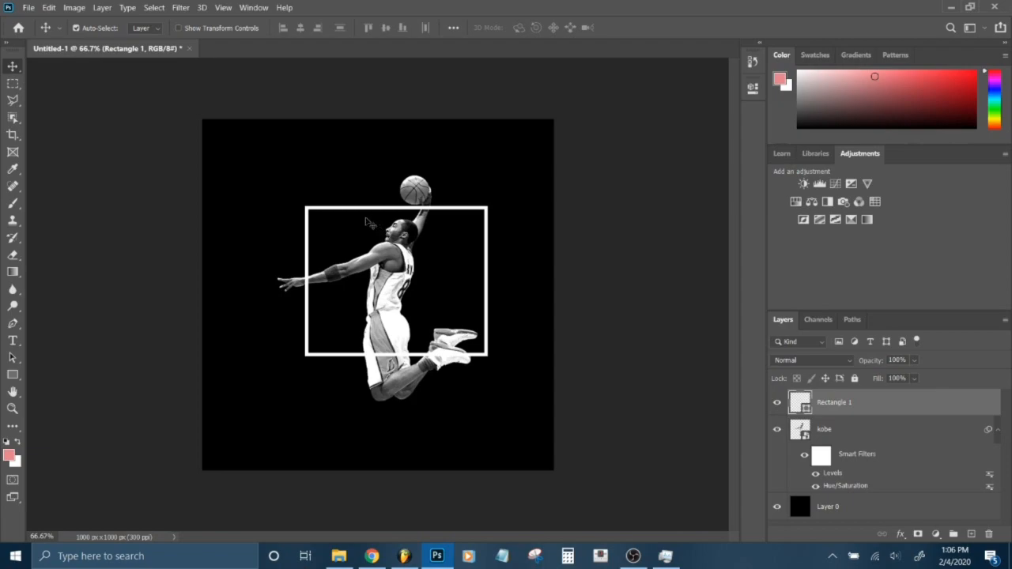
{"action": "mouse_move", "coordinate": [876, 414]}
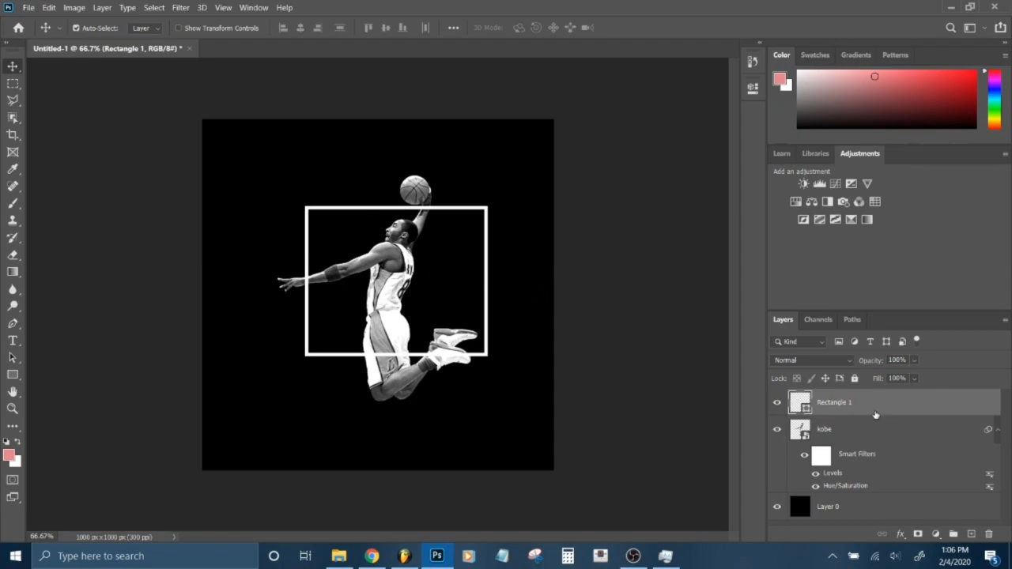
{"action": "mouse_move", "coordinate": [899, 405]}
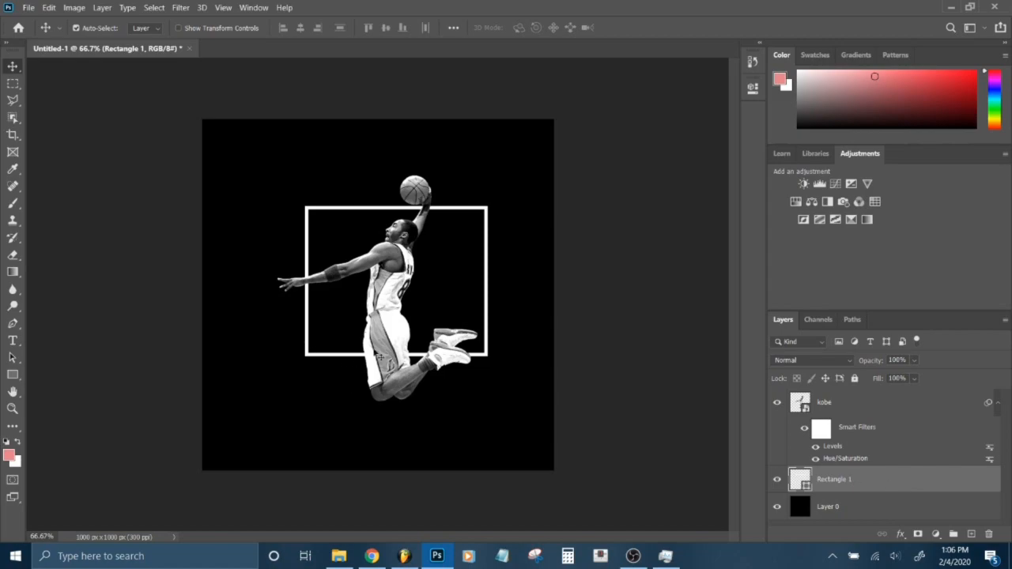
{"action": "mouse_move", "coordinate": [308, 332]}
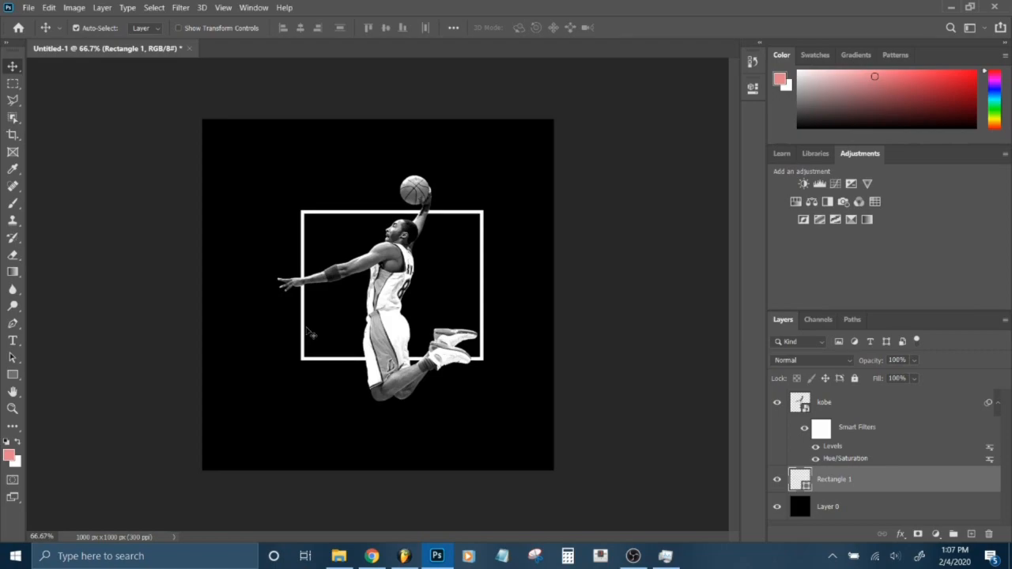
{"action": "mouse_move", "coordinate": [315, 310]}
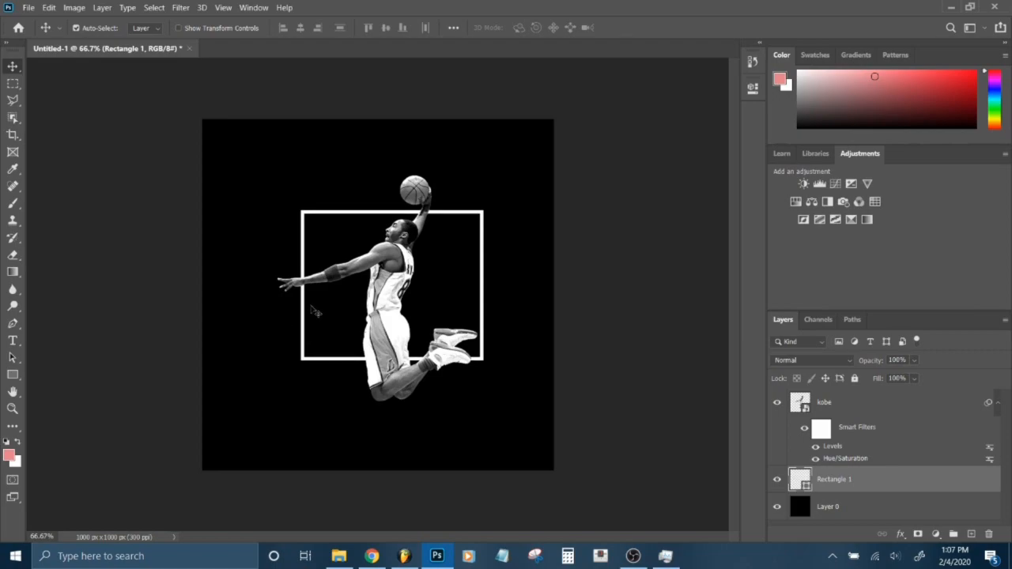
{"action": "mouse_move", "coordinate": [877, 404]}
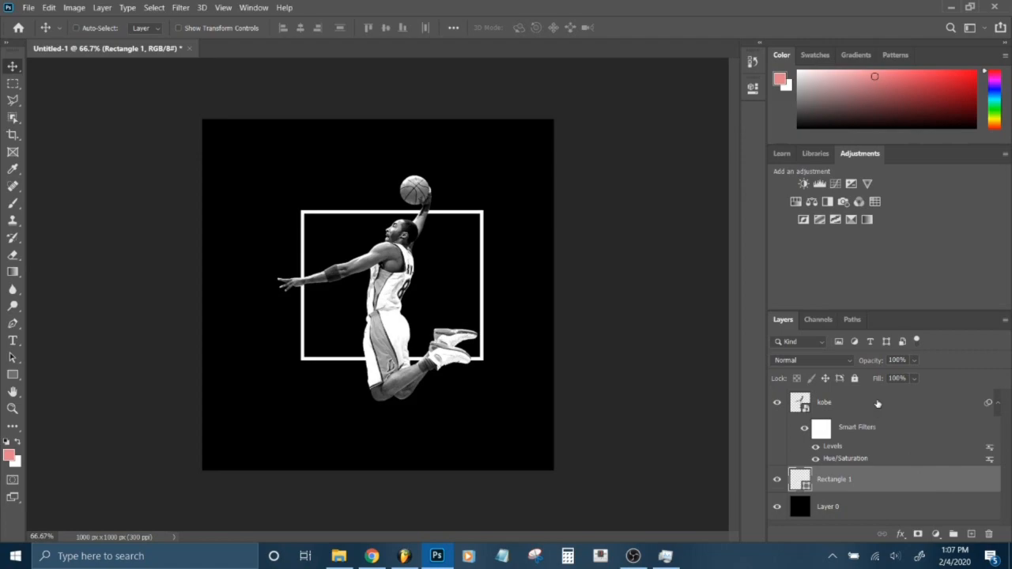
{"action": "mouse_move", "coordinate": [576, 344]}
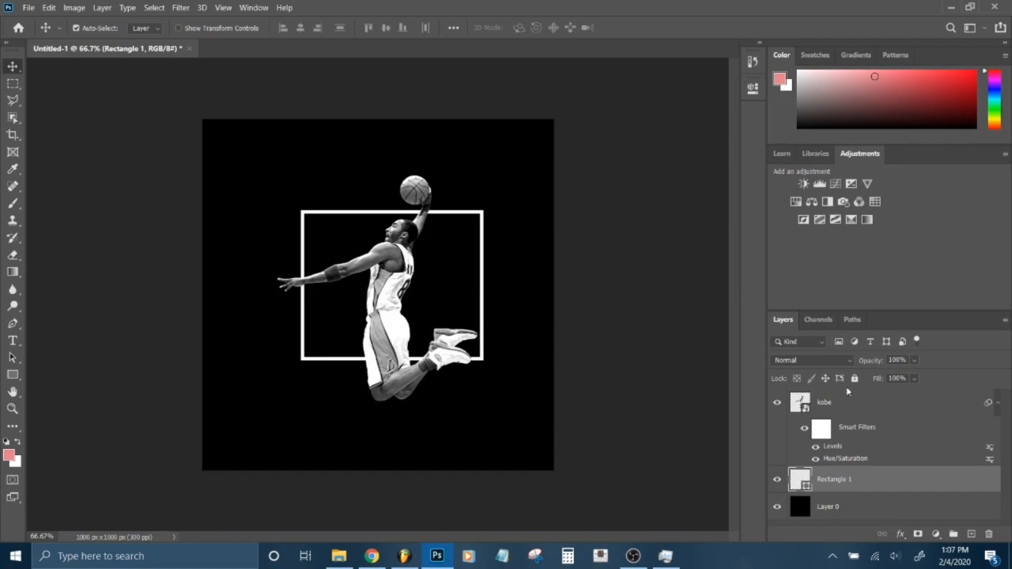
{"action": "mouse_move", "coordinate": [916, 433]}
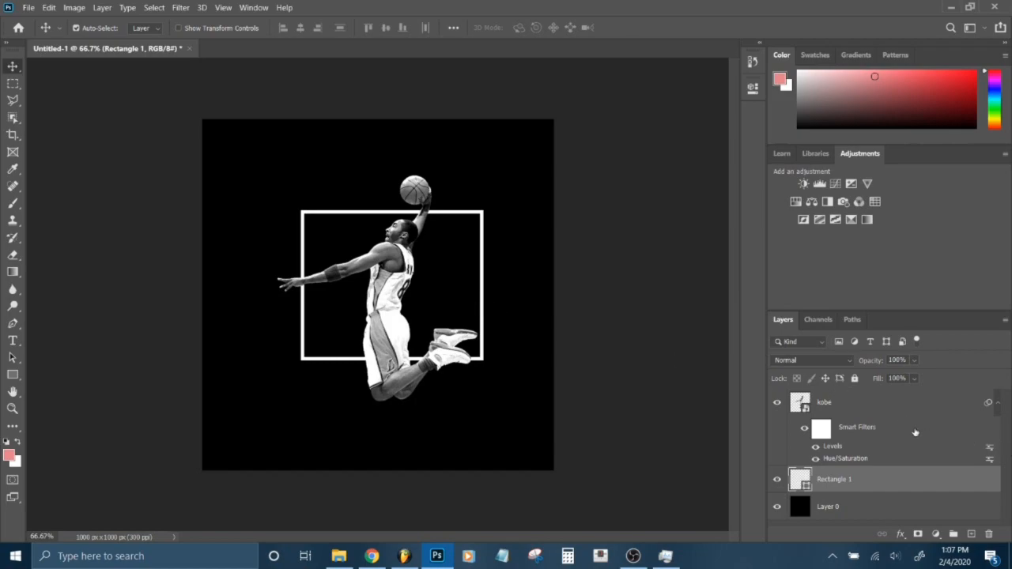
{"action": "mouse_move", "coordinate": [155, 209]}
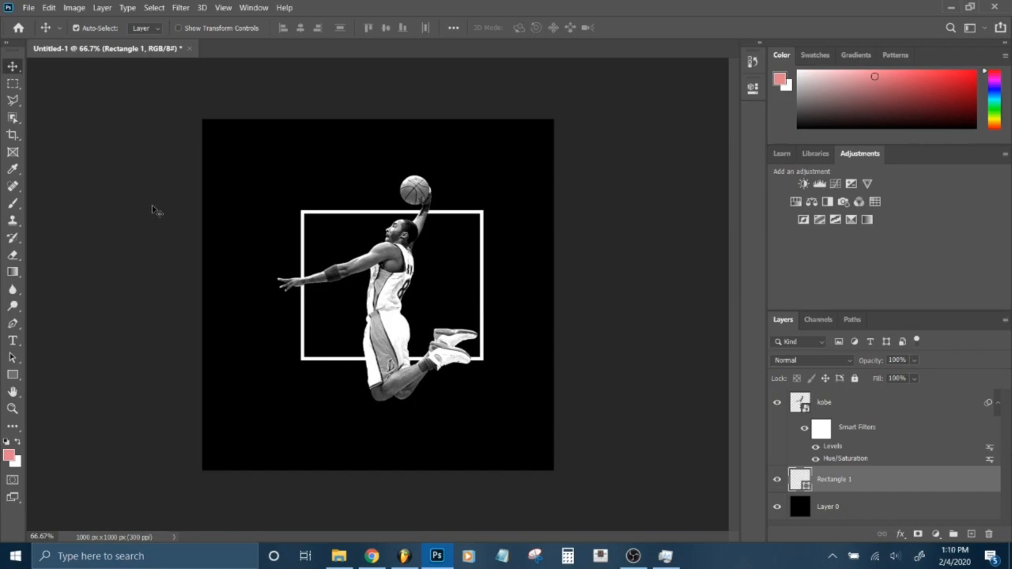
{"action": "mouse_move", "coordinate": [193, 243]}
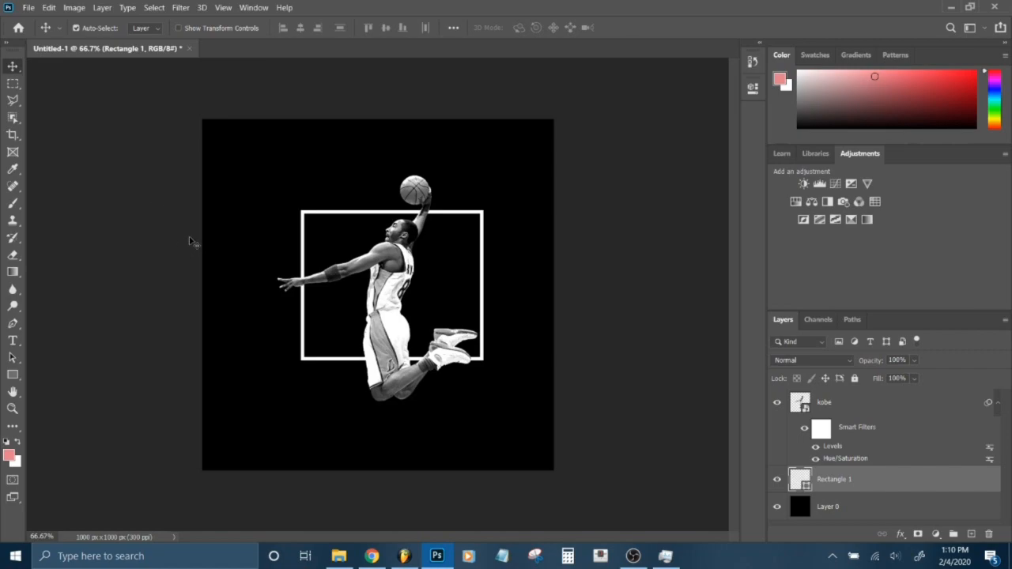
{"action": "mouse_move", "coordinate": [67, 320]}
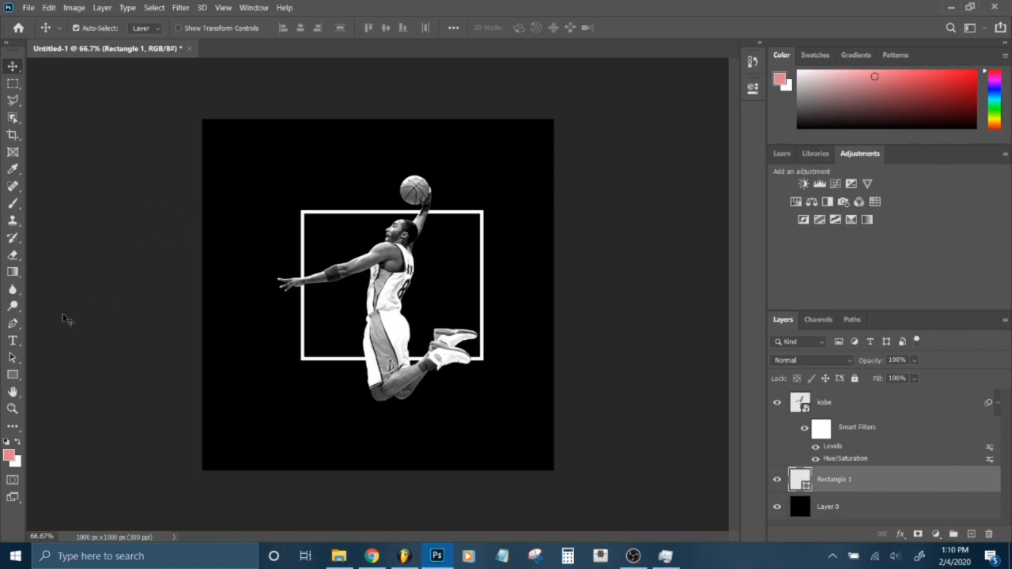
- Add a new text line above the frame and replace the LOREM IPSUM placeholder with MAMBA
{"action": "left_click", "coordinate": [13, 341]}
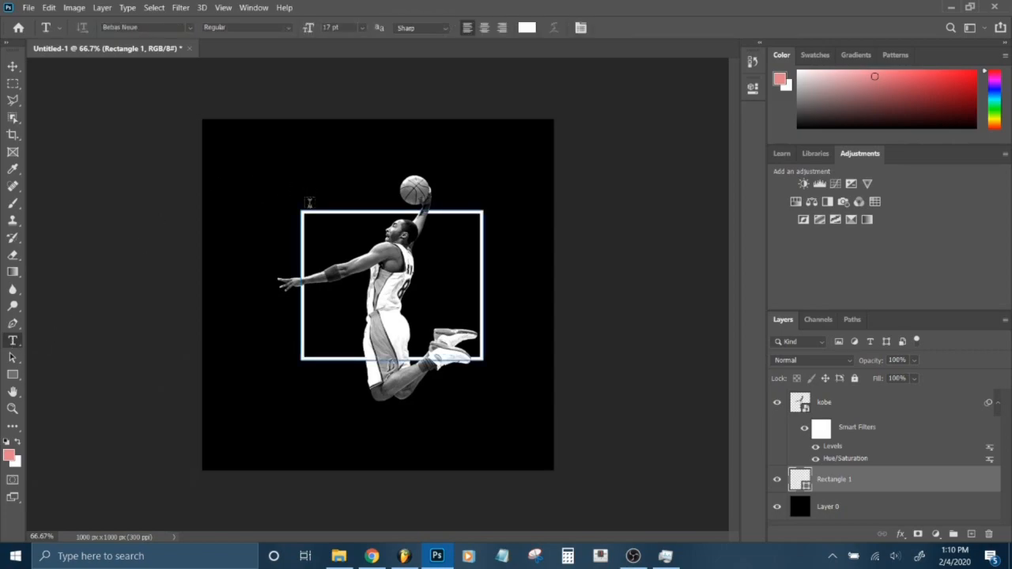
{"action": "type", "text": "LOREM IPSUM"}
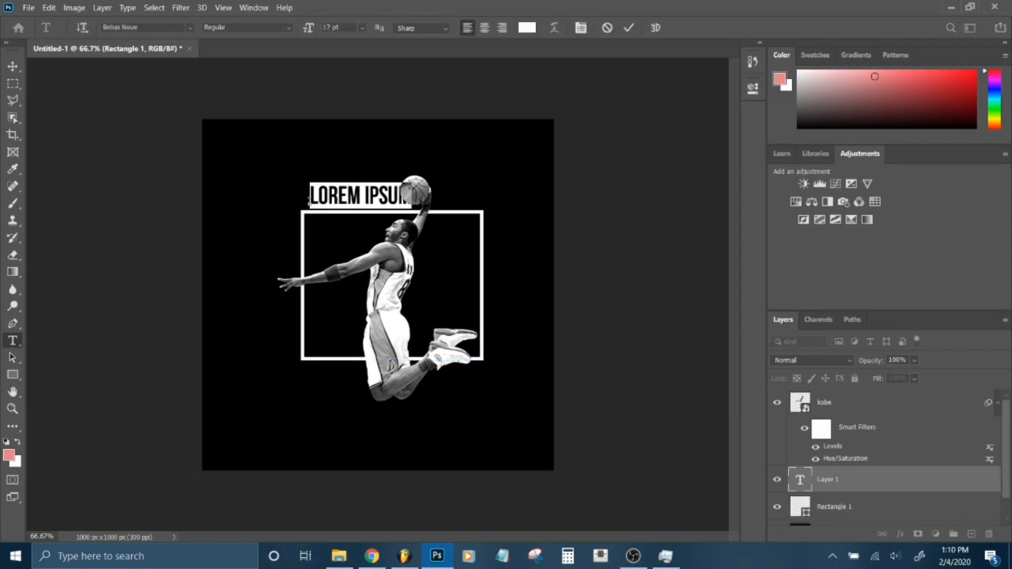
{"action": "type", "text": "MAM"}
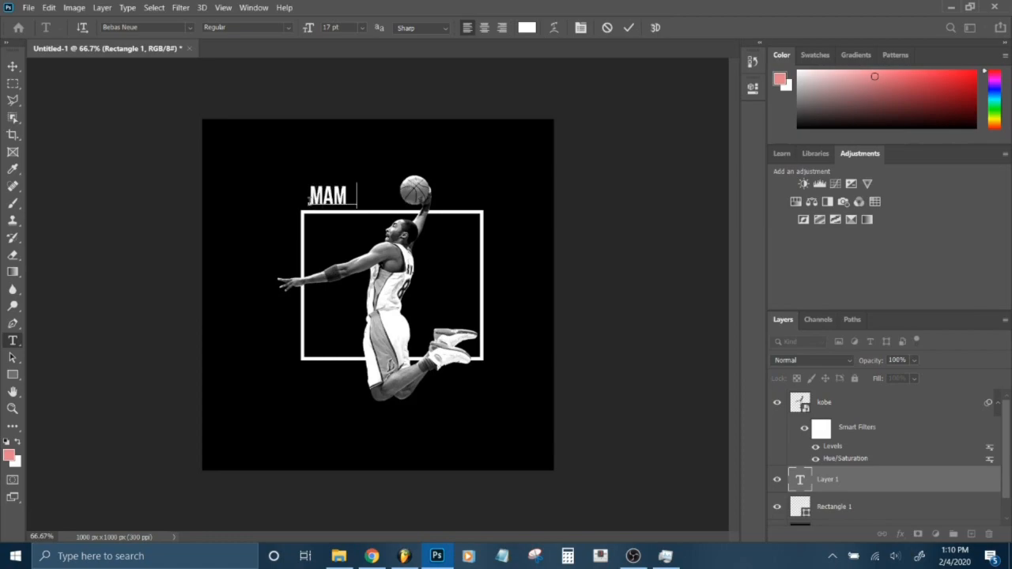
{"action": "type", "text": "BA"}
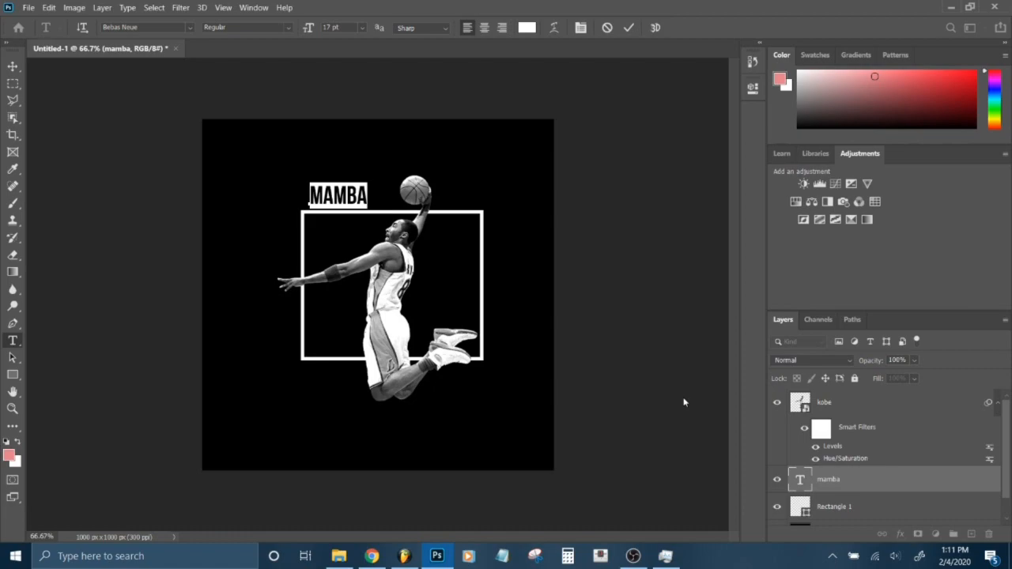
{"action": "mouse_move", "coordinate": [196, 70]}
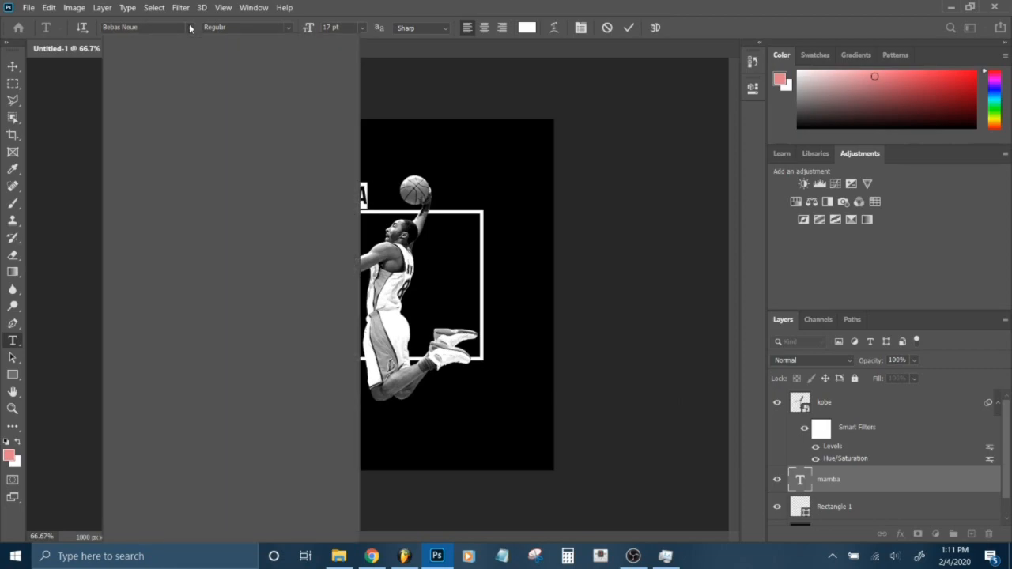
{"action": "mouse_move", "coordinate": [202, 85]}
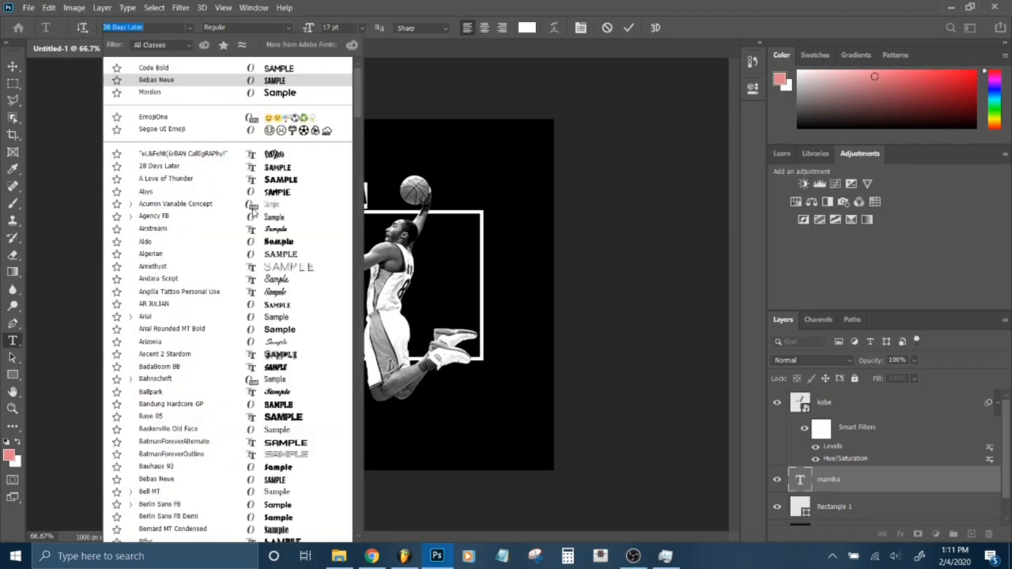
- Apply a brush-style hand-drawn font to MAMBA, commit the edit and select the black background layer
{"action": "left_click", "coordinate": [146, 192]}
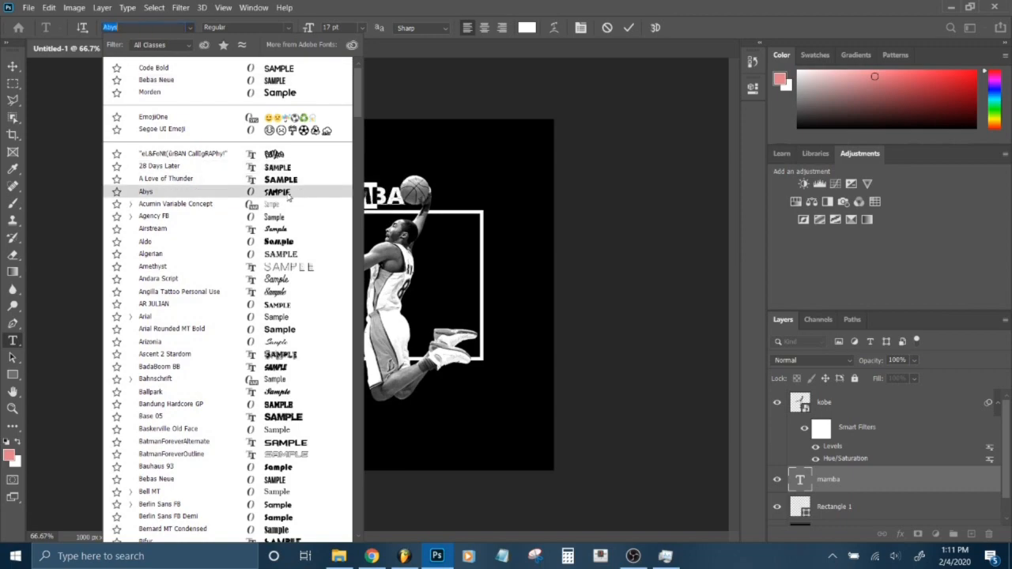
{"action": "left_click", "coordinate": [155, 79]}
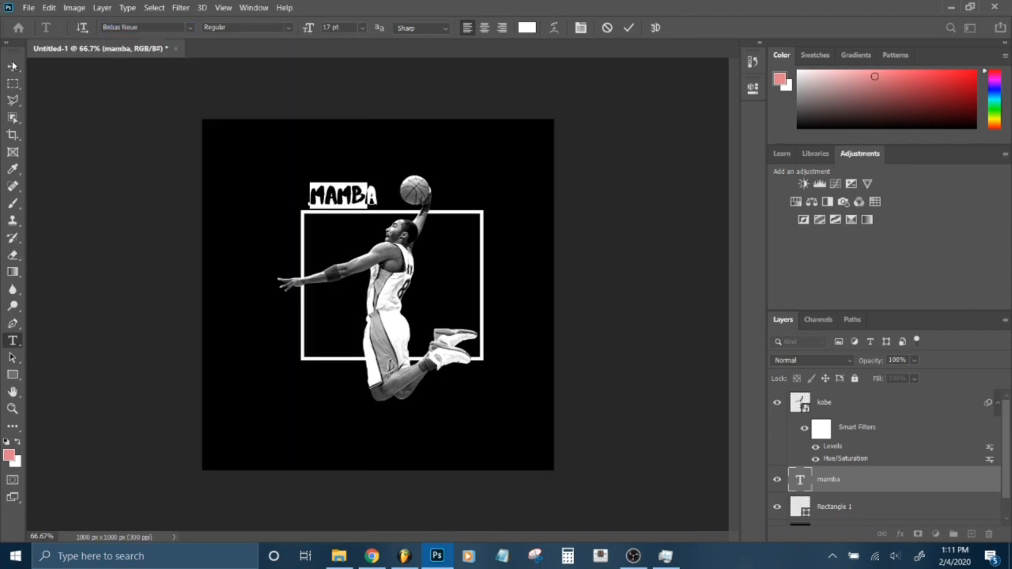
{"action": "left_click", "coordinate": [13, 66]}
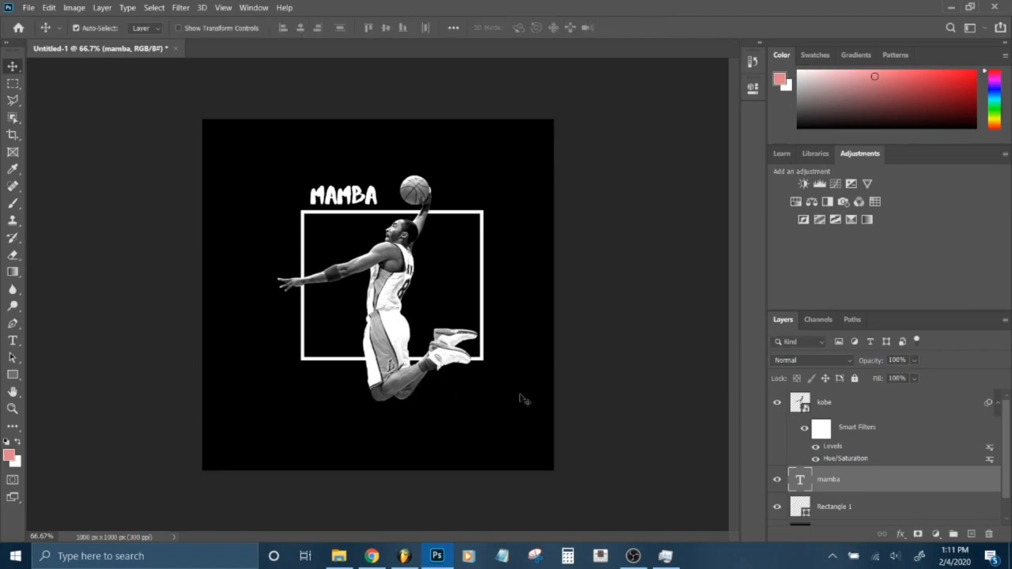
{"action": "mouse_move", "coordinate": [601, 456]}
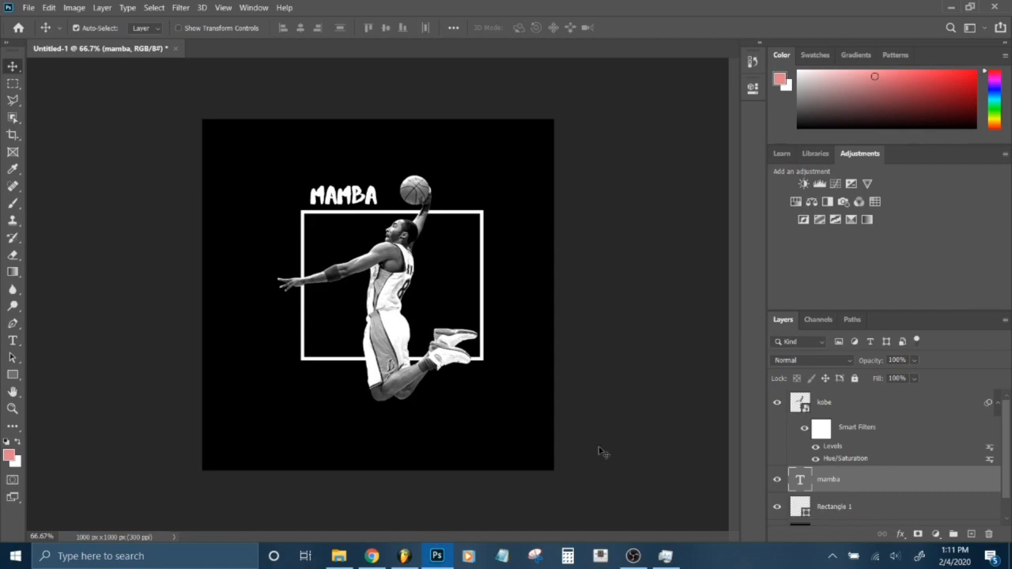
{"action": "mouse_move", "coordinate": [630, 392]}
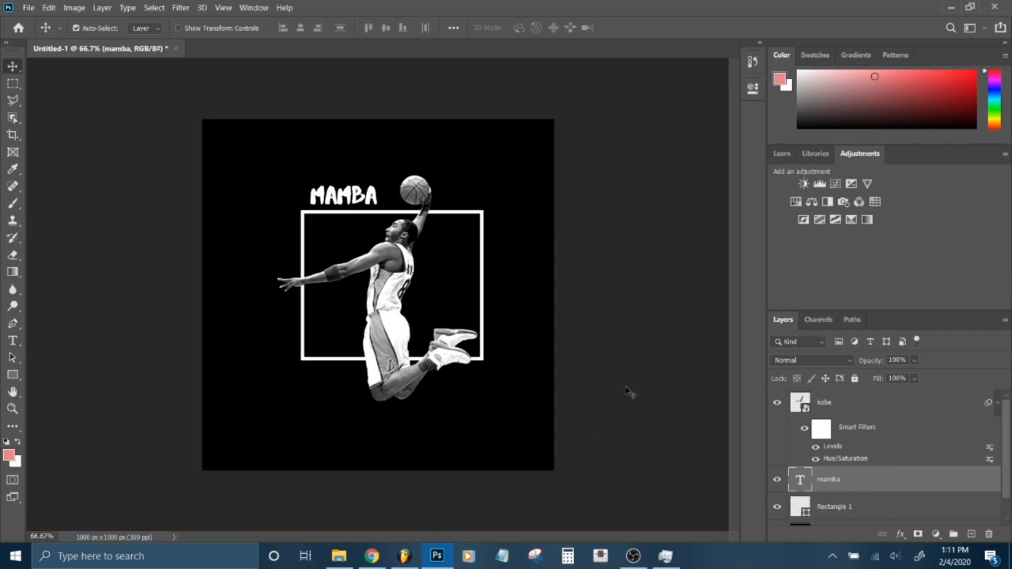
{"action": "mouse_move", "coordinate": [724, 377]}
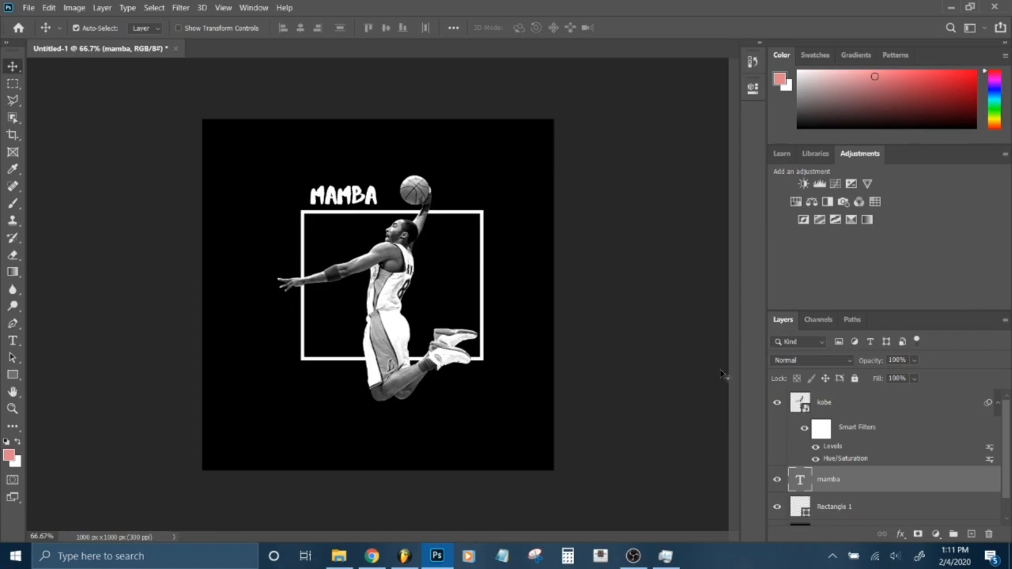
{"action": "scroll", "scroll_direction": "down", "scroll_amount": 3}
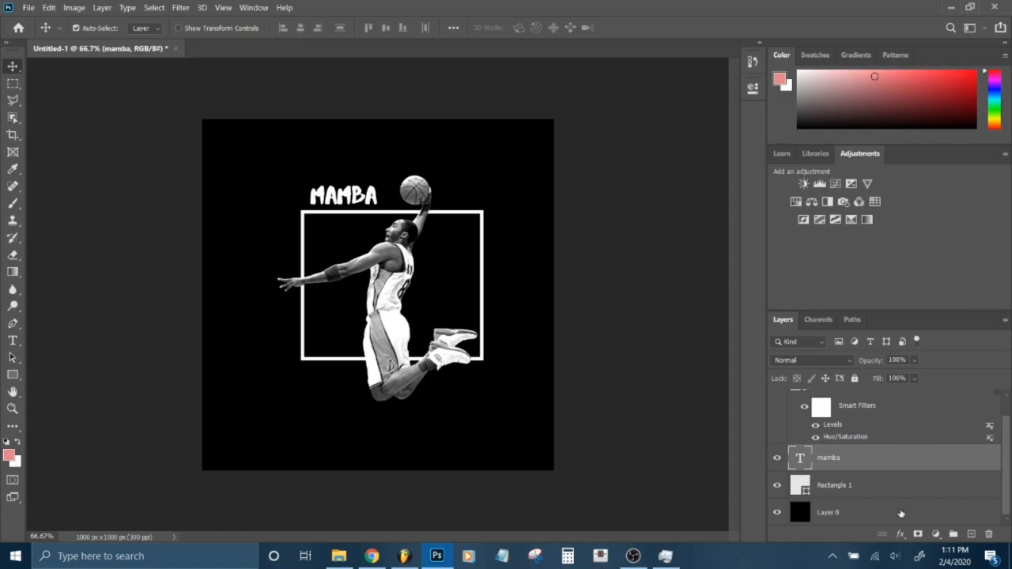
{"action": "left_click", "coordinate": [827, 512]}
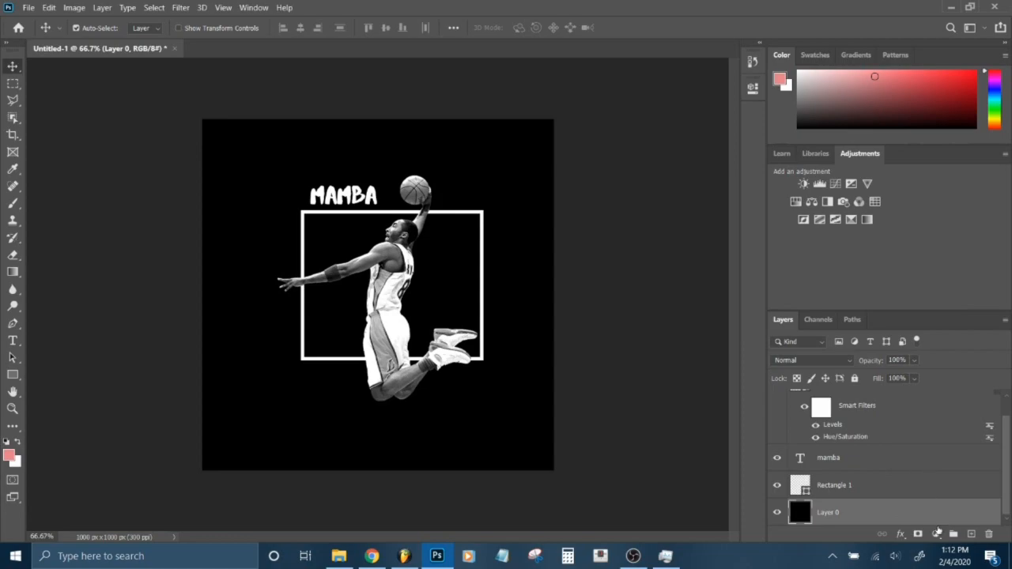
- Add a Solid Color fill layer and pick a deep, rich purple in the Color Picker for the background
{"action": "left_click", "coordinate": [917, 534]}
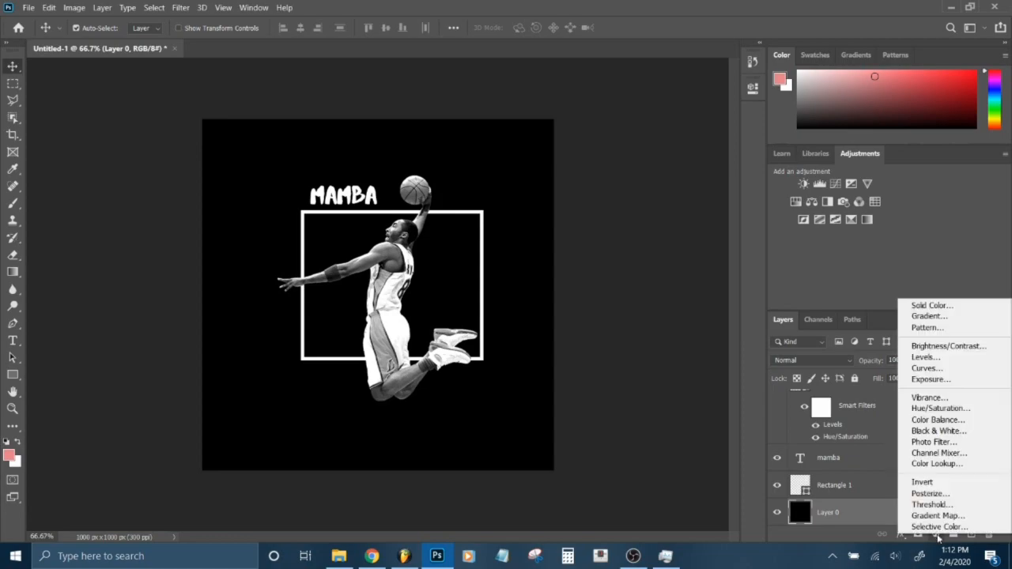
{"action": "mouse_move", "coordinate": [931, 307]}
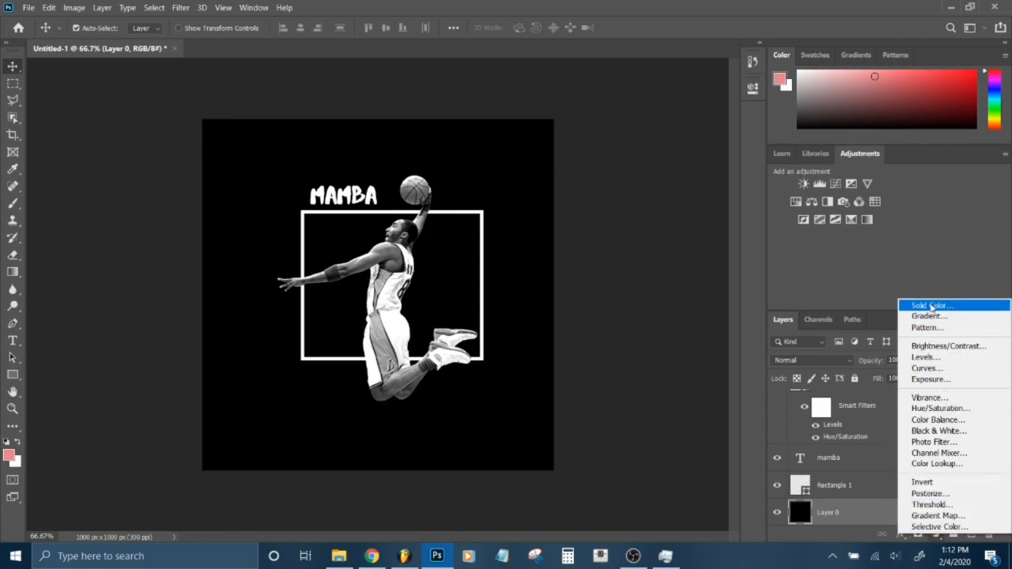
{"action": "left_click", "coordinate": [930, 305]}
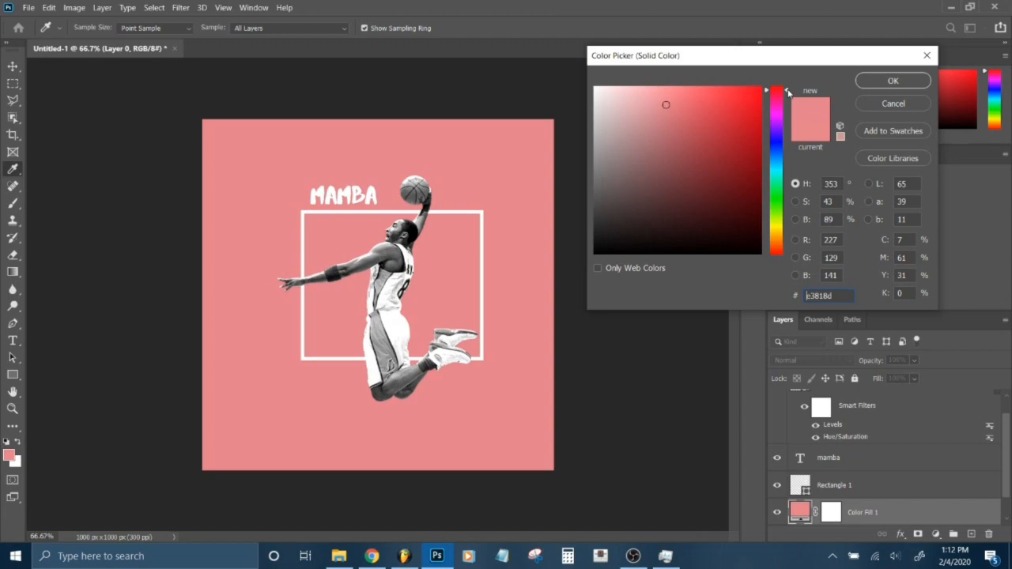
{"action": "left_click_drag", "start_coordinate": [776, 88], "coordinate": [777, 98]}
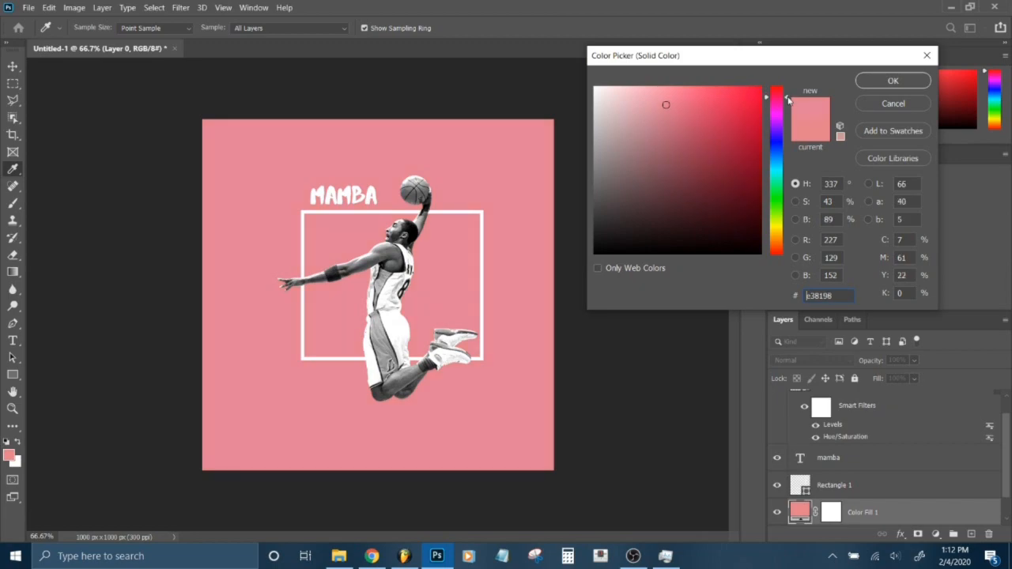
{"action": "left_click_drag", "start_coordinate": [778, 98], "coordinate": [778, 119]}
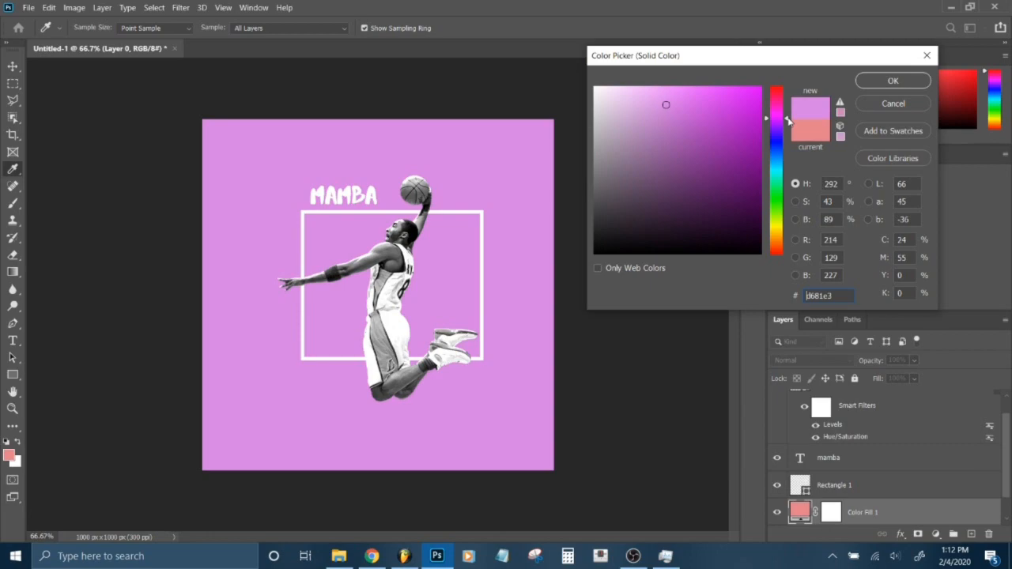
{"action": "left_click_drag", "start_coordinate": [785, 119], "coordinate": [784, 124]}
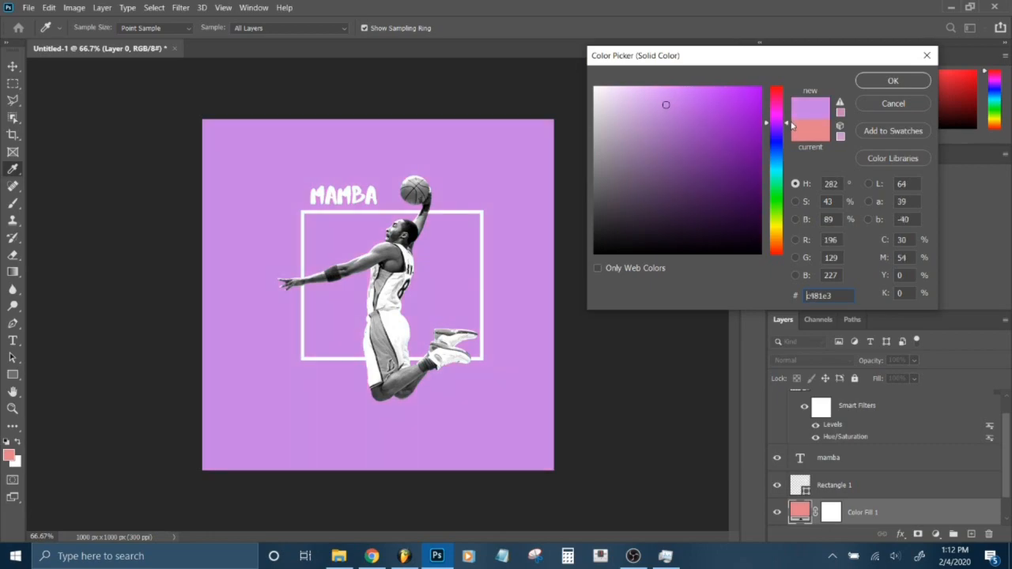
{"action": "left_click", "coordinate": [667, 104]}
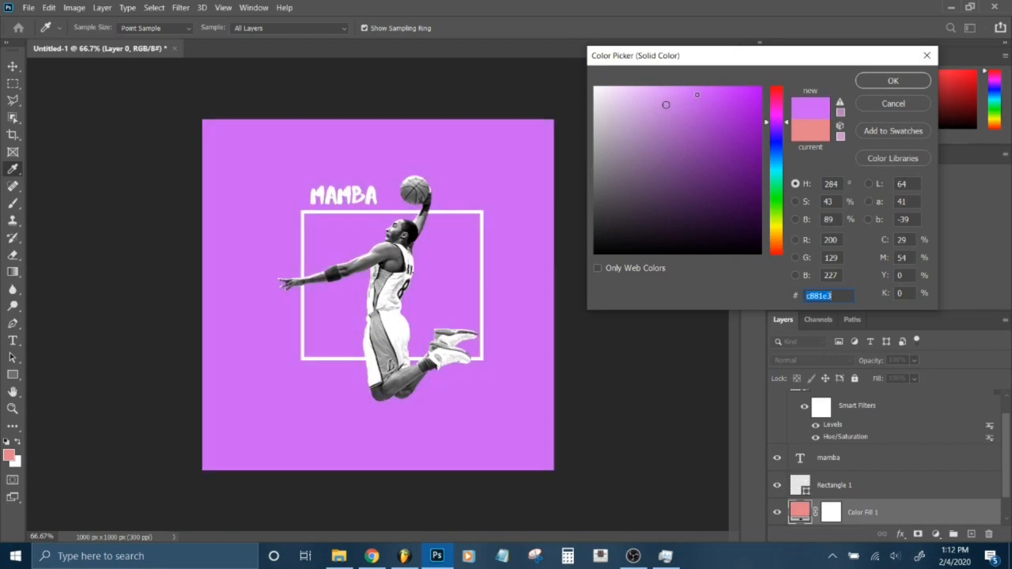
{"action": "left_click", "coordinate": [731, 118]}
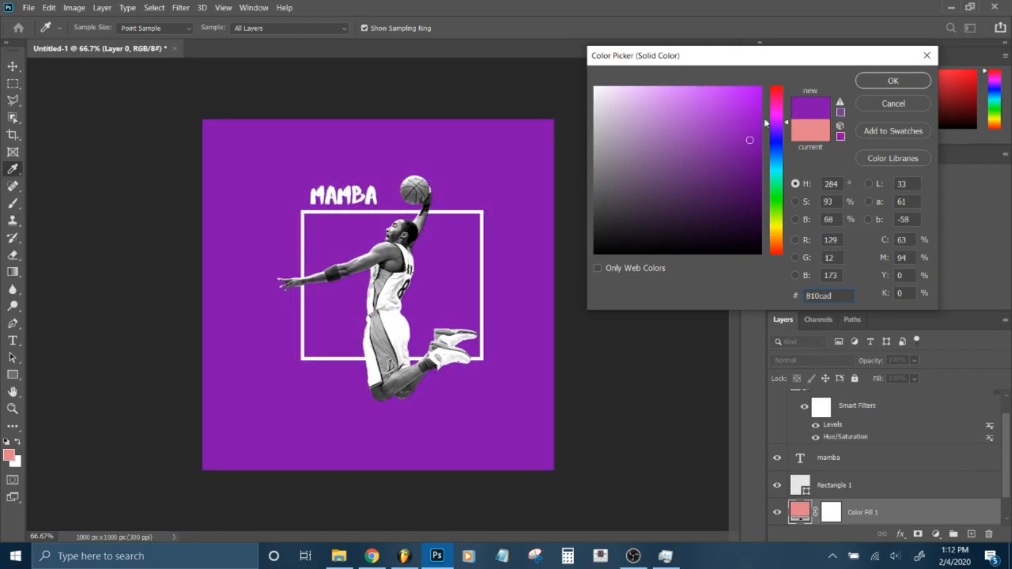
{"action": "left_click", "coordinate": [891, 81]}
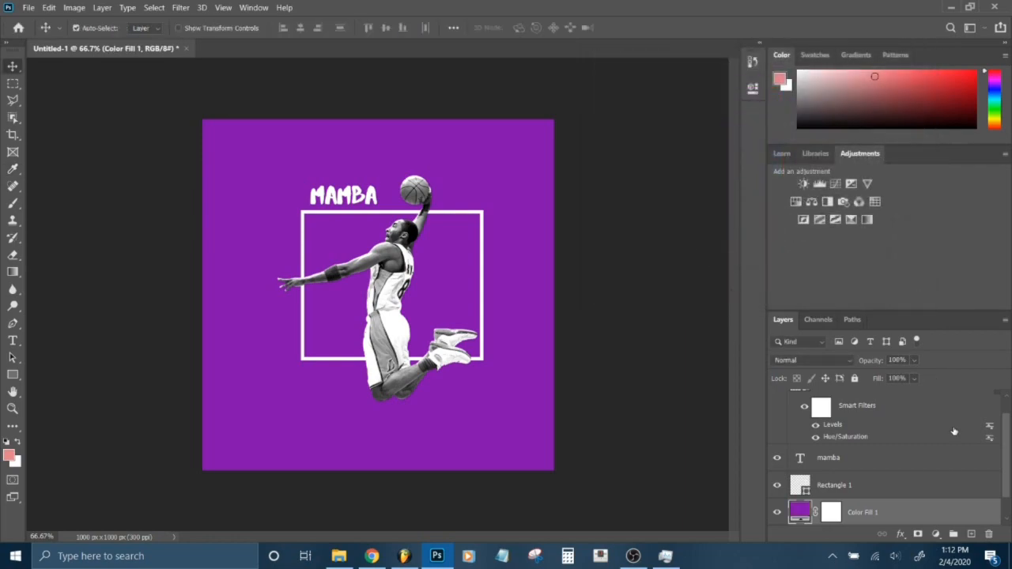
{"action": "mouse_move", "coordinate": [956, 431]}
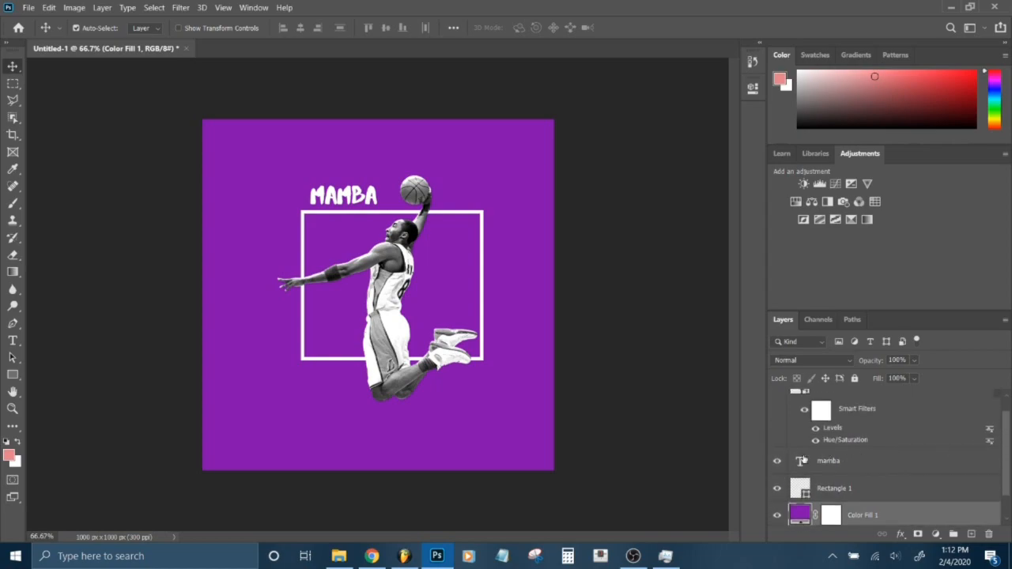
- Recolour the MAMBA text layer yellow via the text colour swatch and commit
{"action": "left_click", "coordinate": [828, 462]}
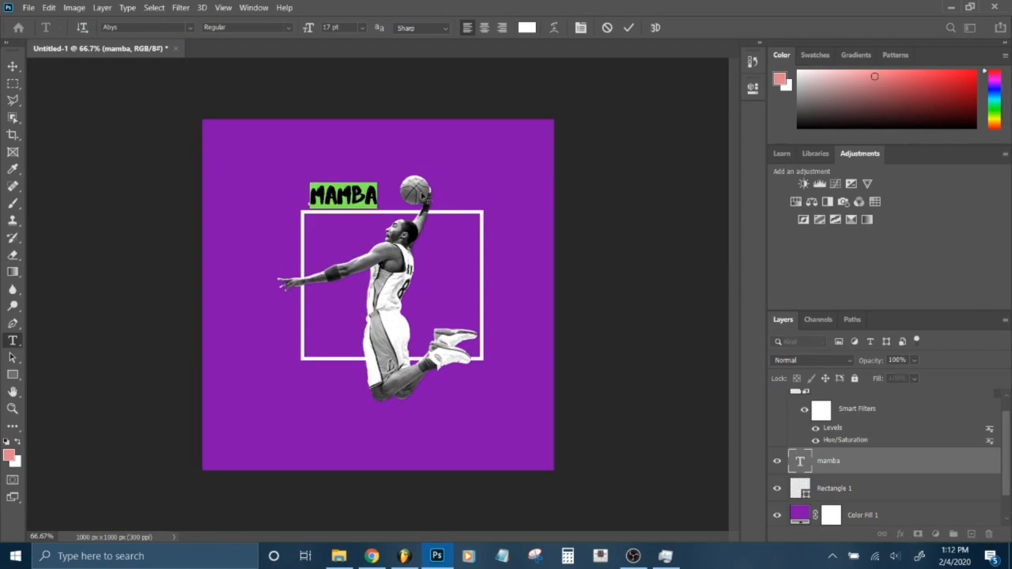
{"action": "left_click", "coordinate": [778, 79]}
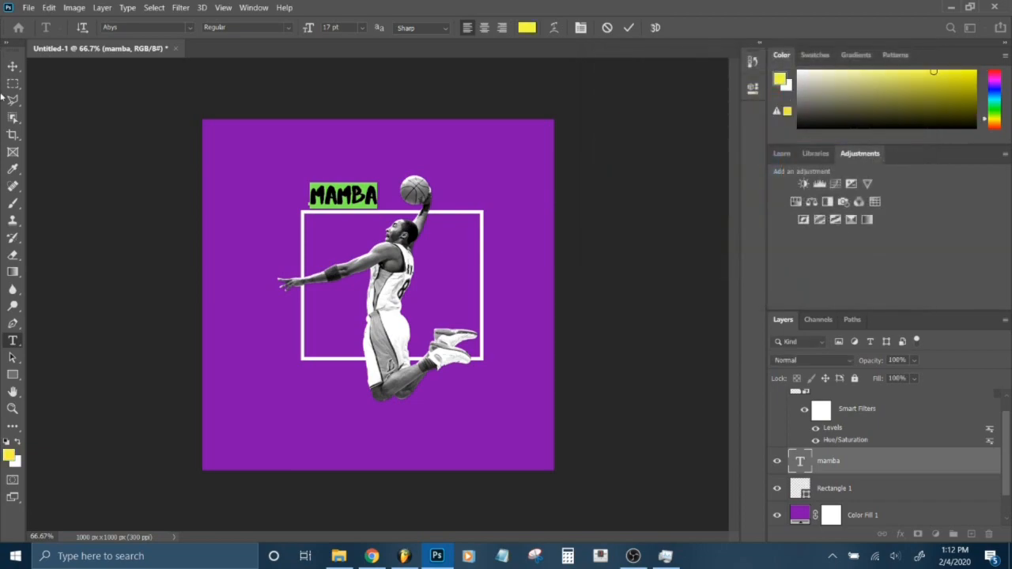
{"action": "left_click", "coordinate": [12, 67]}
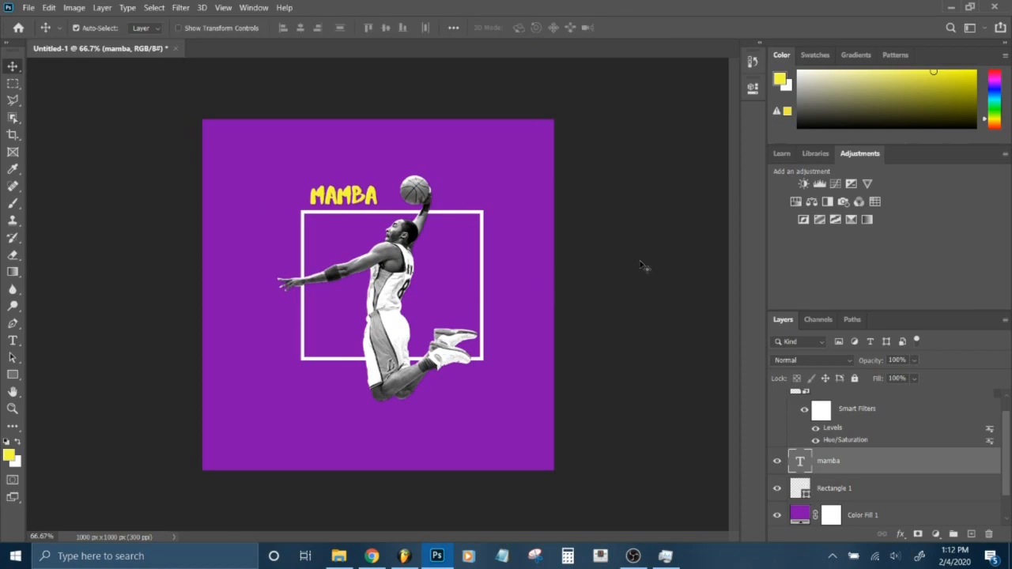
- Switch to Chrome and search Google Images for 'parental advisory' logos
{"action": "left_click", "coordinate": [370, 557]}
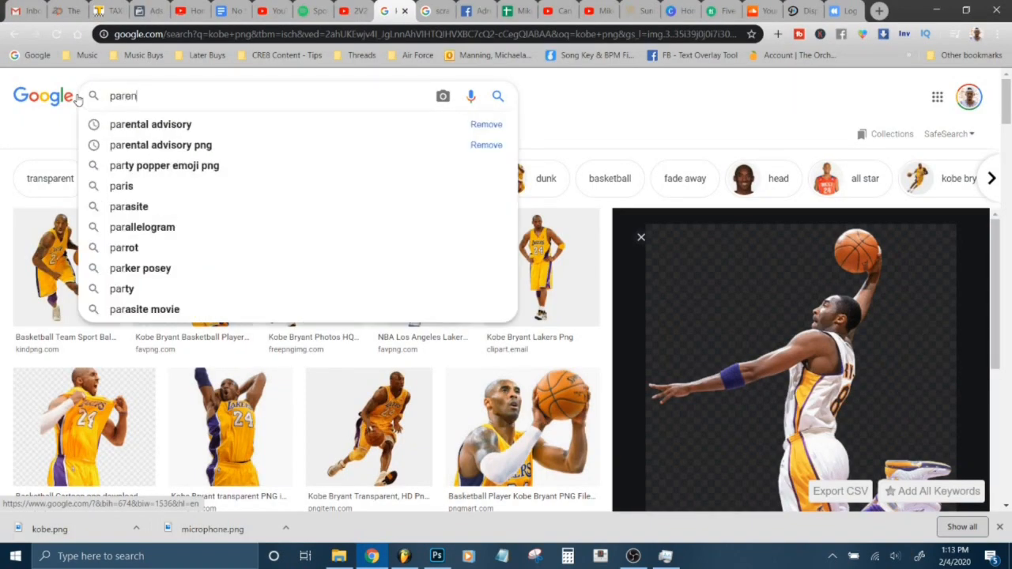
{"action": "left_click", "coordinate": [161, 145]}
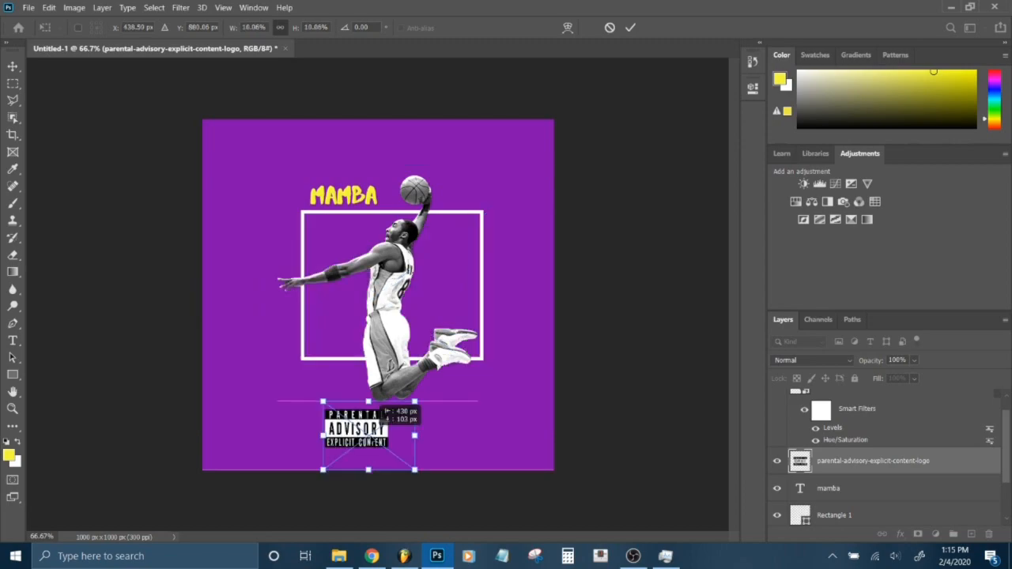
- Shrink the Parental Advisory logo to a small badge below the player and commit the transform
{"action": "left_click_drag", "start_coordinate": [356, 430], "coordinate": [378, 443]}
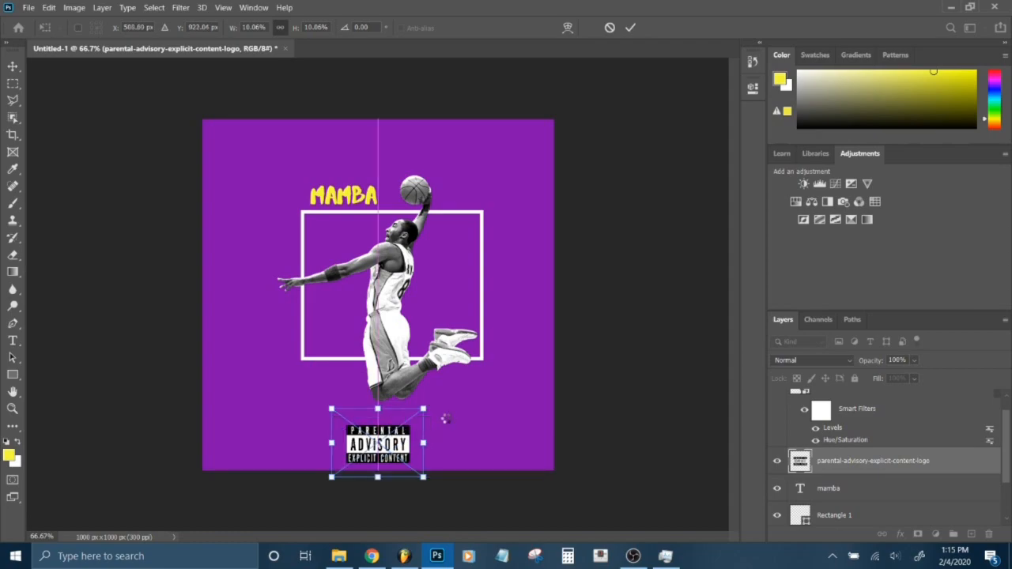
{"action": "left_click", "coordinate": [630, 27]}
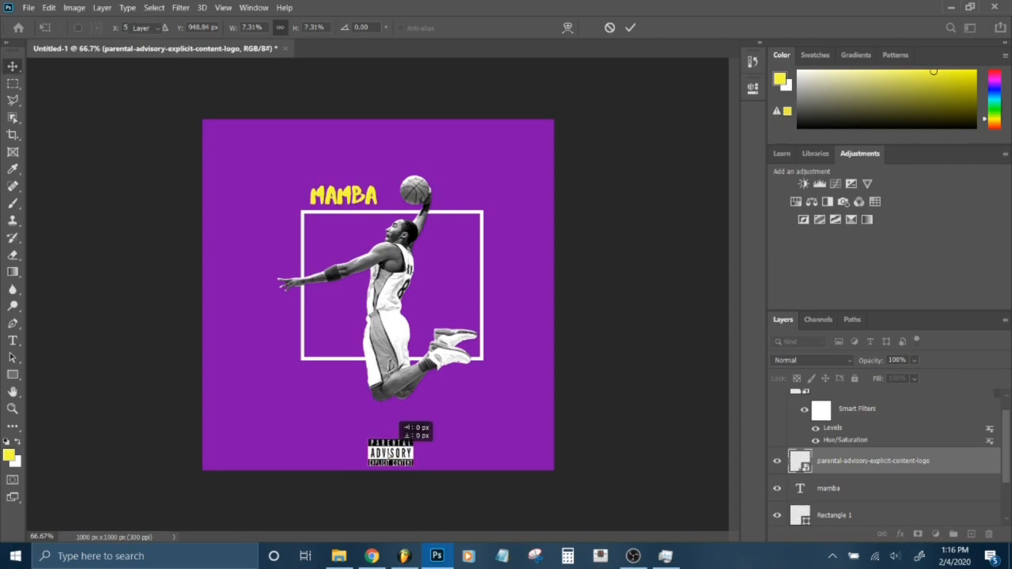
{"action": "left_click", "coordinate": [629, 28]}
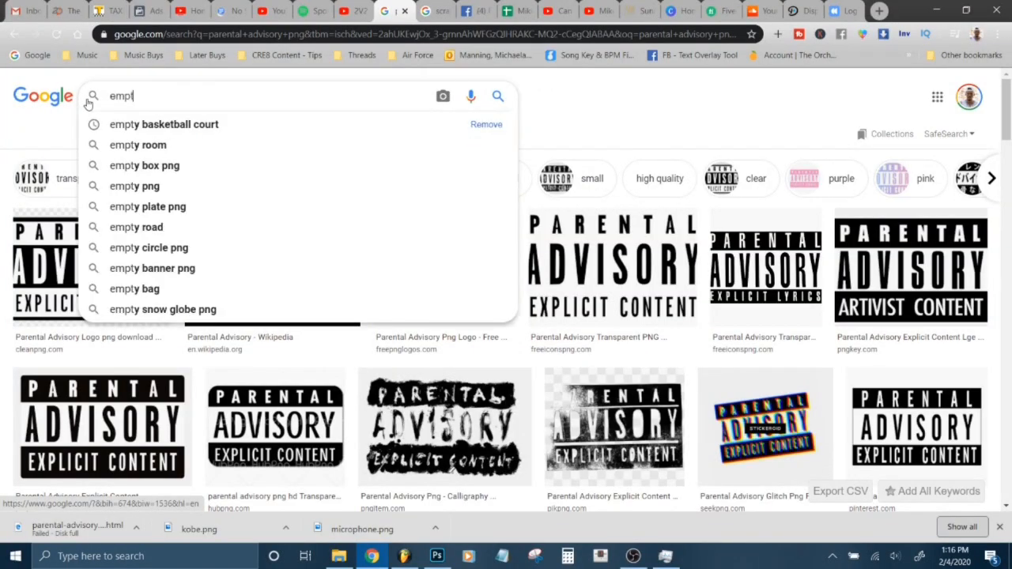
- Search Google Images for 'empty basketball court' and scroll through the results
{"action": "left_click", "coordinate": [165, 124]}
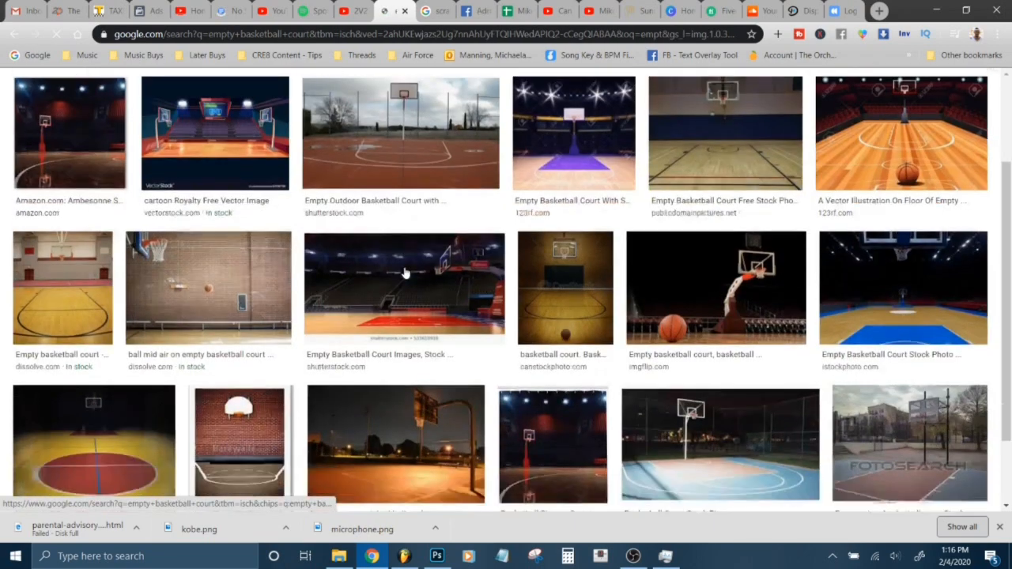
{"action": "scroll", "scroll_direction": "down", "scroll_amount": 3}
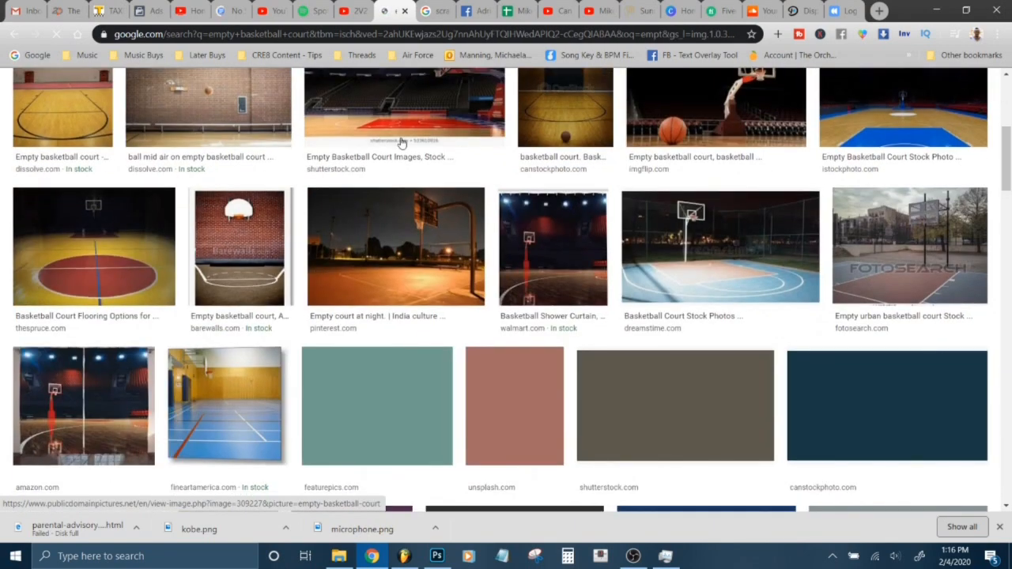
{"action": "scroll", "scroll_direction": "down", "scroll_amount": 3}
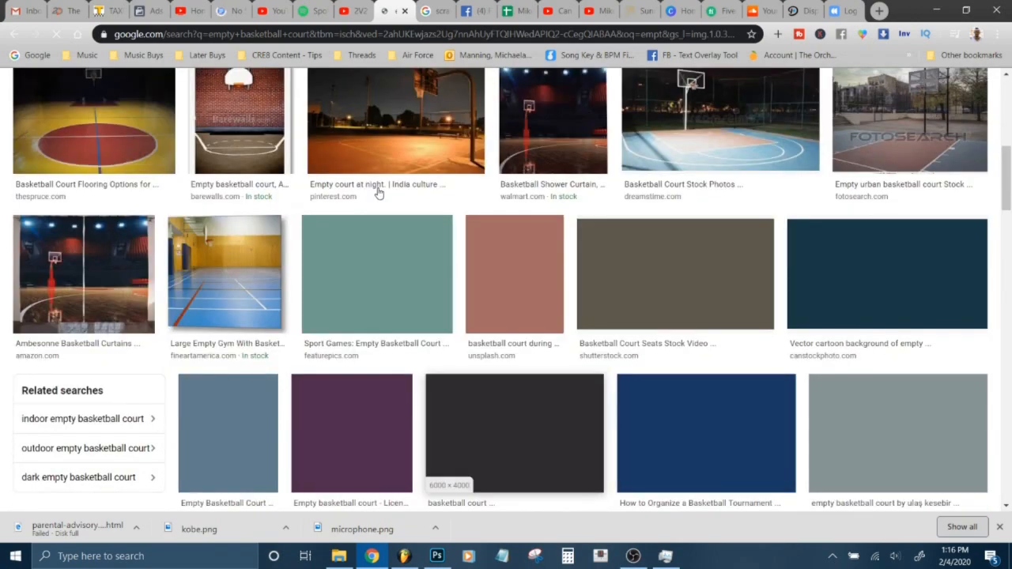
{"action": "scroll", "scroll_direction": "up", "scroll_amount": 3}
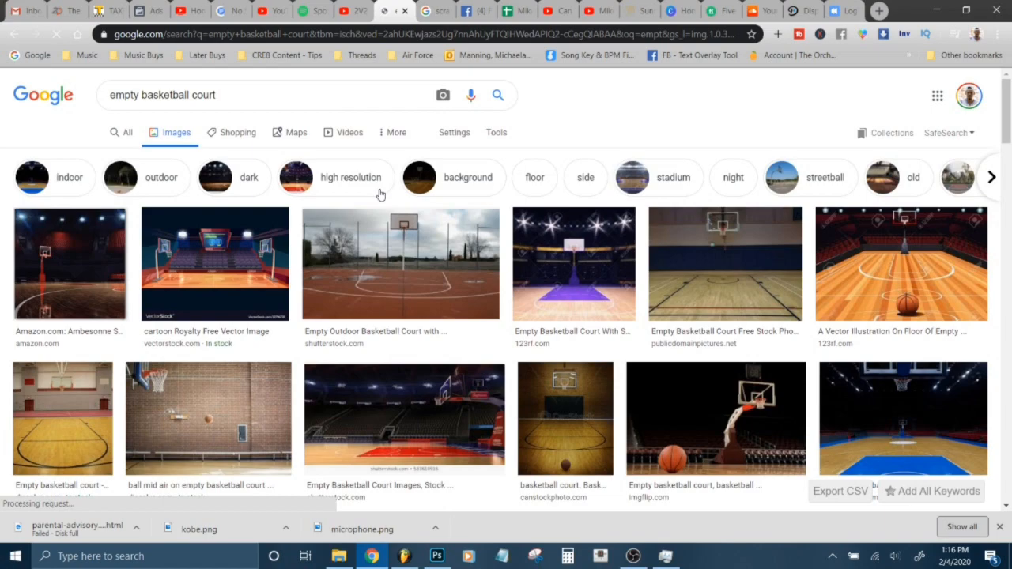
{"action": "scroll", "scroll_direction": "down", "scroll_amount": 3}
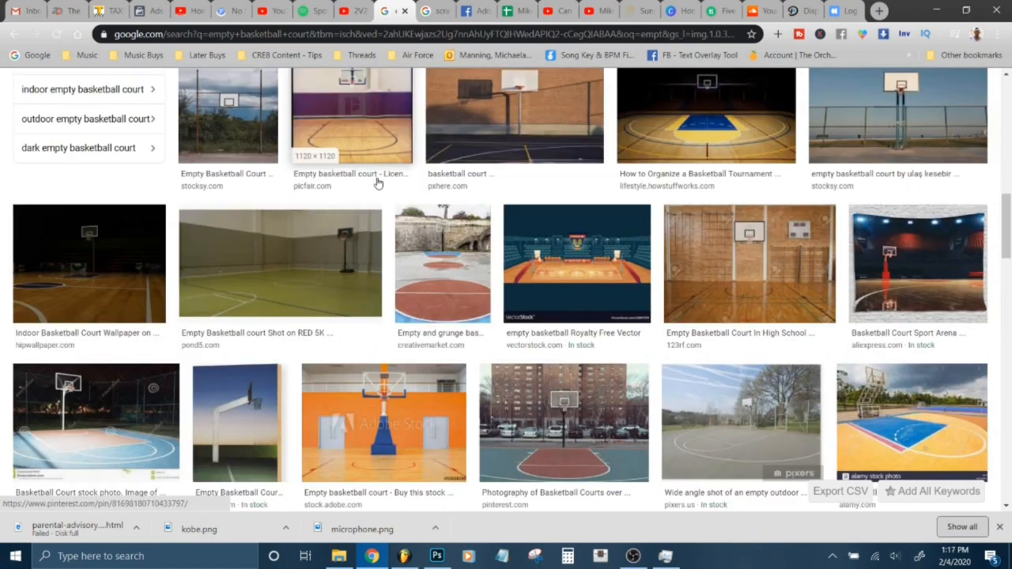
{"action": "scroll", "scroll_direction": "down", "scroll_amount": 3}
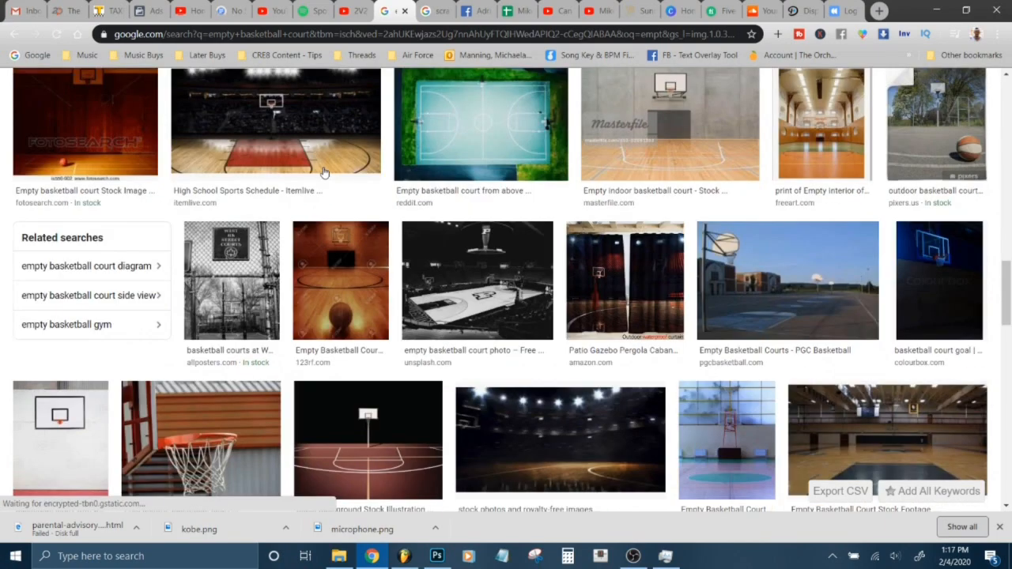
{"action": "scroll", "scroll_direction": "down", "scroll_amount": 3}
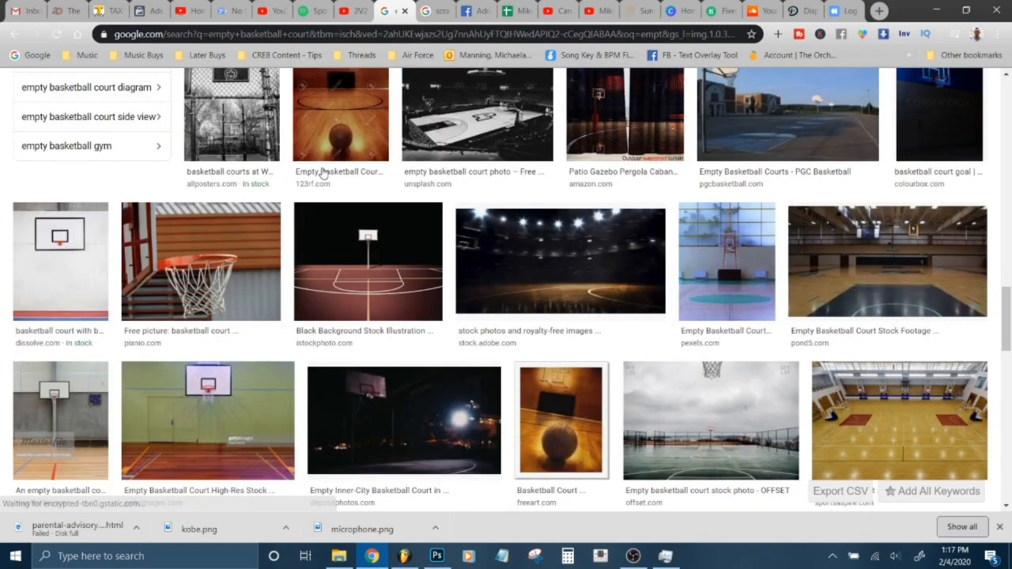
{"action": "scroll", "scroll_direction": "down", "scroll_amount": 3}
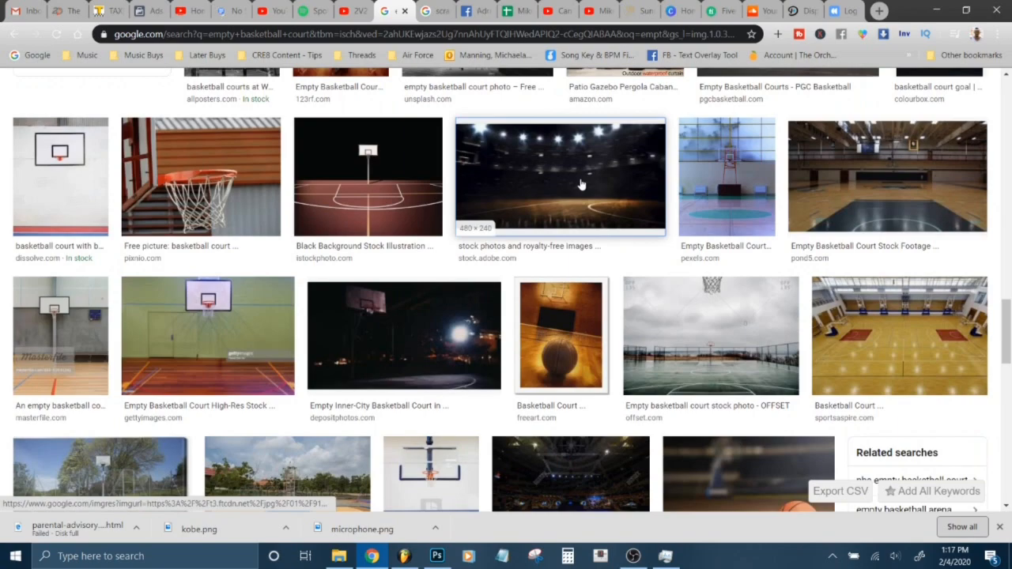
- Preview the dark empty arena photo and bring up Save image as for it
{"action": "left_click", "coordinate": [559, 176]}
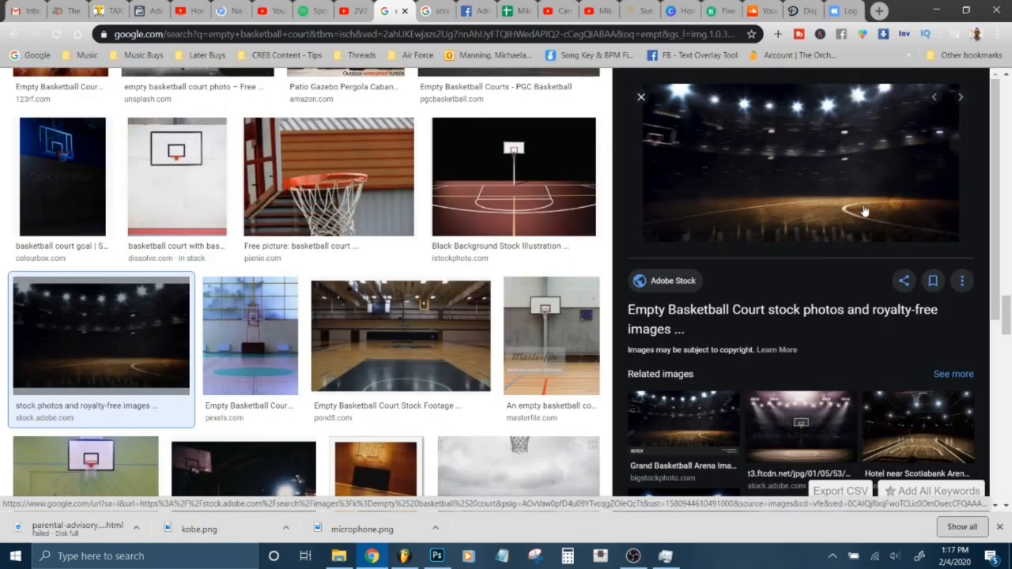
{"action": "scroll", "scroll_direction": "down", "scroll_amount": 3}
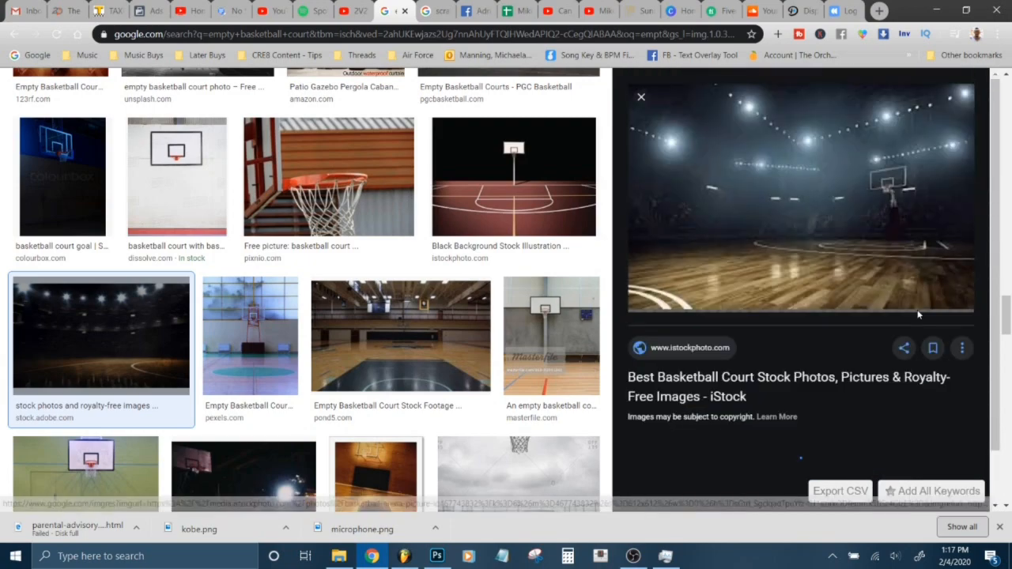
{"action": "right_click", "coordinate": [798, 197]}
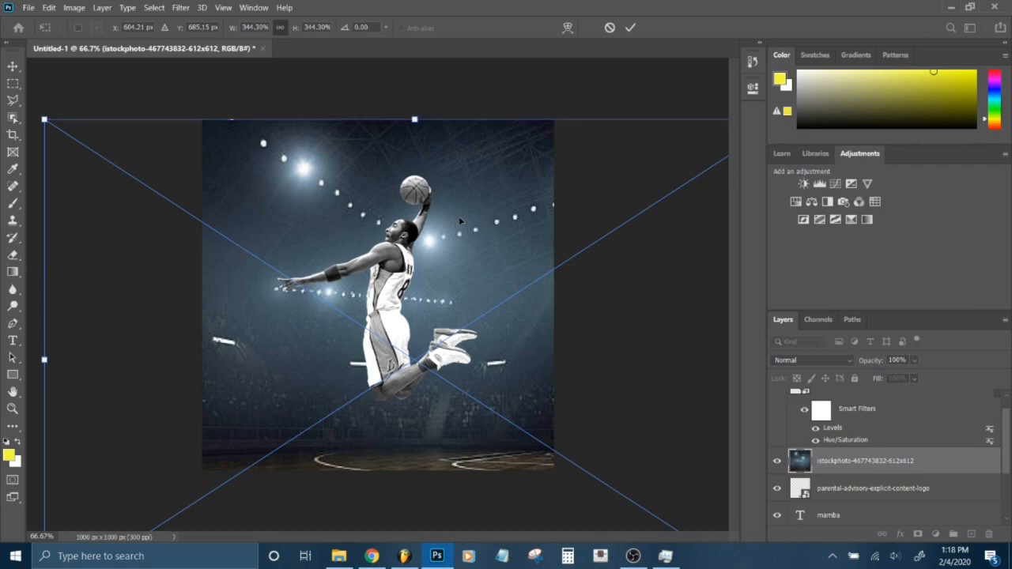
- Commit the enlarged arena photo so it fills the canvas behind the player
{"action": "left_click", "coordinate": [629, 27]}
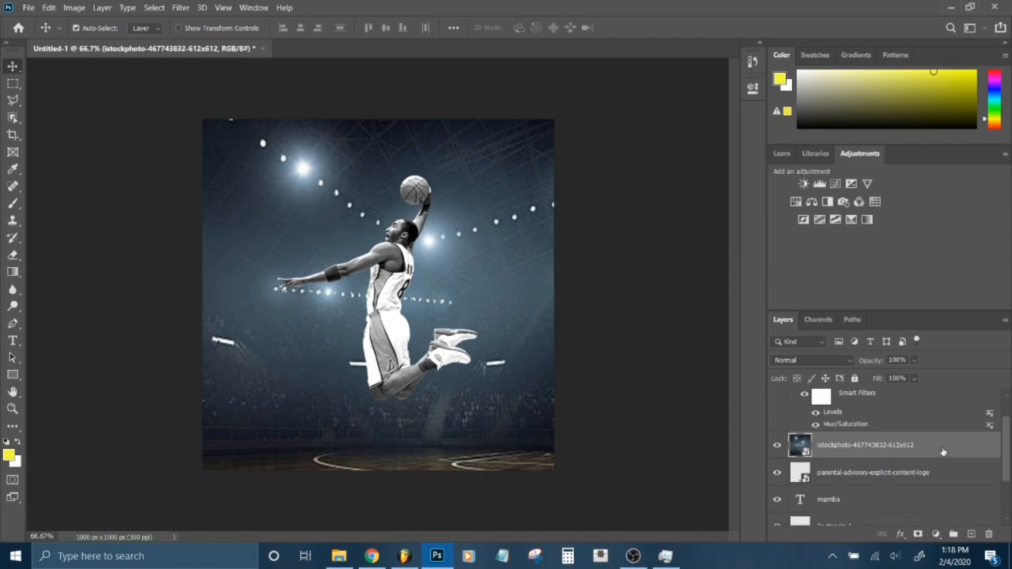
{"action": "mouse_move", "coordinate": [73, 6]}
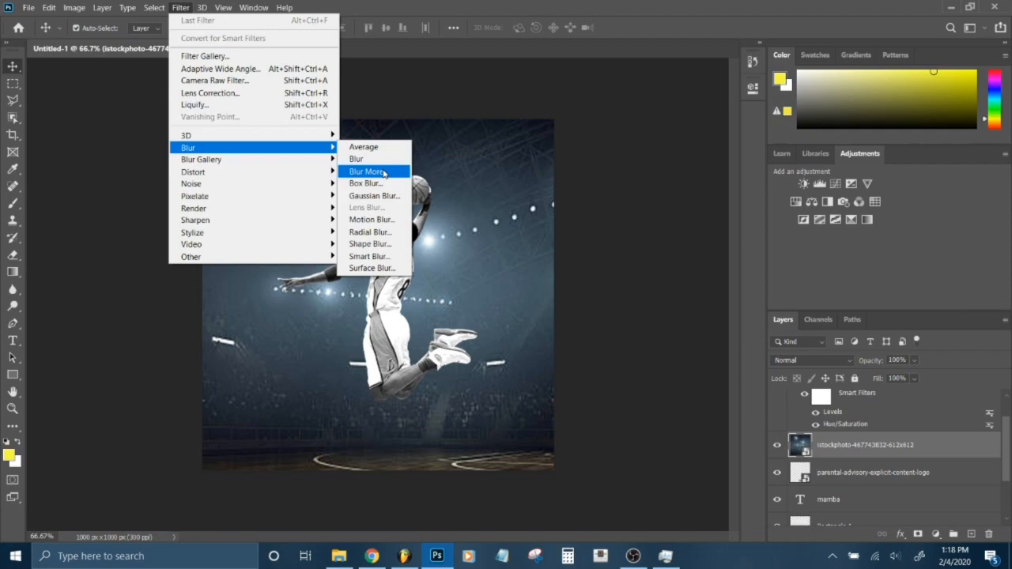
- Apply a Box Blur filter to the arena backdrop layer
{"action": "left_click", "coordinate": [364, 184]}
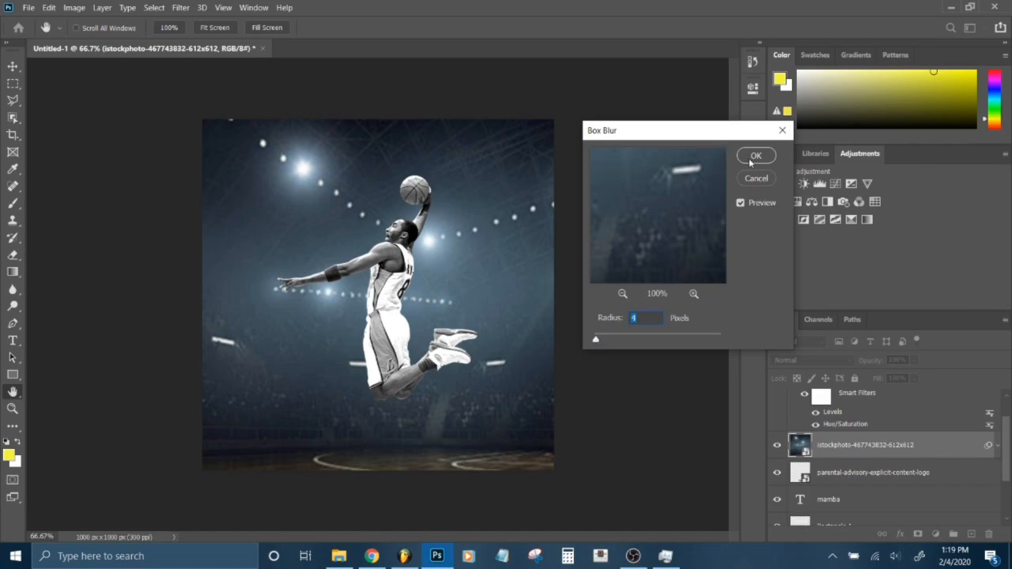
{"action": "left_click", "coordinate": [755, 155]}
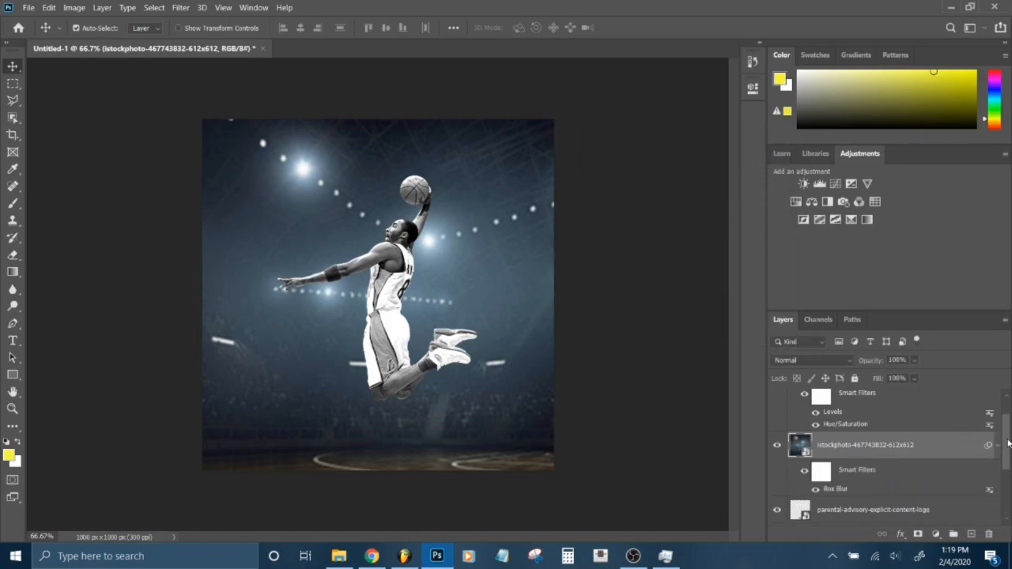
- Lower the Color Fill 1 layer's opacity to about 72% so the arena shows through
{"action": "scroll", "scroll_direction": "down", "scroll_amount": 3}
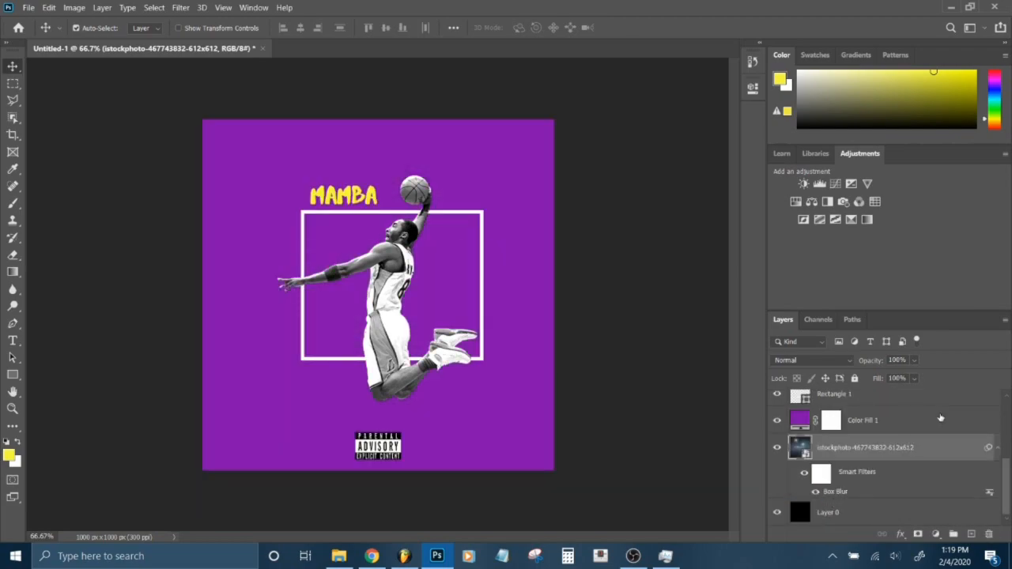
{"action": "left_click", "coordinate": [862, 421]}
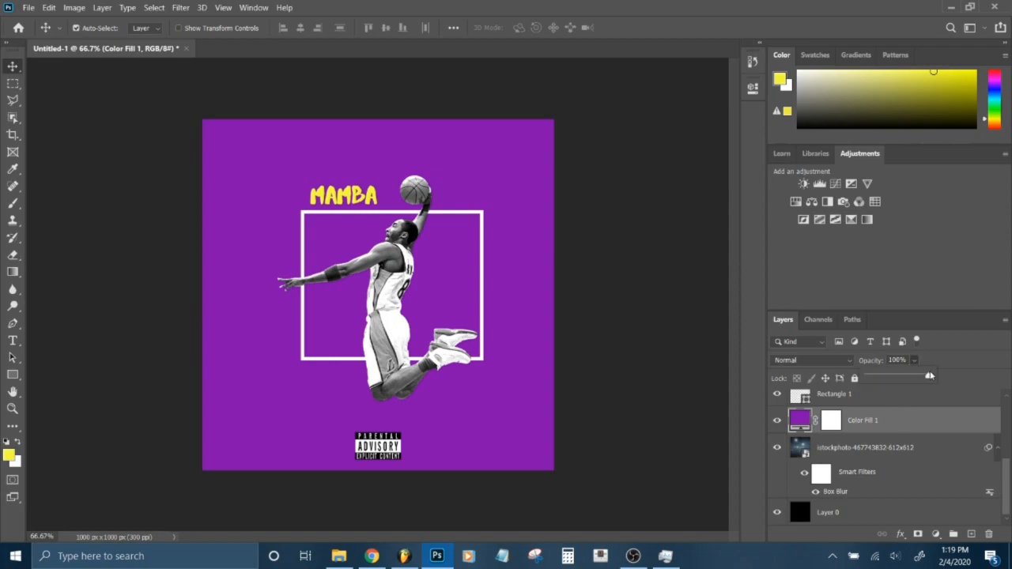
{"action": "mouse_move", "coordinate": [930, 380]}
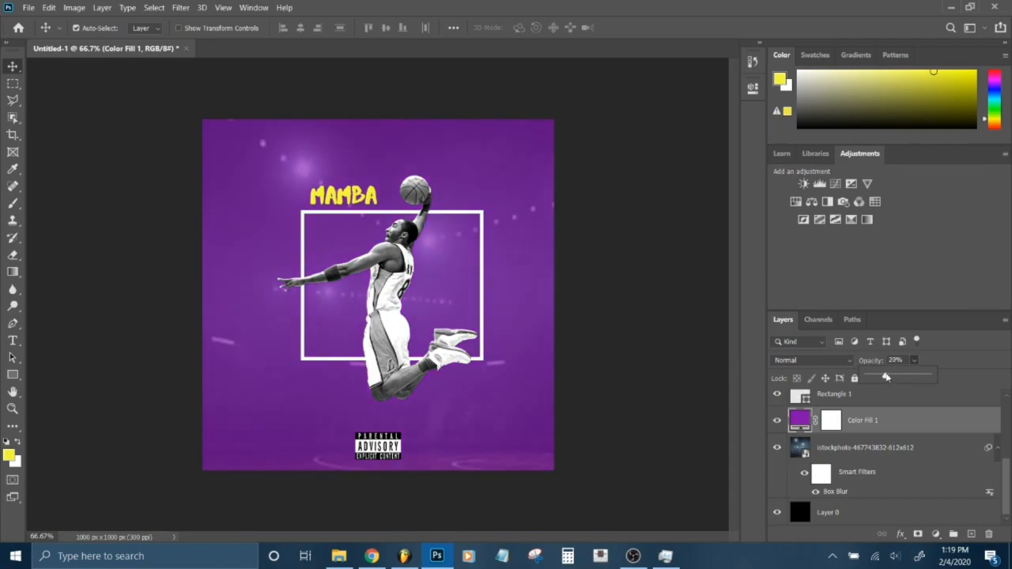
{"action": "left_click_drag", "start_coordinate": [885, 376], "coordinate": [906, 376]}
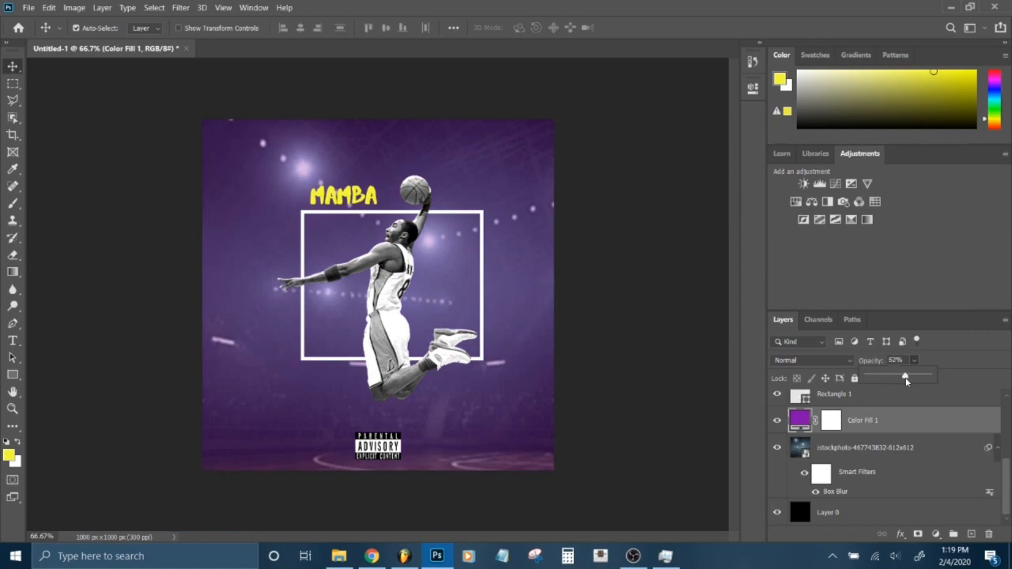
{"action": "left_click_drag", "start_coordinate": [904, 376], "coordinate": [911, 377]}
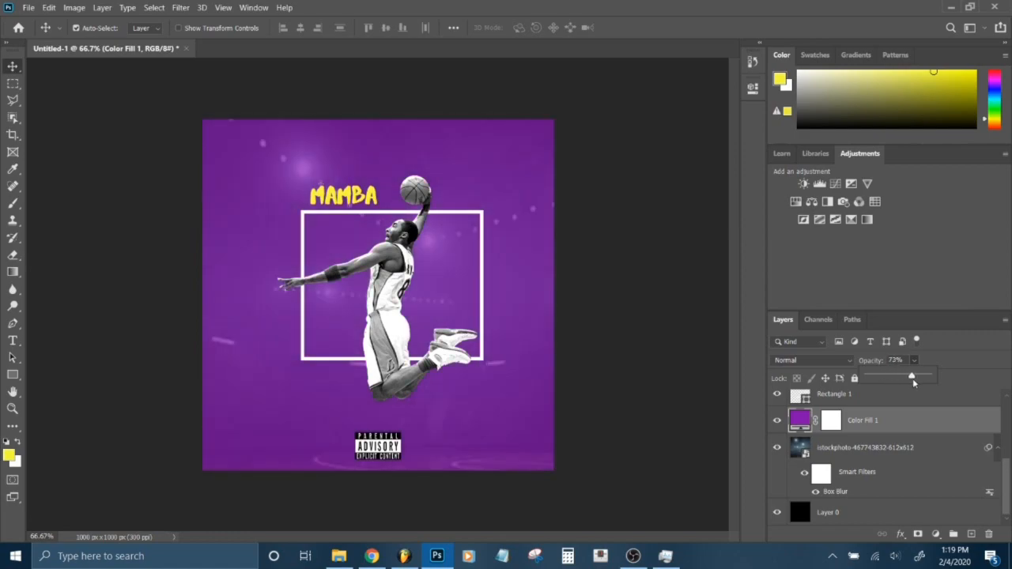
{"action": "left_click", "coordinate": [269, 47]}
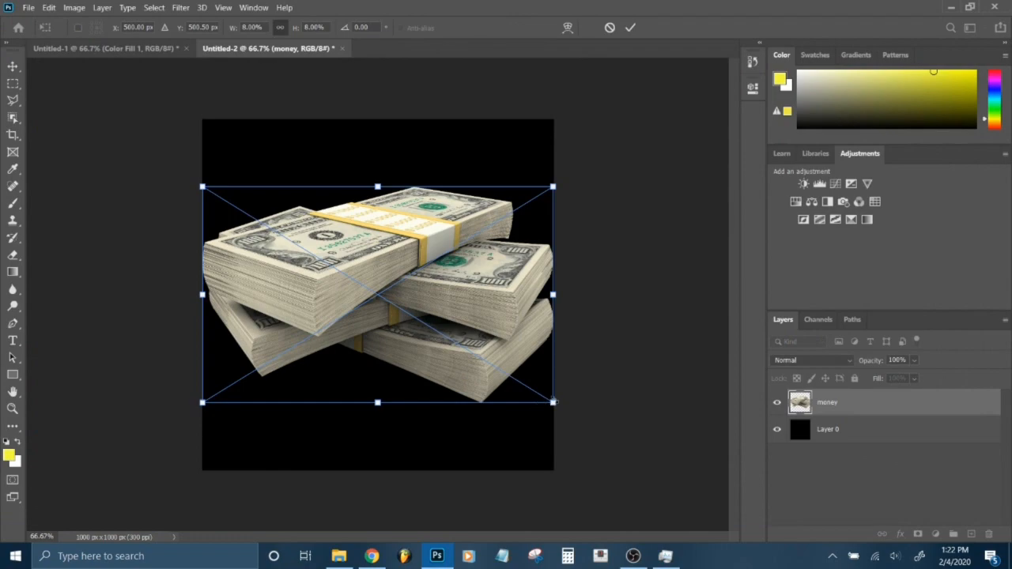
- Scale the cash stack layer down and place the banknote photo embedded on the canvas
{"action": "left_click_drag", "start_coordinate": [552, 403], "coordinate": [387, 299]}
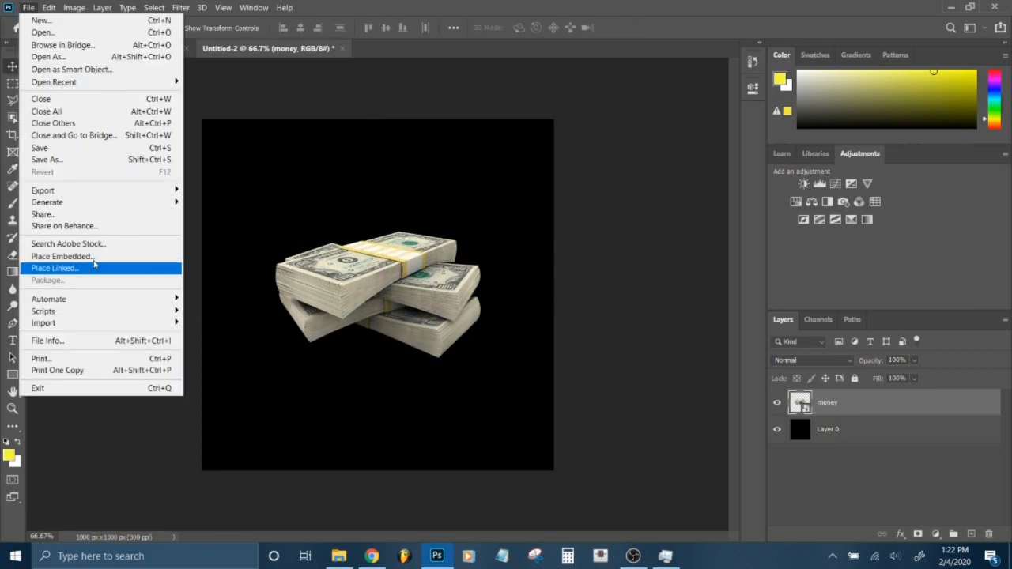
{"action": "left_click", "coordinate": [54, 269]}
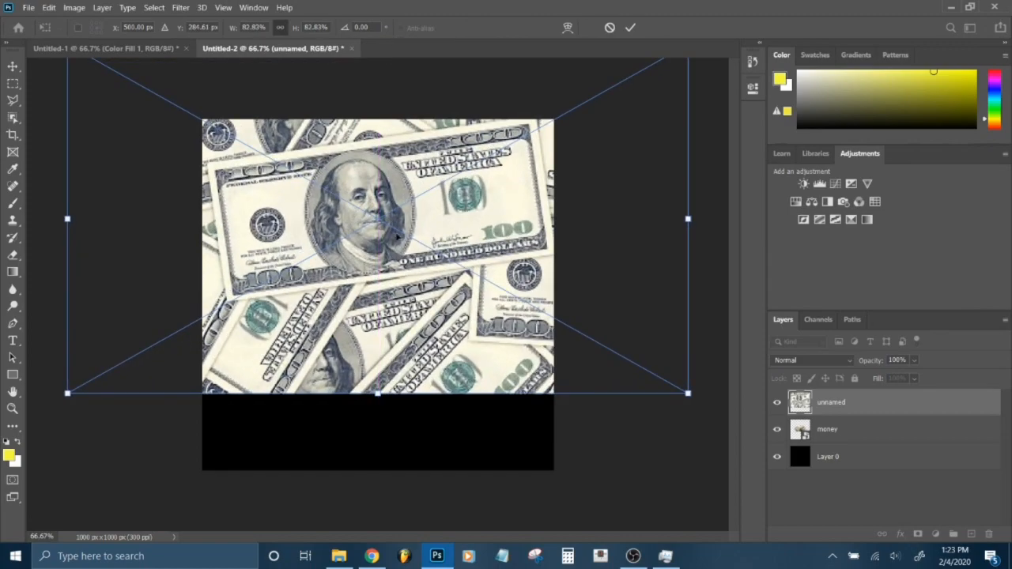
{"action": "left_click", "coordinate": [630, 27]}
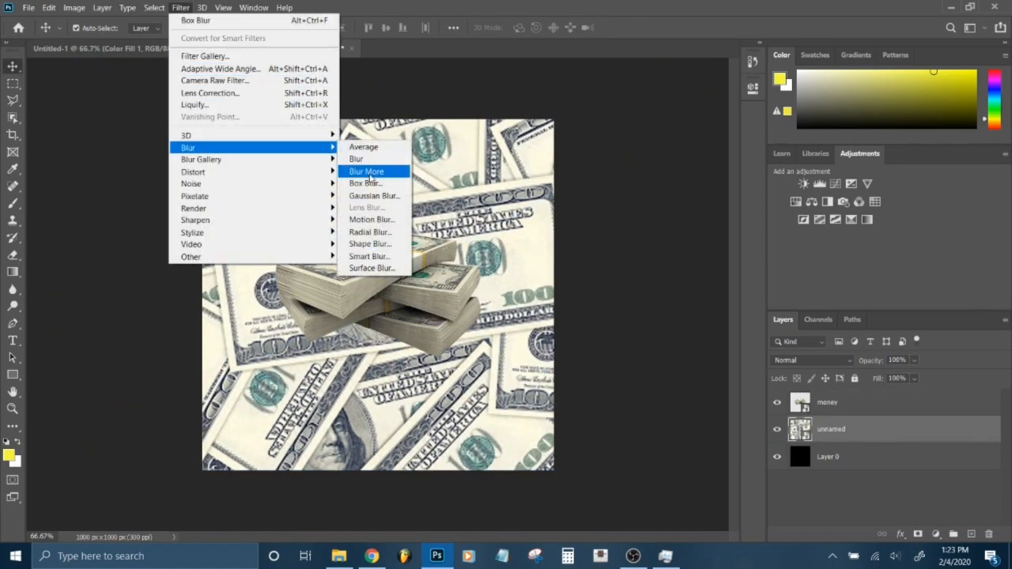
- Box Blur the banknote layer, give Layer 0 a teal Color Overlay and lower its opacity
{"action": "left_click", "coordinate": [363, 184]}
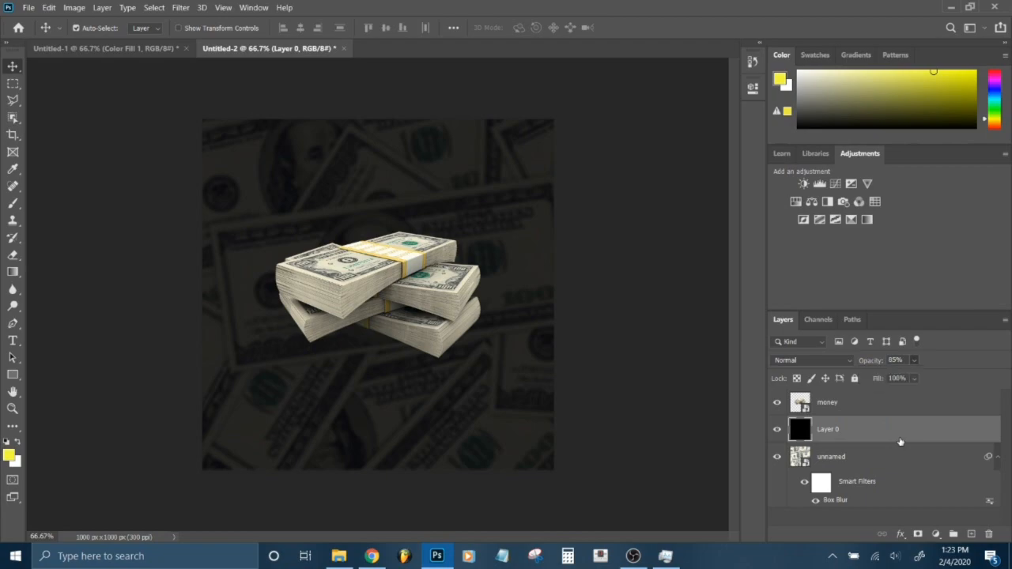
{"action": "double_click", "coordinate": [827, 428]}
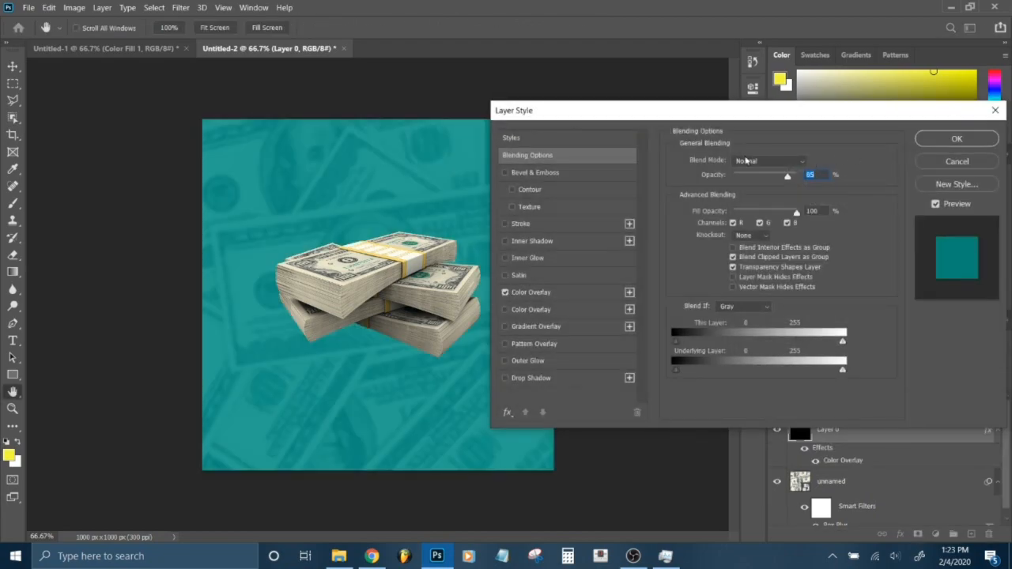
{"action": "left_click", "coordinate": [957, 139]}
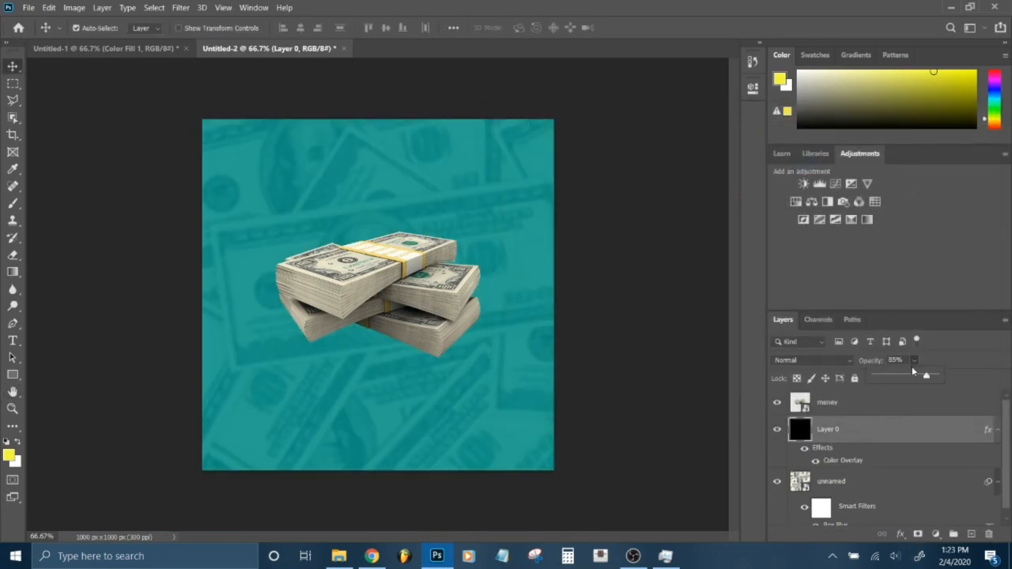
{"action": "left_click_drag", "start_coordinate": [926, 376], "coordinate": [929, 376]}
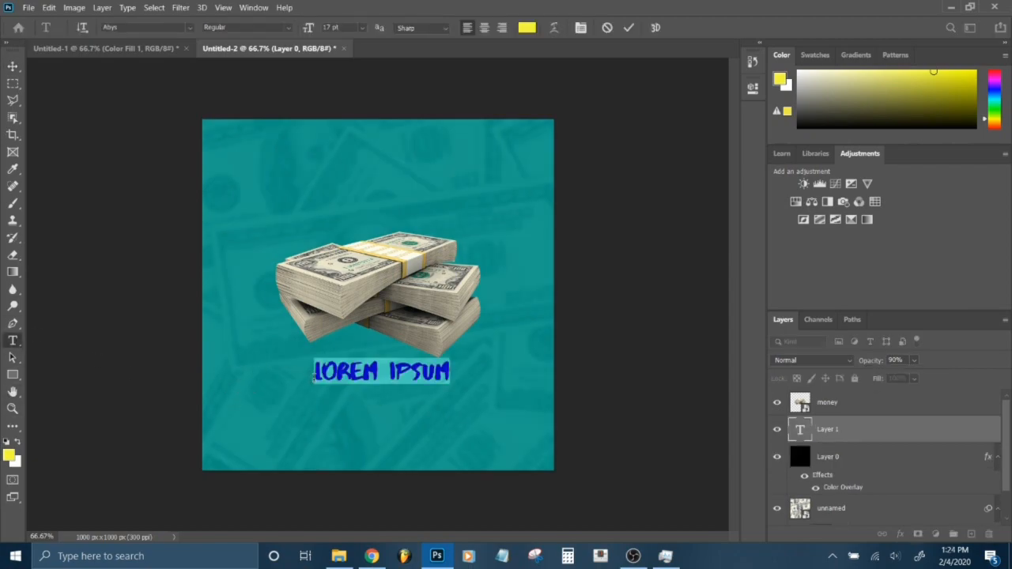
- Retype the placeholder as CASH MONEY in bold yellow, then go to the browser
{"action": "type", "text": "CASH MONEY"}
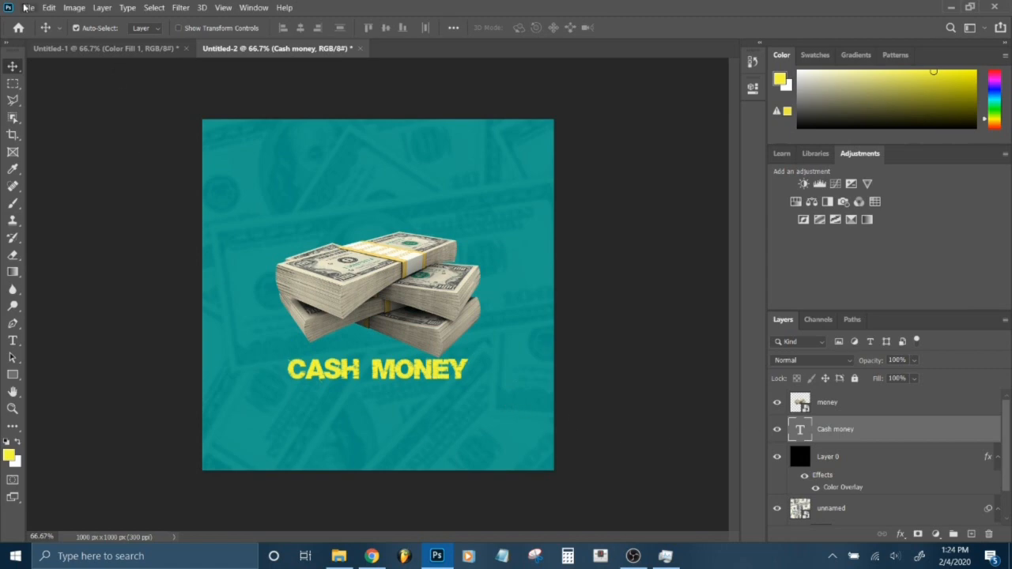
{"action": "mouse_move", "coordinate": [403, 440]}
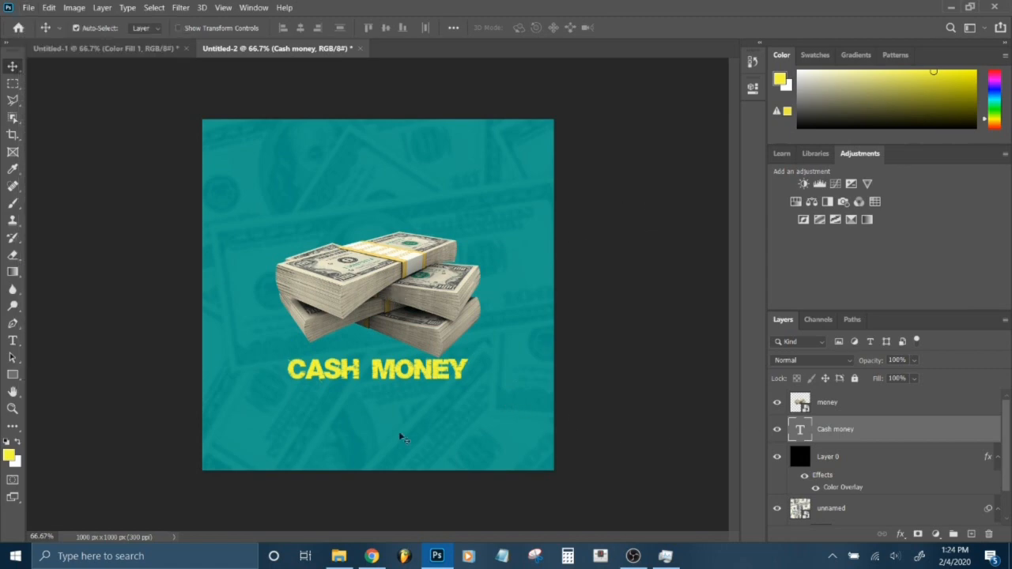
{"action": "left_click", "coordinate": [370, 556]}
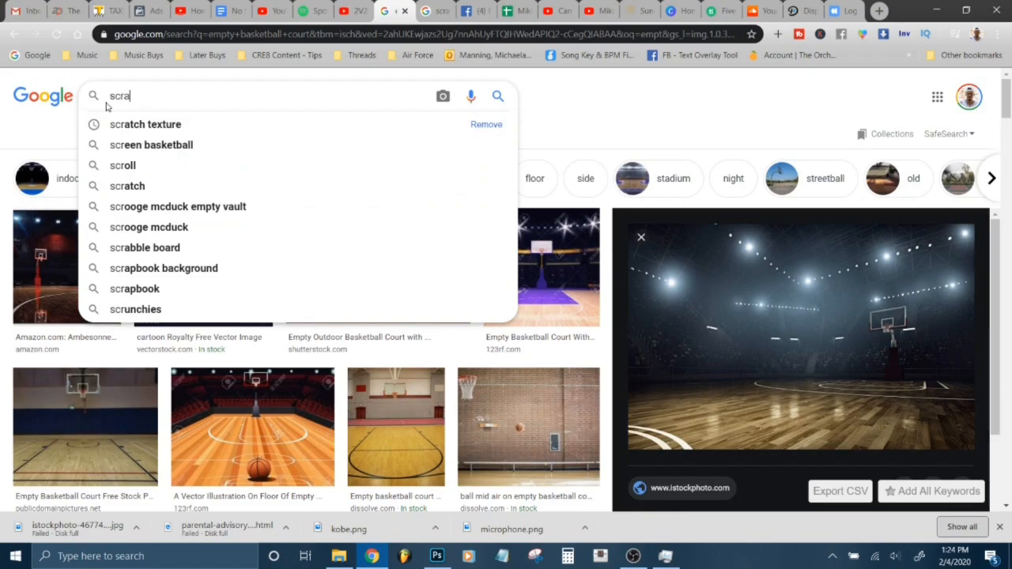
- Search Google Images for 'scratch texture' and save the dark DeviantArt result
{"action": "left_click", "coordinate": [146, 123]}
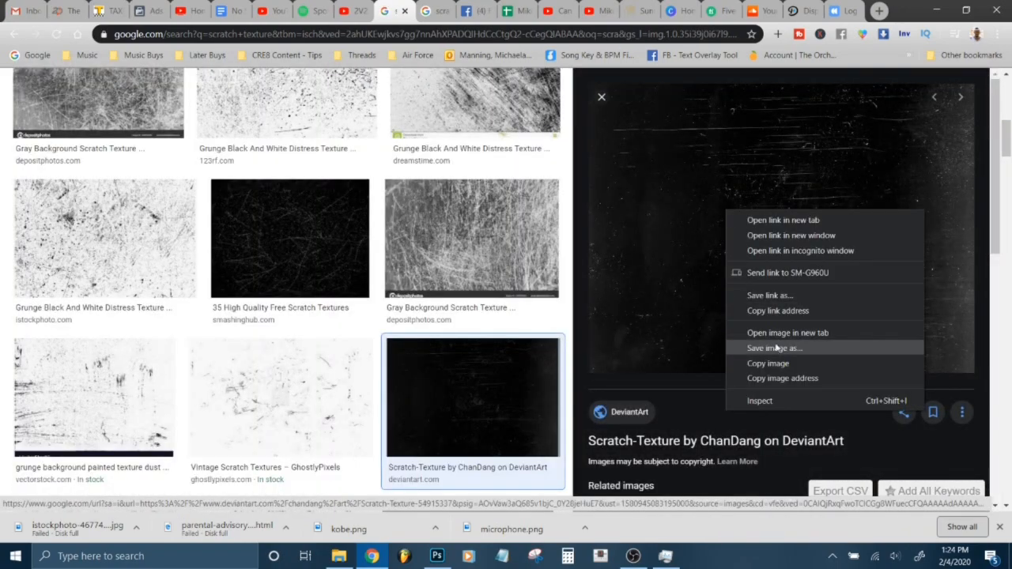
{"action": "left_click", "coordinate": [774, 348]}
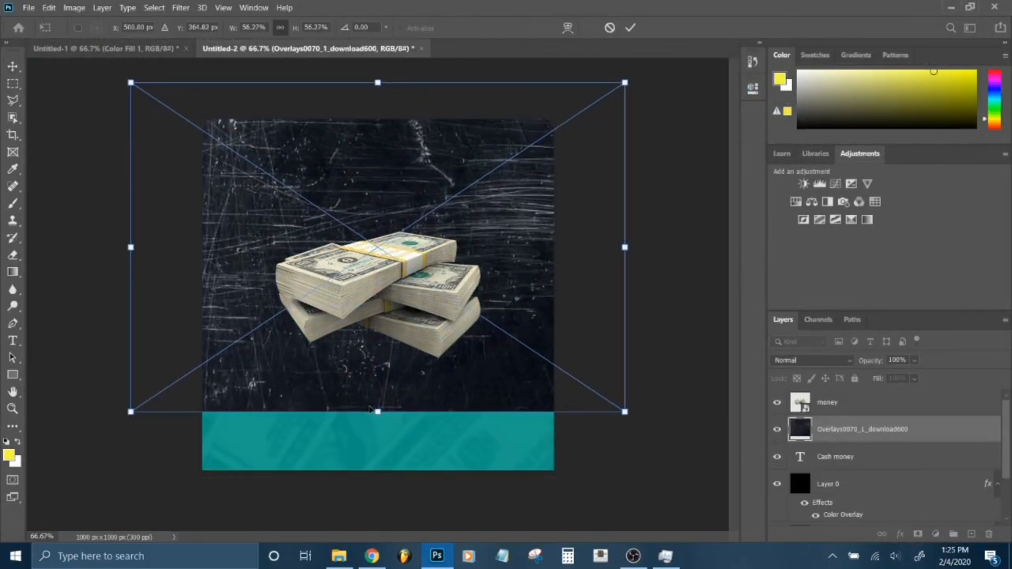
- Commit the scratch texture, try Color Dodge, settle on Soft Light and tune its opacity
{"action": "left_click", "coordinate": [809, 360]}
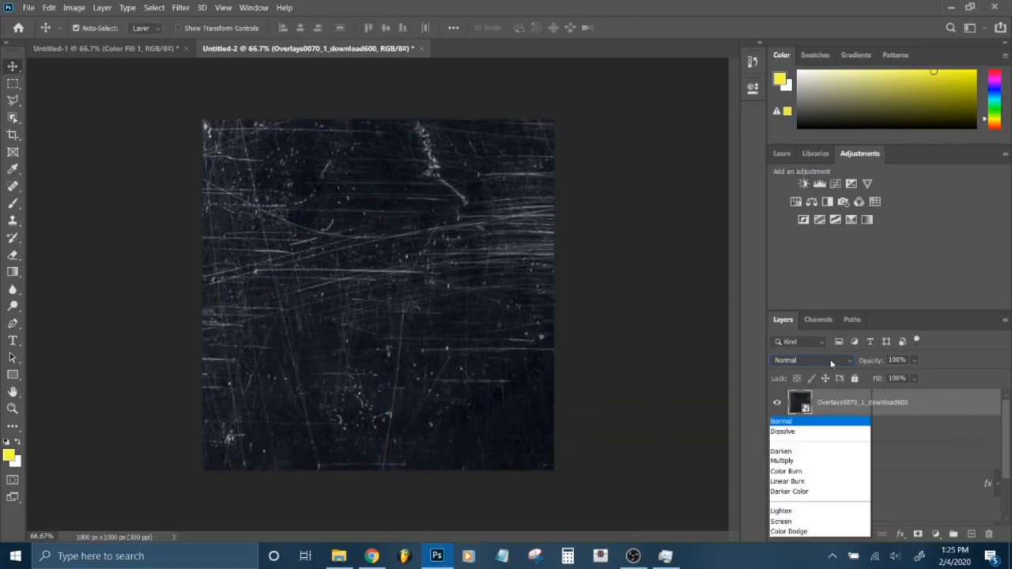
{"action": "left_click", "coordinate": [787, 531]}
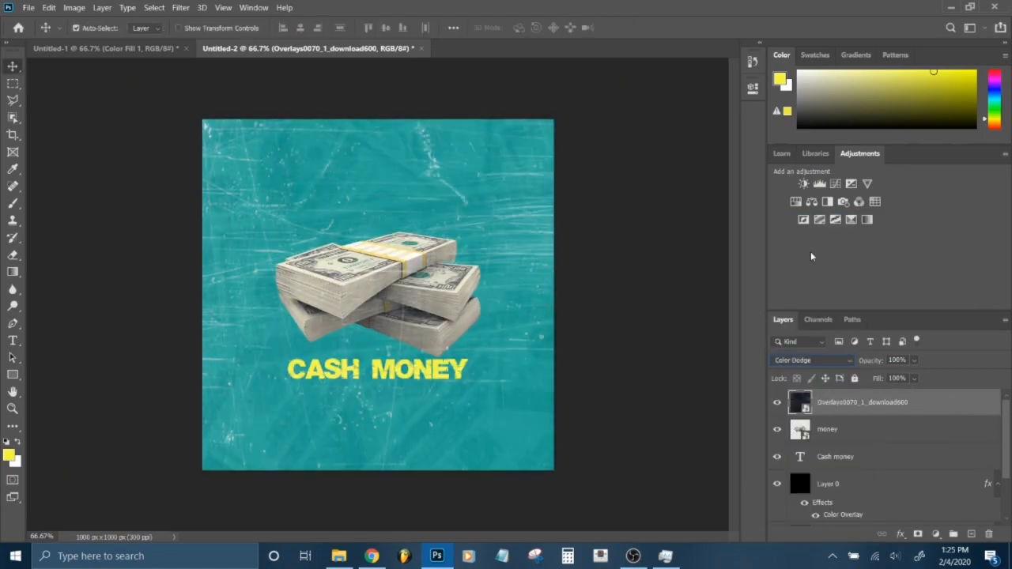
{"action": "left_click", "coordinate": [809, 360]}
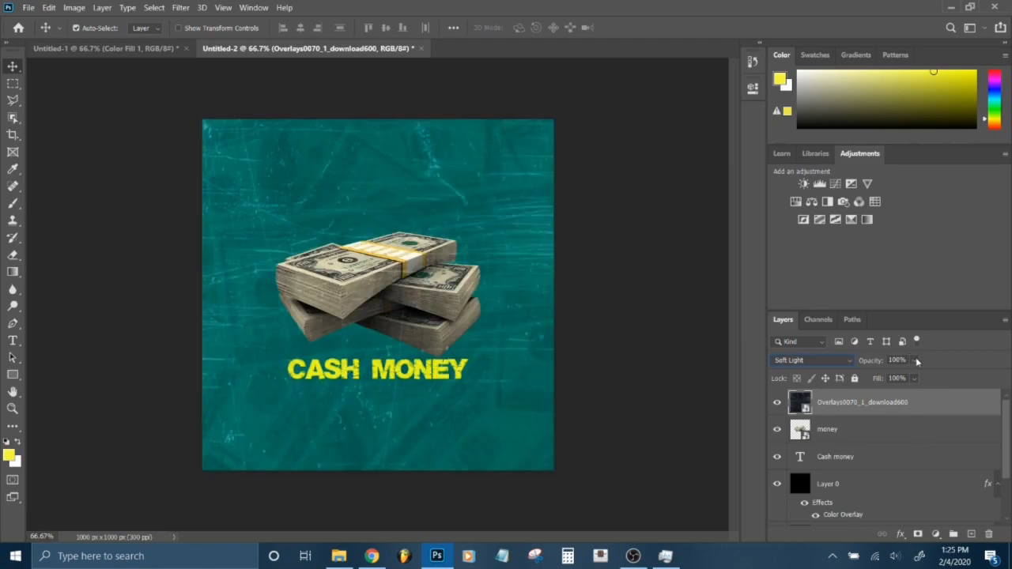
{"action": "left_click_drag", "start_coordinate": [916, 360], "coordinate": [893, 376]}
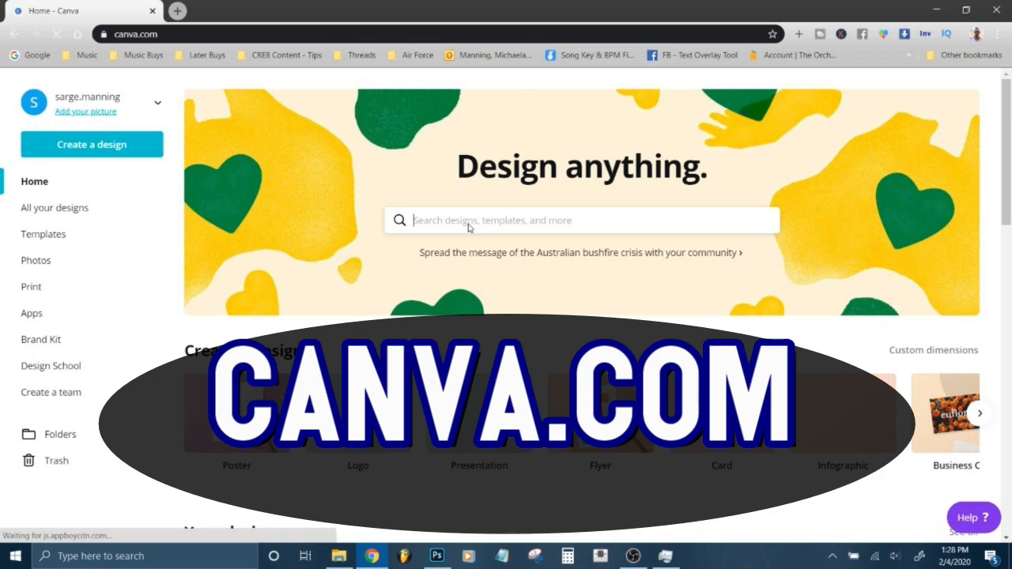
- Rerun the 'album cover' template search and browse the results for the Stringed Symphony design
{"action": "left_click", "coordinate": [582, 219]}
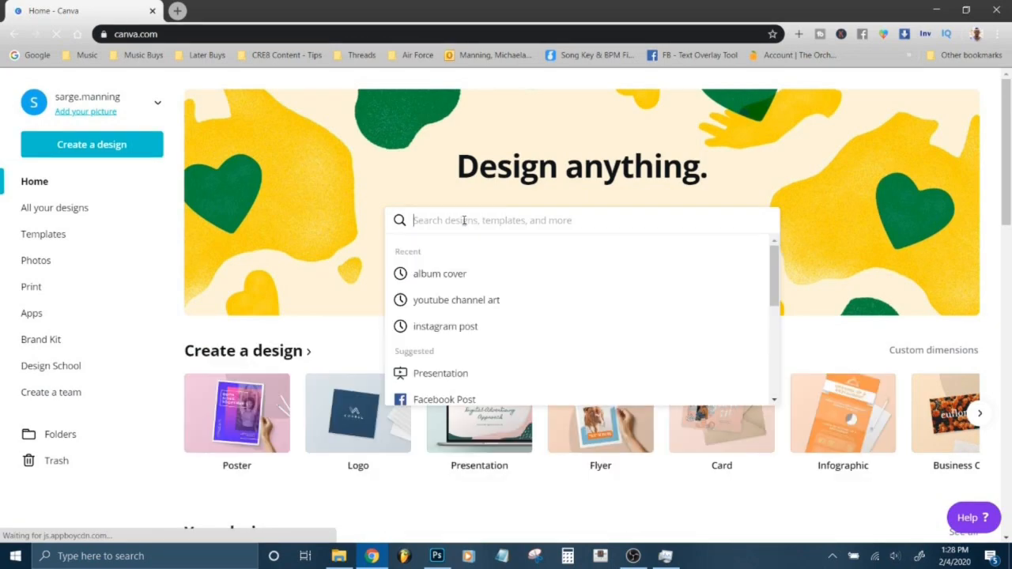
{"action": "left_click", "coordinate": [439, 273]}
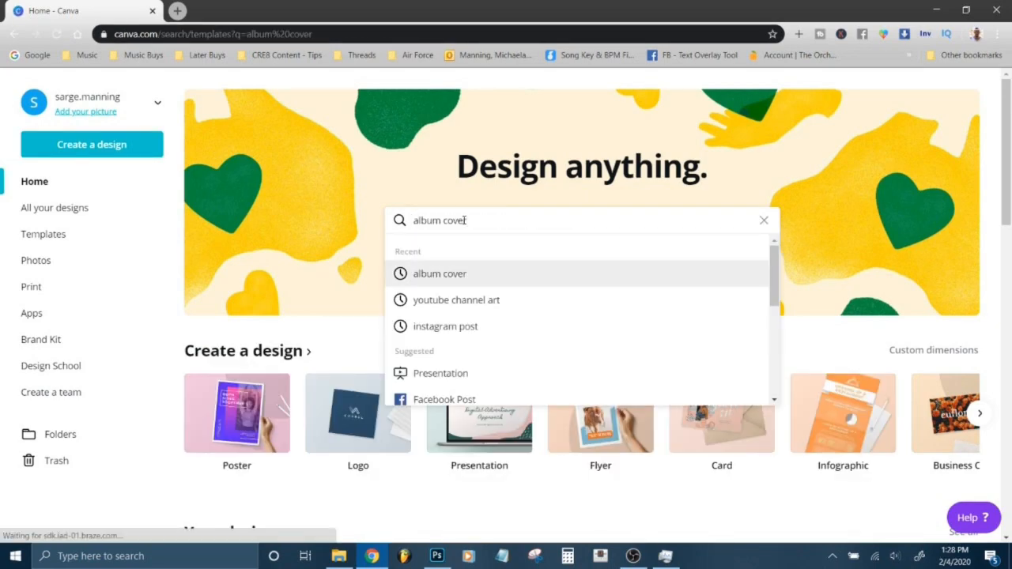
{"action": "left_click", "coordinate": [439, 273]}
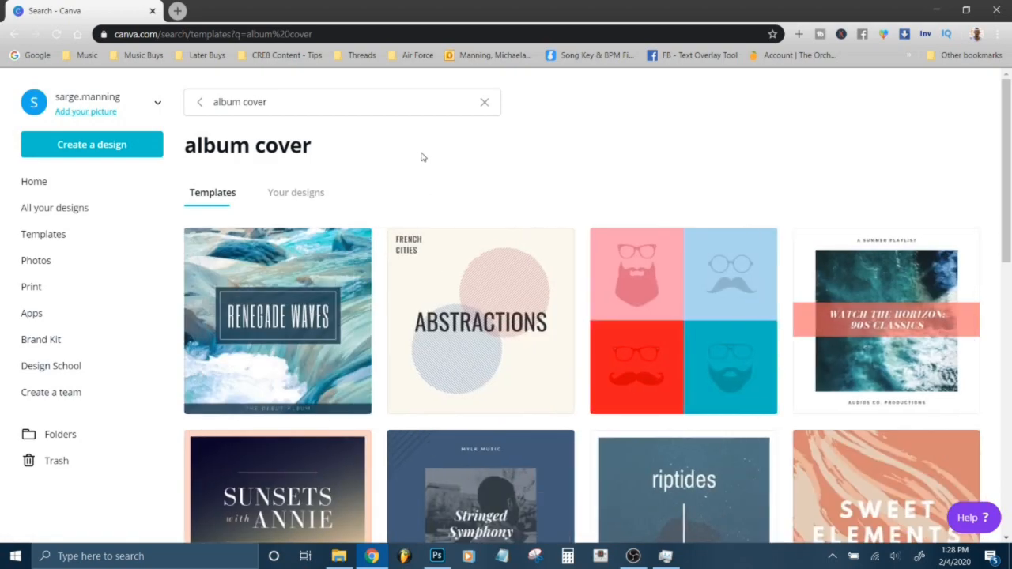
{"action": "scroll", "scroll_direction": "down", "scroll_amount": 3}
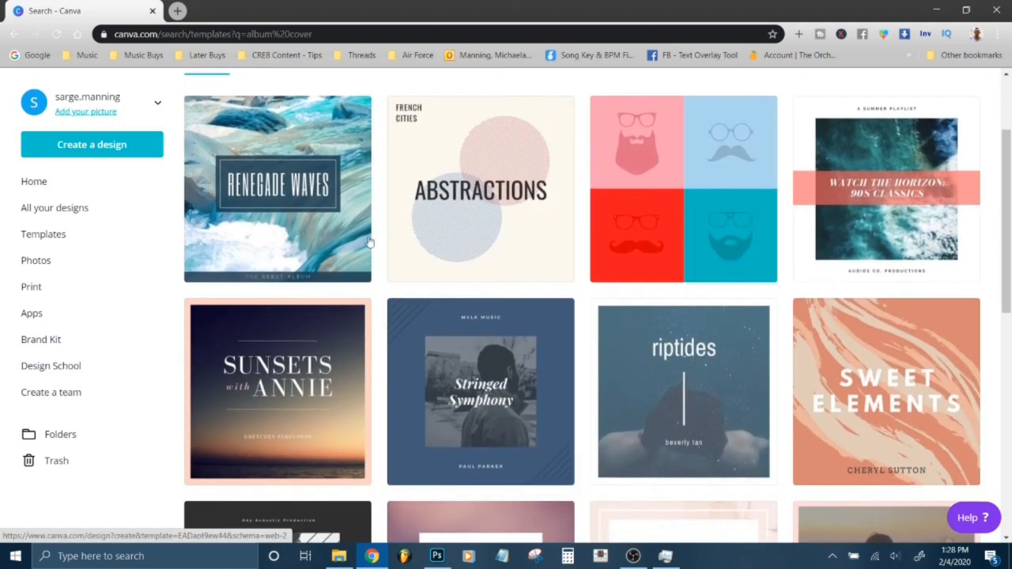
{"action": "scroll", "scroll_direction": "down", "scroll_amount": 3}
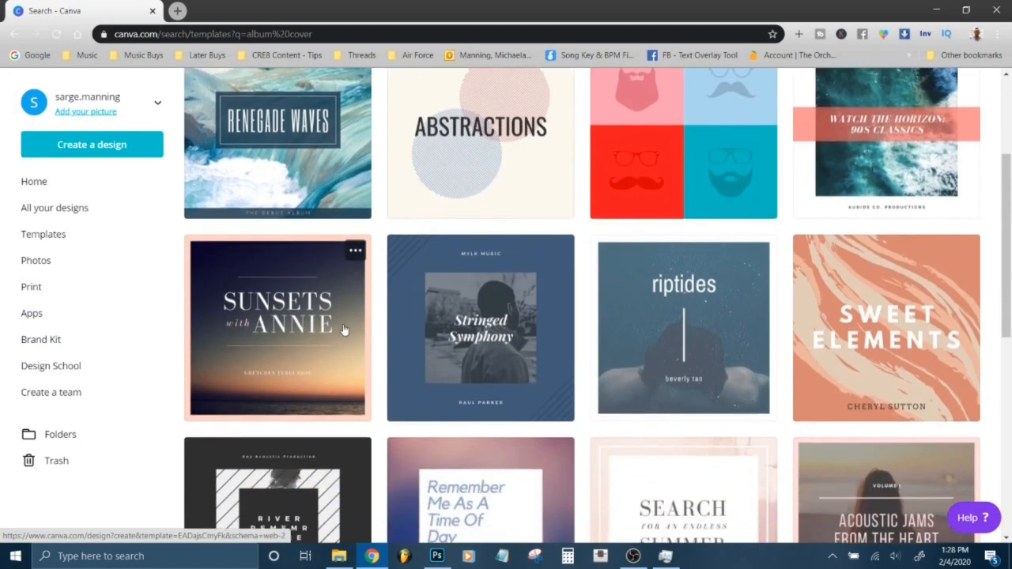
{"action": "scroll", "scroll_direction": "down", "scroll_amount": 3}
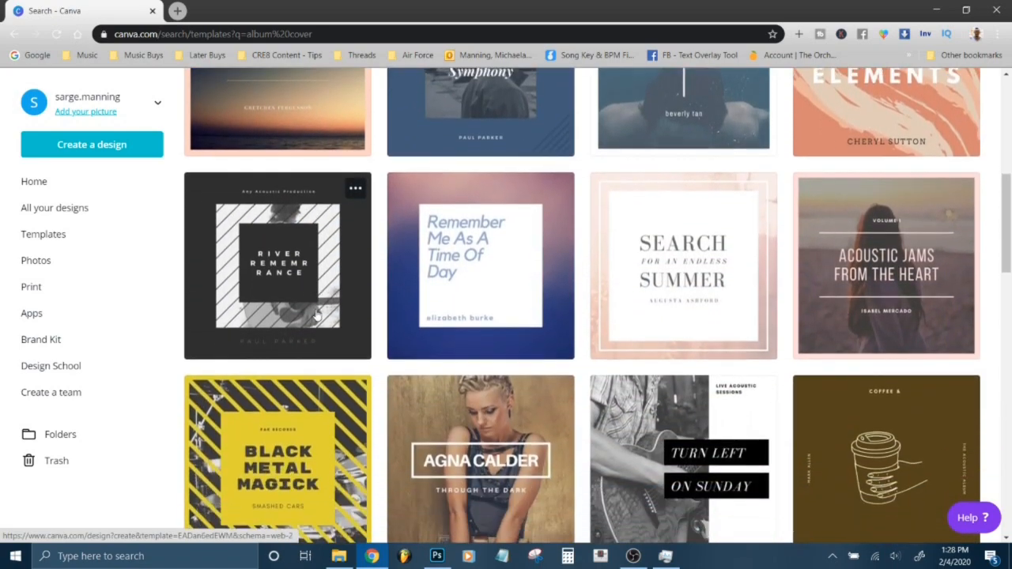
{"action": "scroll", "scroll_direction": "down", "scroll_amount": 3}
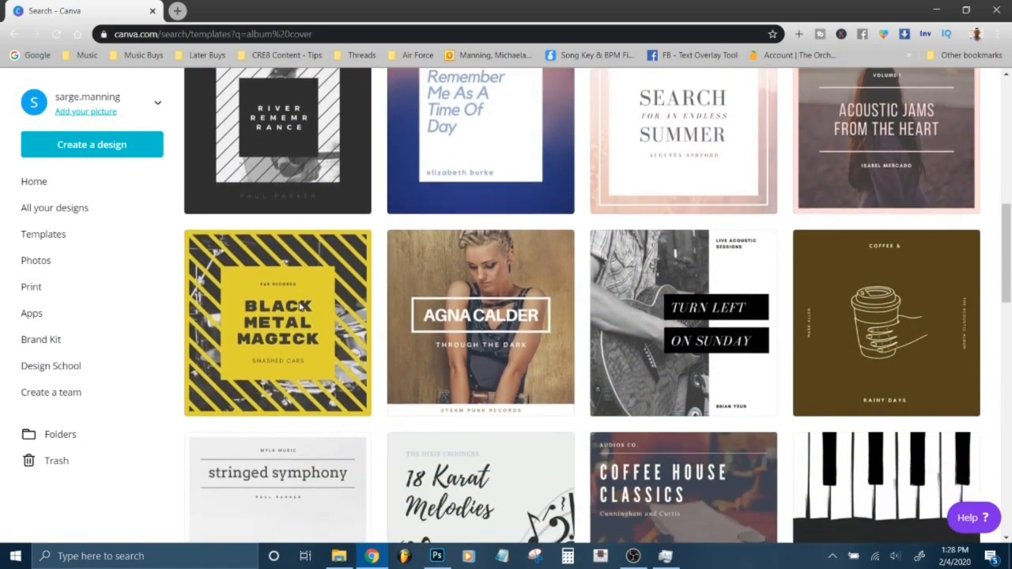
{"action": "scroll", "scroll_direction": "up", "scroll_amount": 3}
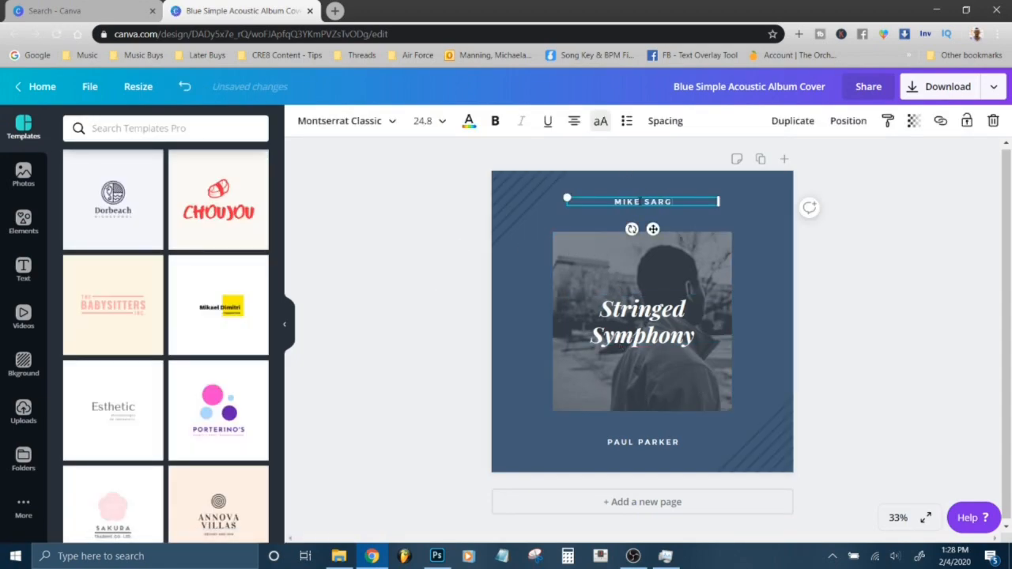
- Finish the MIKE SARGE text and drop a dark night photo from Uploads into the picture frame
{"action": "left_click", "coordinate": [919, 339]}
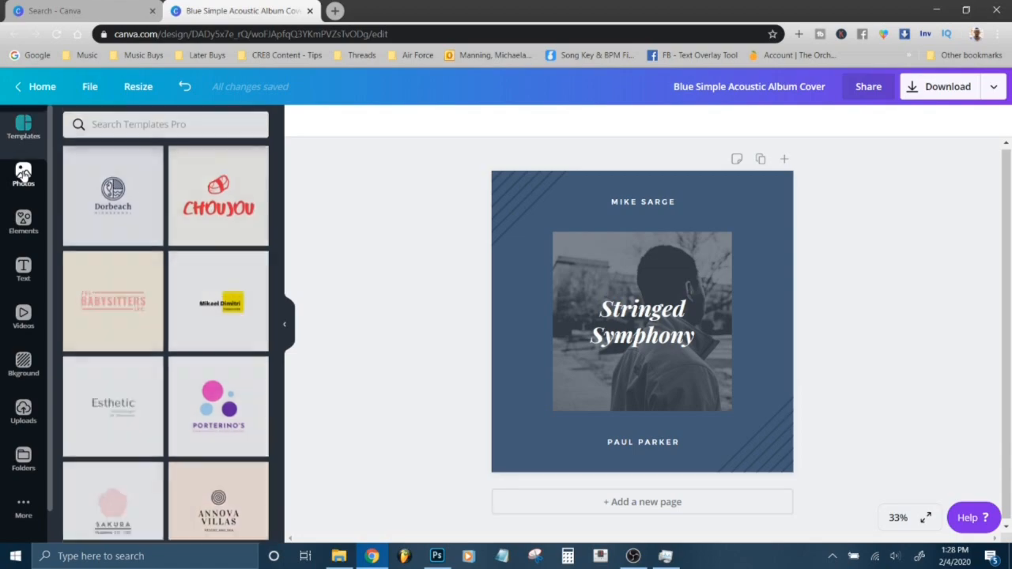
{"action": "left_click", "coordinate": [22, 175]}
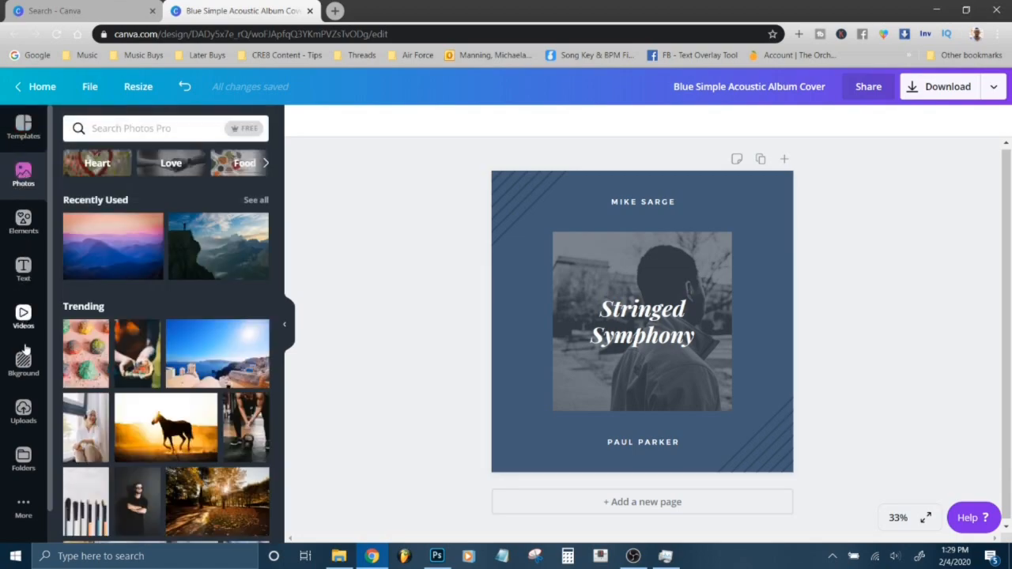
{"action": "left_click", "coordinate": [22, 411]}
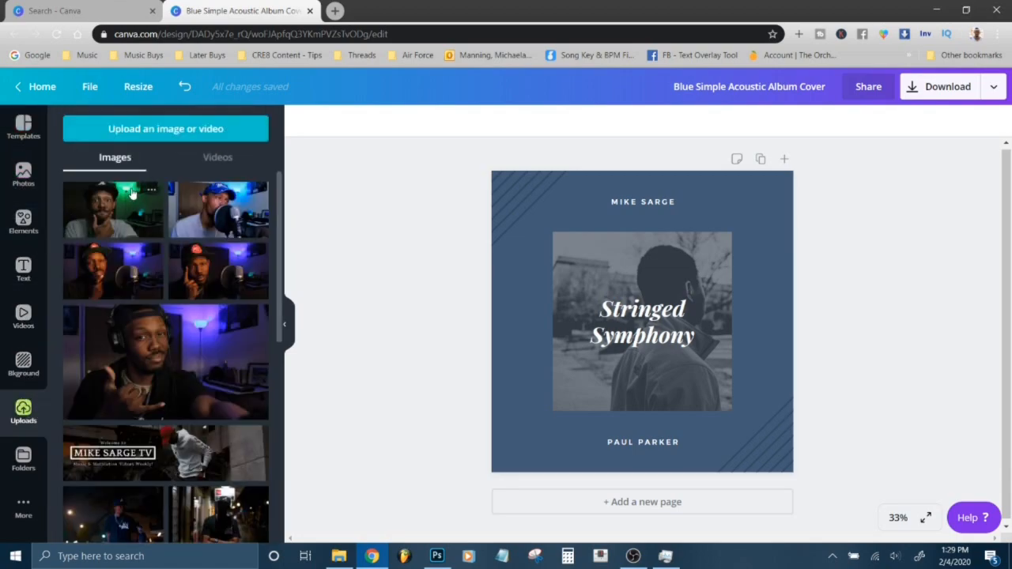
{"action": "mouse_move", "coordinate": [186, 136]}
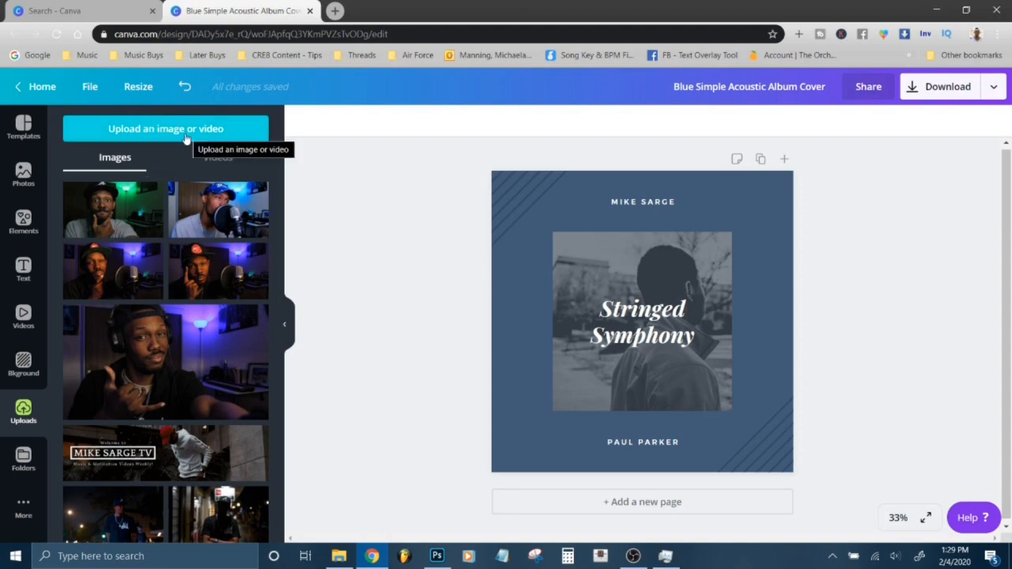
{"action": "scroll", "scroll_direction": "down", "scroll_amount": 3}
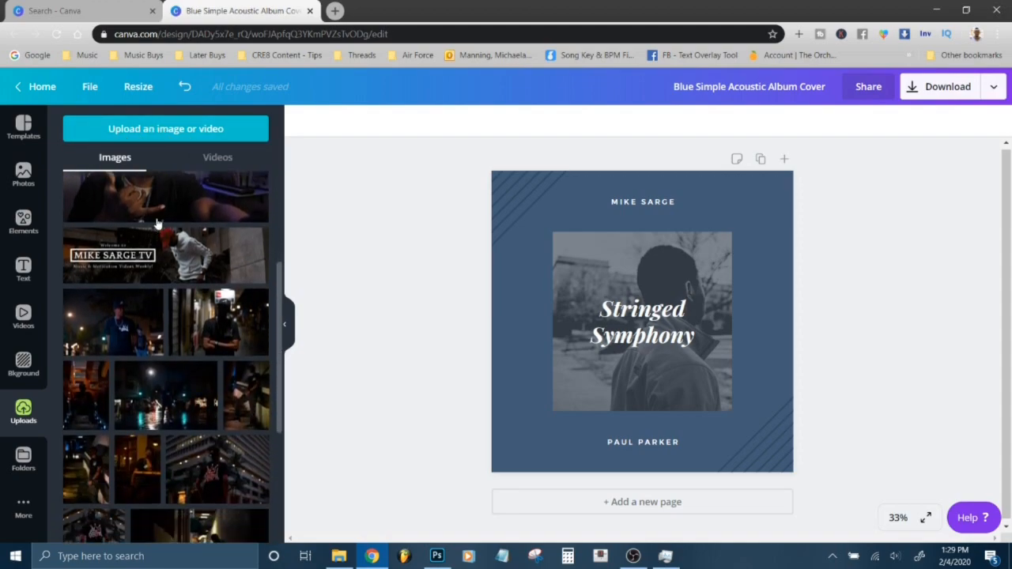
{"action": "scroll", "scroll_direction": "down", "scroll_amount": 3}
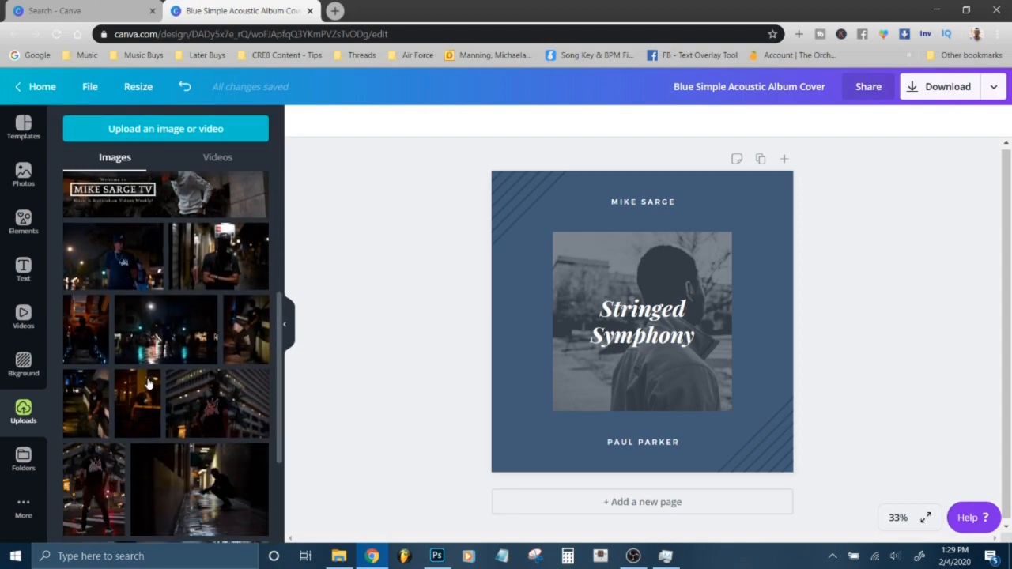
{"action": "left_click_drag", "start_coordinate": [139, 404], "coordinate": [323, 364]}
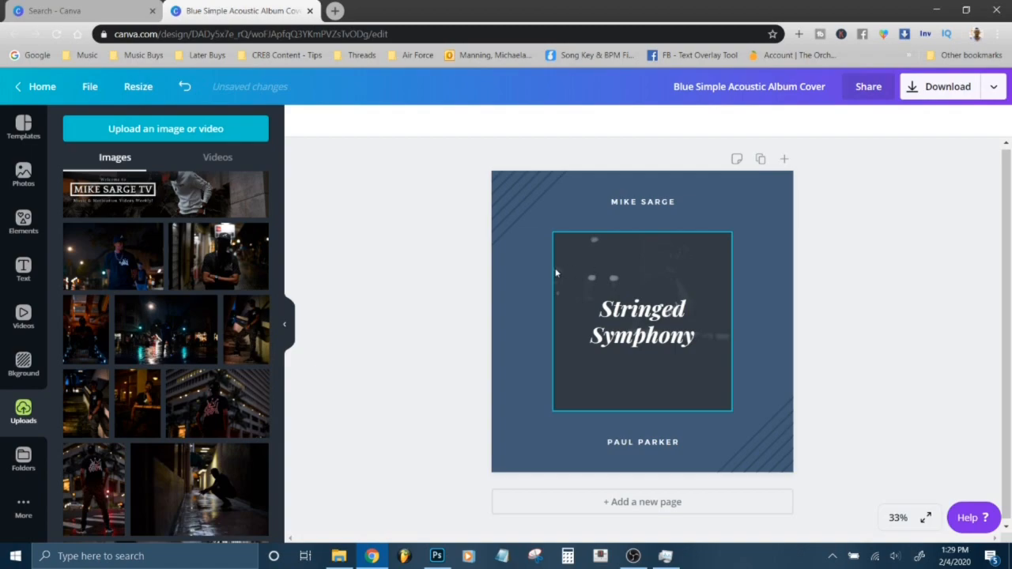
{"action": "mouse_move", "coordinate": [651, 275]}
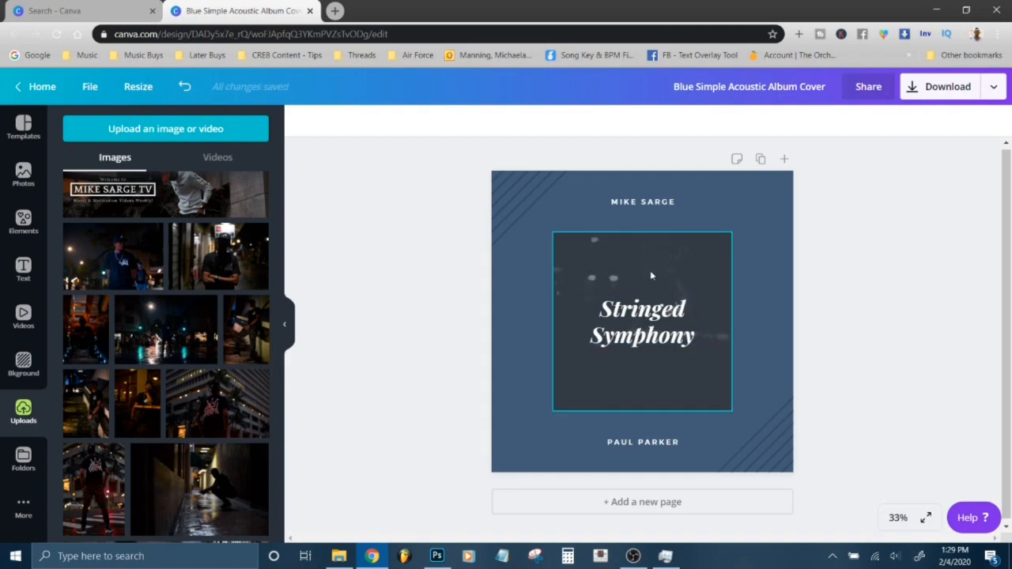
- Raise the frame photo's Brightness from -65 to about 10 in Adjust
{"action": "left_click", "coordinate": [642, 322]}
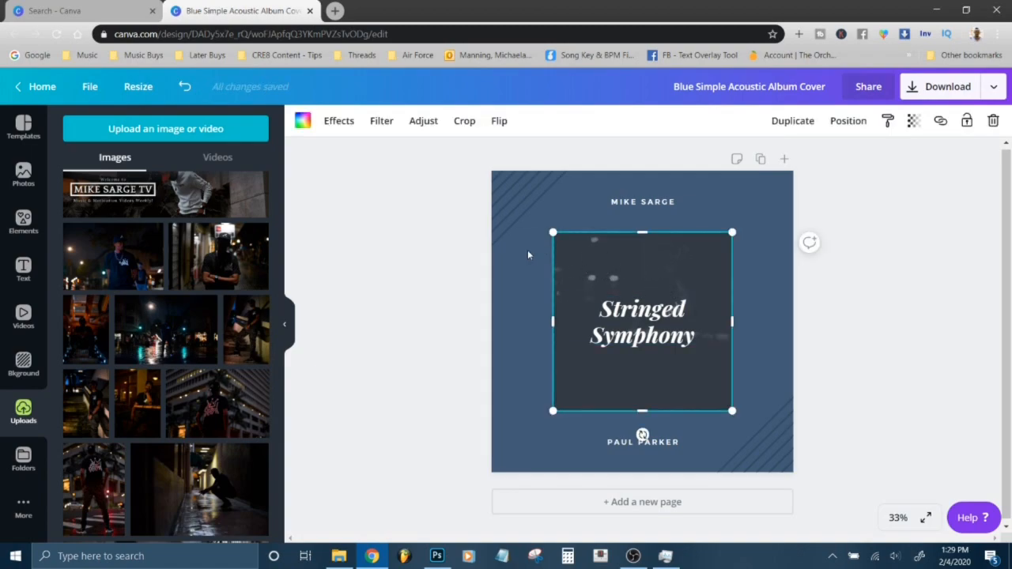
{"action": "mouse_move", "coordinate": [424, 121]}
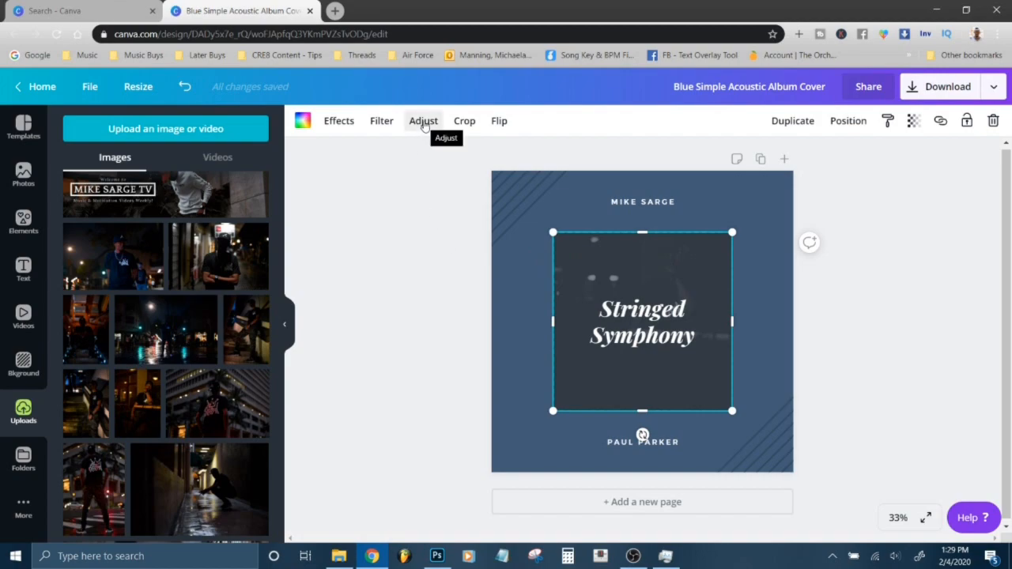
{"action": "left_click", "coordinate": [424, 120]}
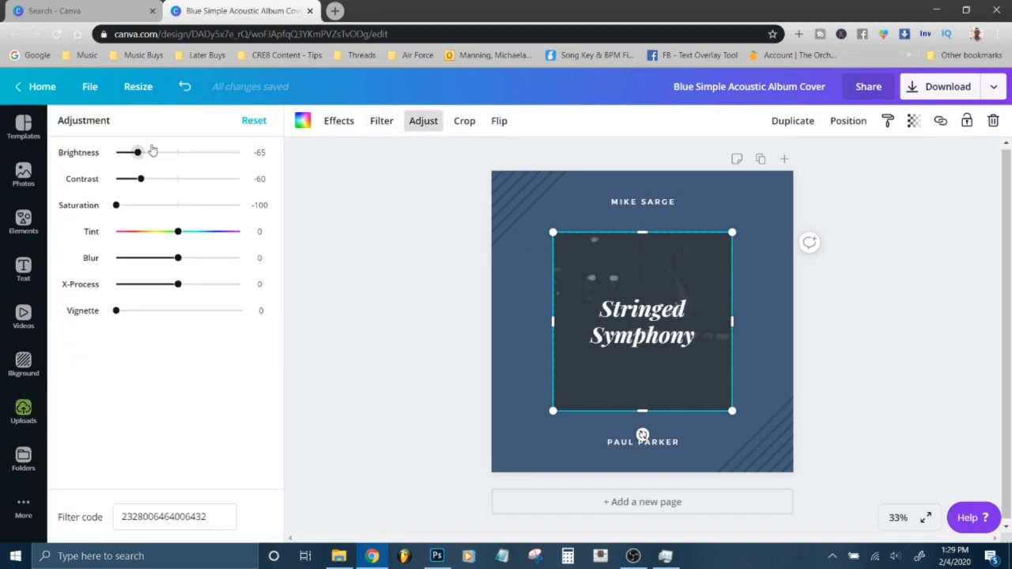
{"action": "left_click_drag", "start_coordinate": [136, 152], "coordinate": [177, 152]}
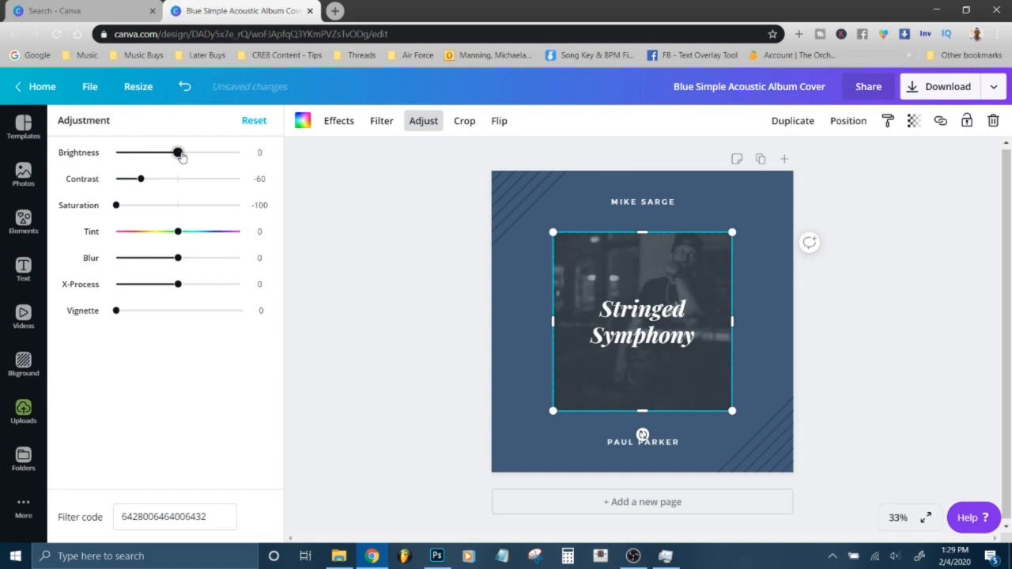
{"action": "left_click_drag", "start_coordinate": [177, 152], "coordinate": [184, 152]}
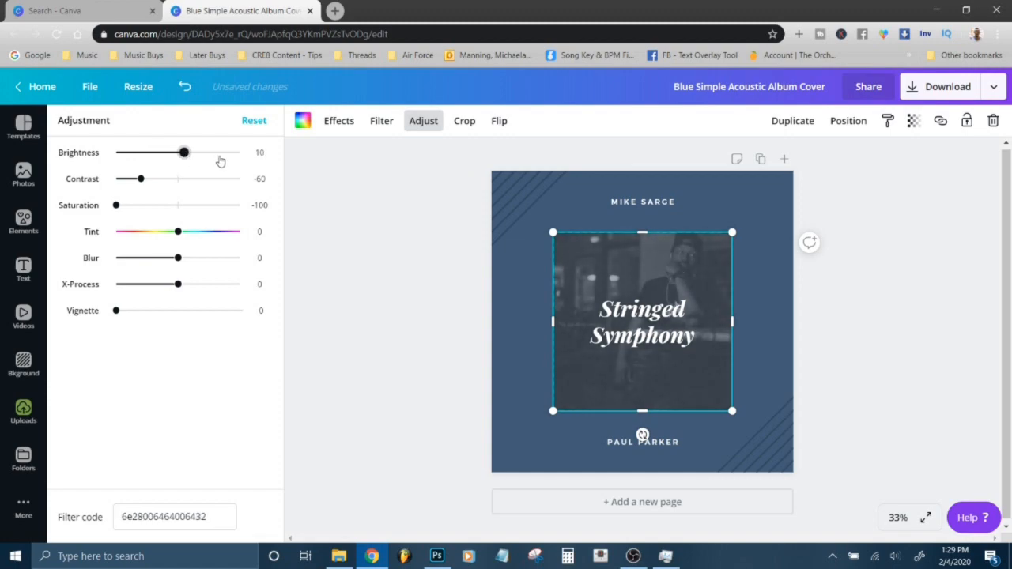
{"action": "mouse_move", "coordinate": [260, 198]}
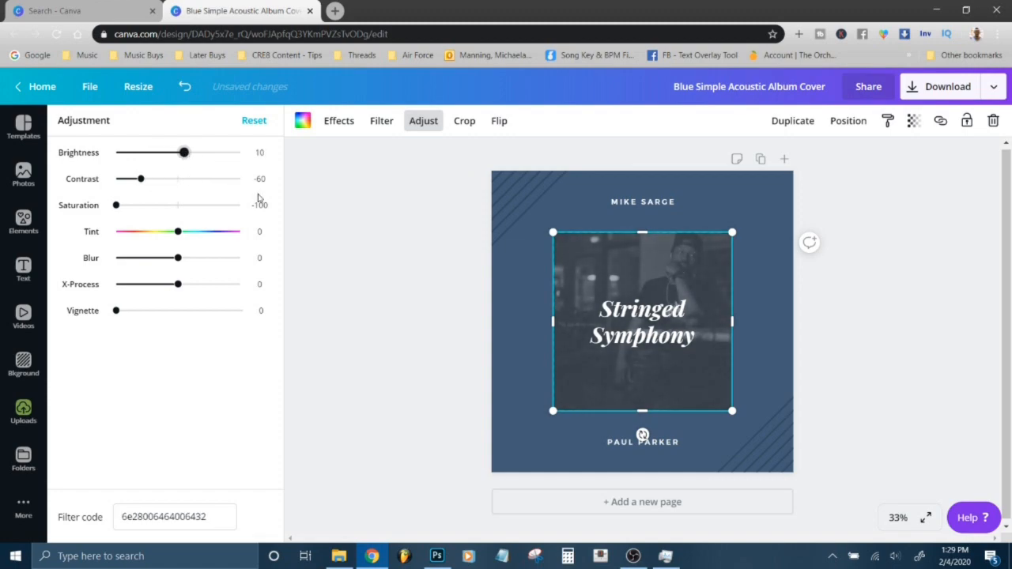
{"action": "left_click", "coordinate": [22, 412]}
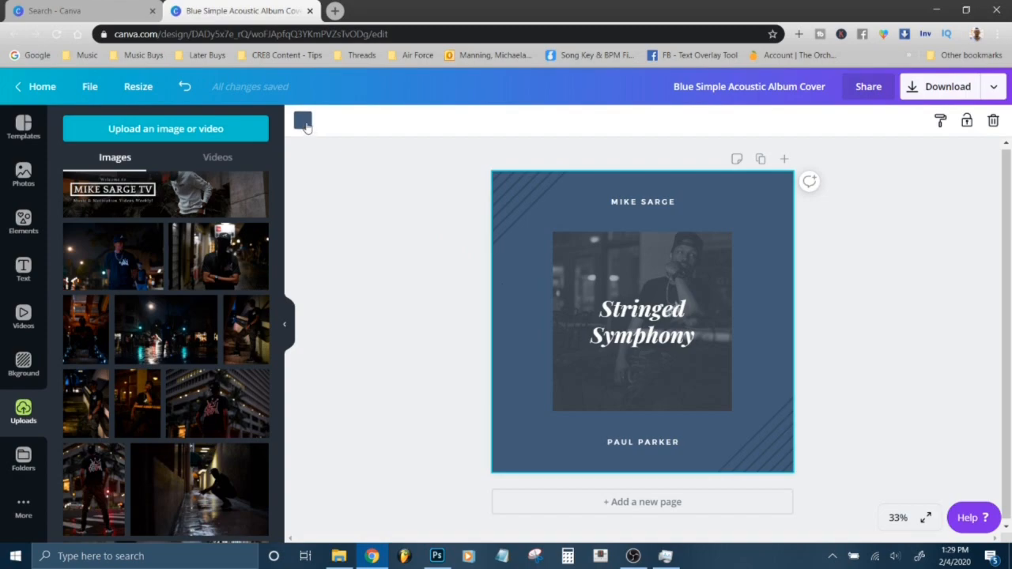
- Try yellow and coral backgrounds, then settle on purple from Default Colors
{"action": "left_click", "coordinate": [302, 120]}
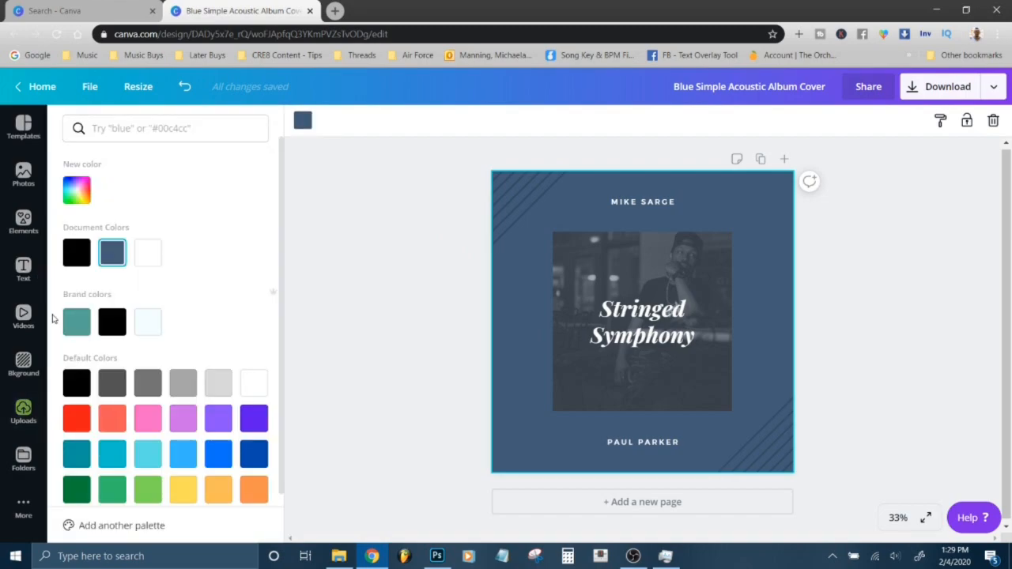
{"action": "left_click", "coordinate": [183, 490]}
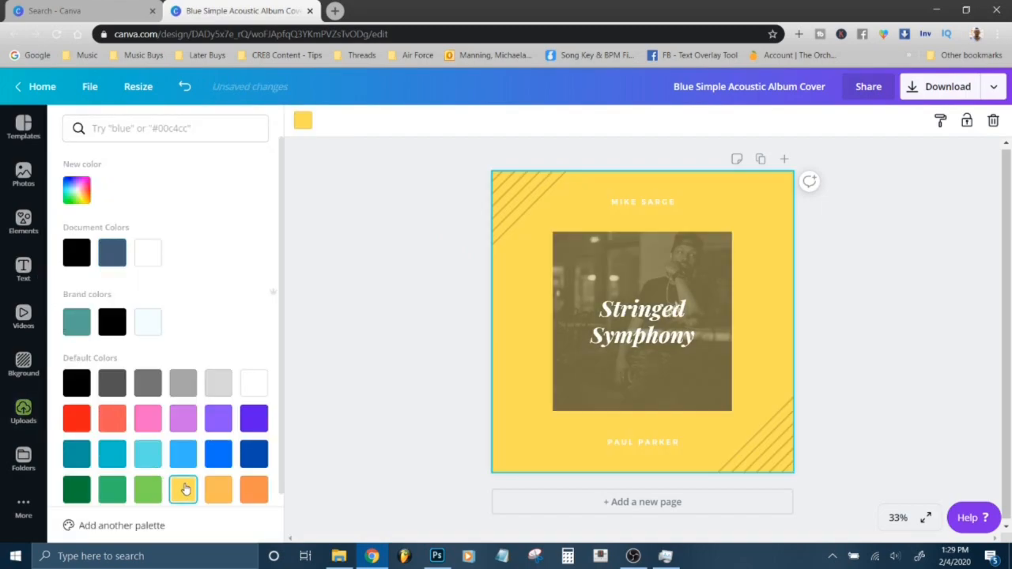
{"action": "left_click", "coordinate": [111, 417]}
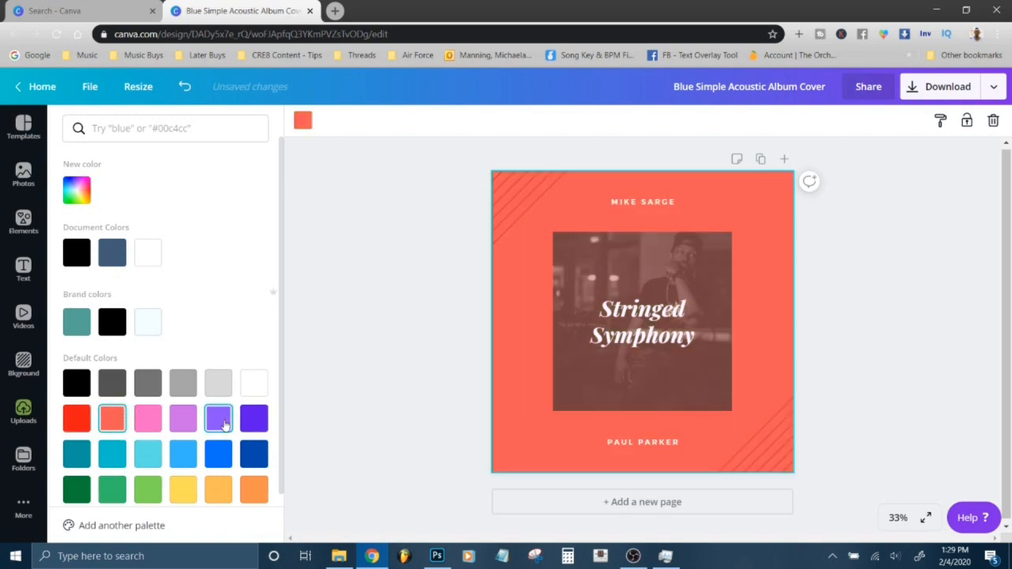
{"action": "left_click", "coordinate": [219, 417]}
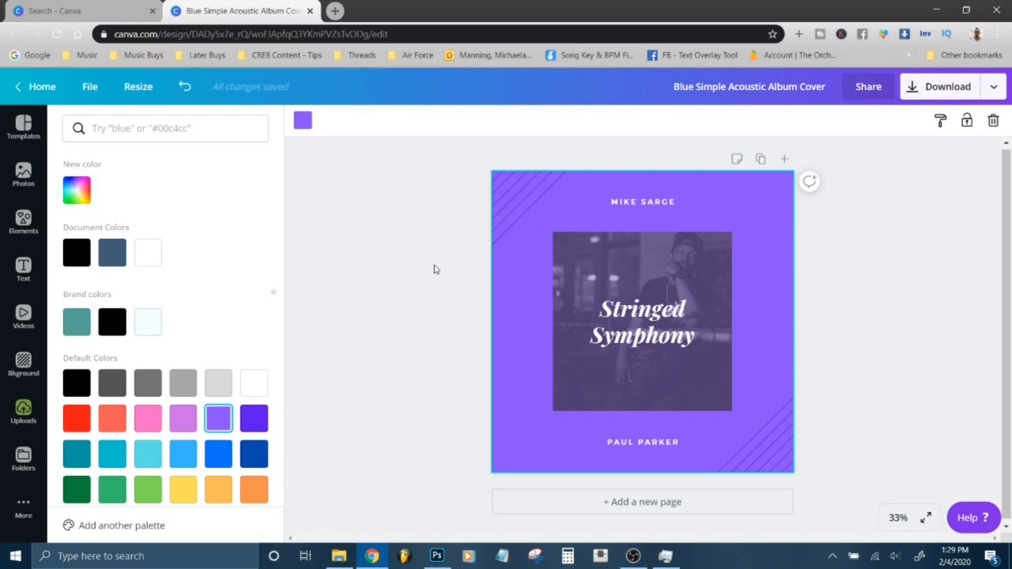
{"action": "left_click", "coordinate": [22, 411]}
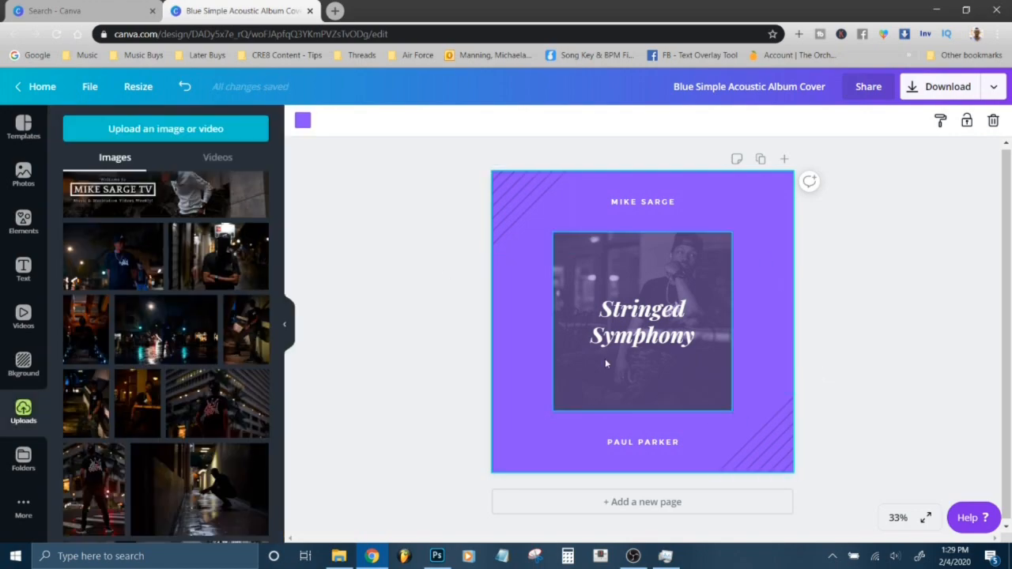
{"action": "left_click", "coordinate": [642, 322]}
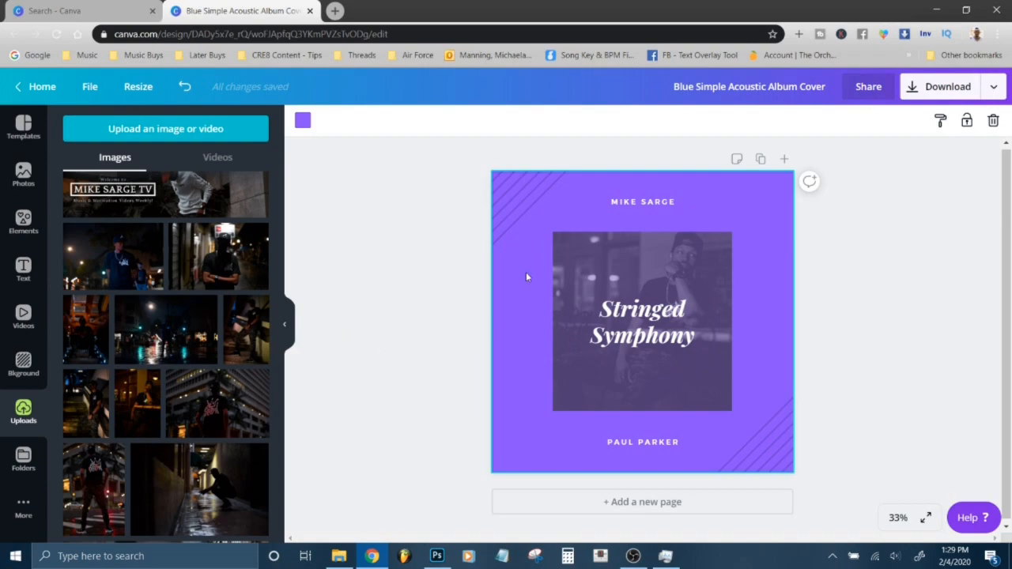
{"action": "mouse_move", "coordinate": [949, 85]}
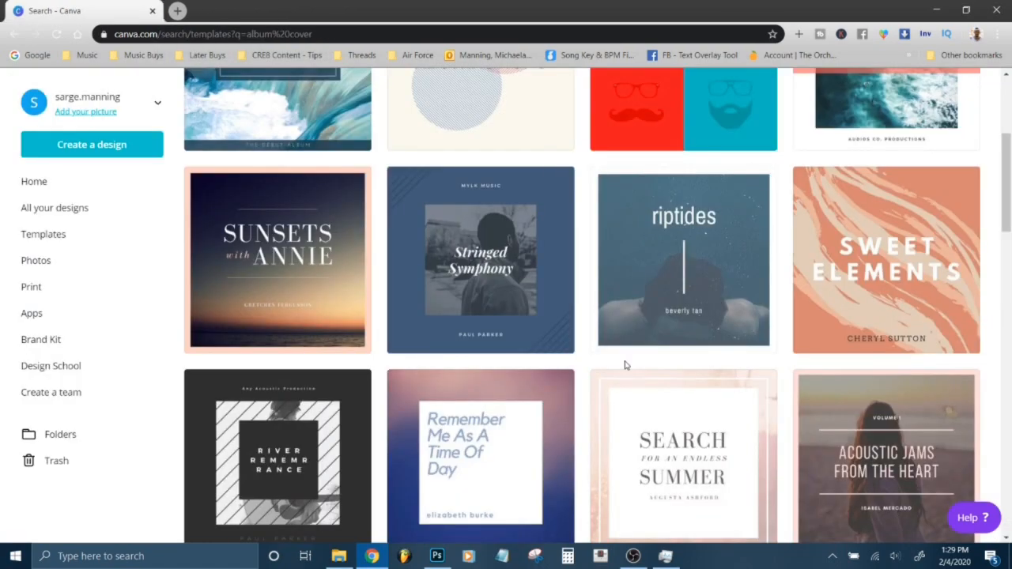
- Scroll the album cover templates and open Black Is My Color as a new design
{"action": "scroll", "scroll_direction": "down", "scroll_amount": 3}
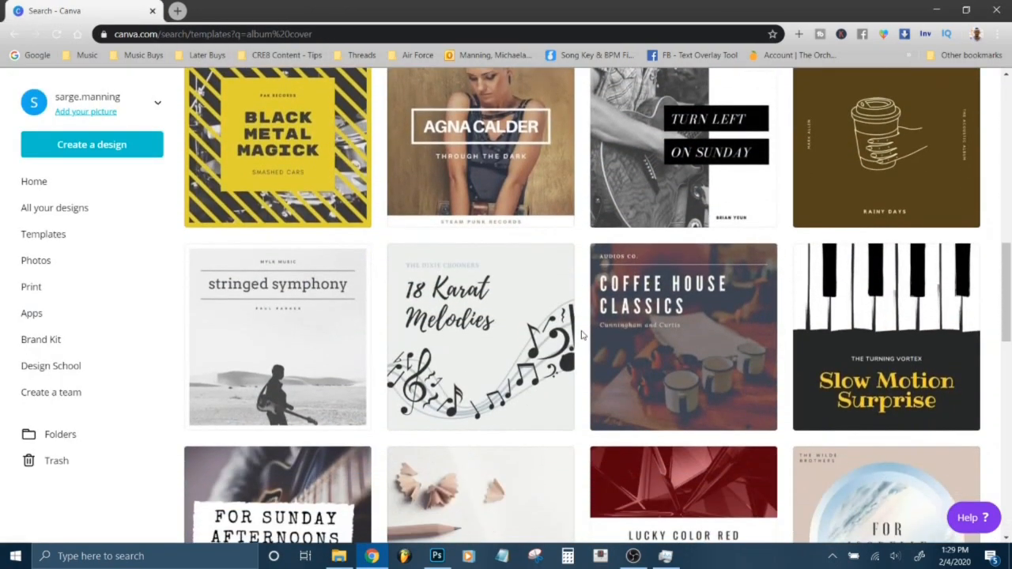
{"action": "scroll", "scroll_direction": "down", "scroll_amount": 3}
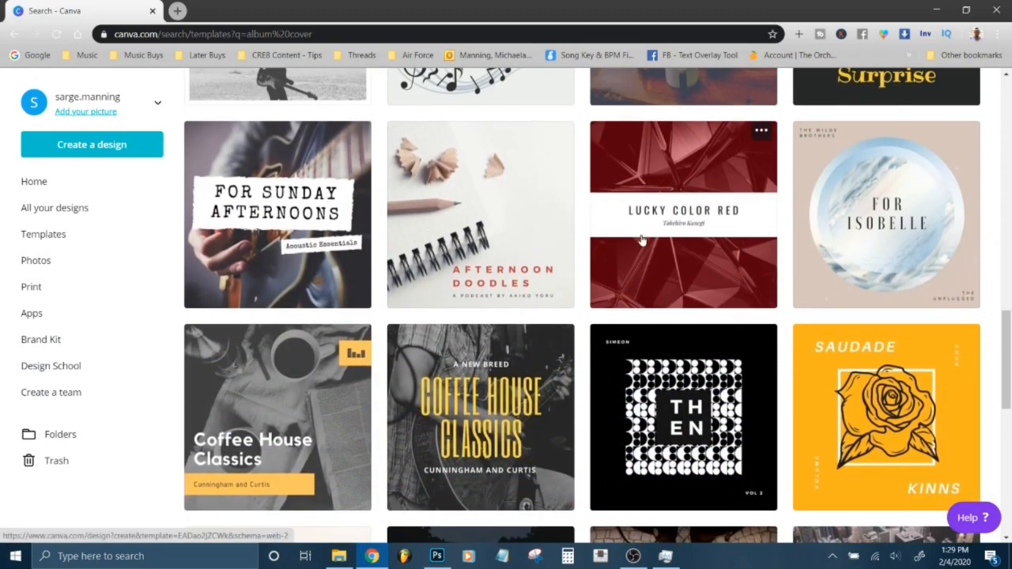
{"action": "scroll", "scroll_direction": "down", "scroll_amount": 3}
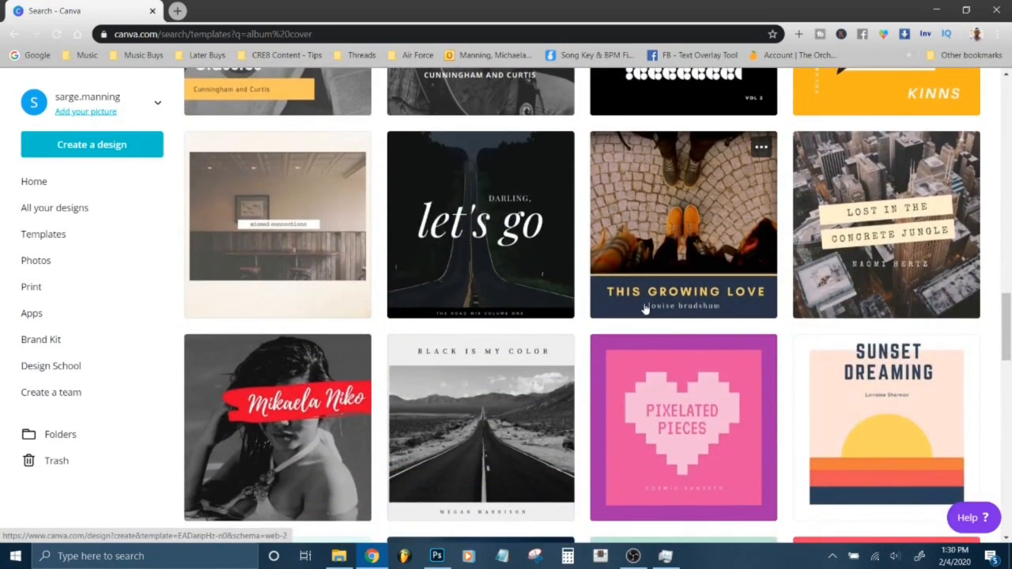
{"action": "scroll", "scroll_direction": "down", "scroll_amount": 3}
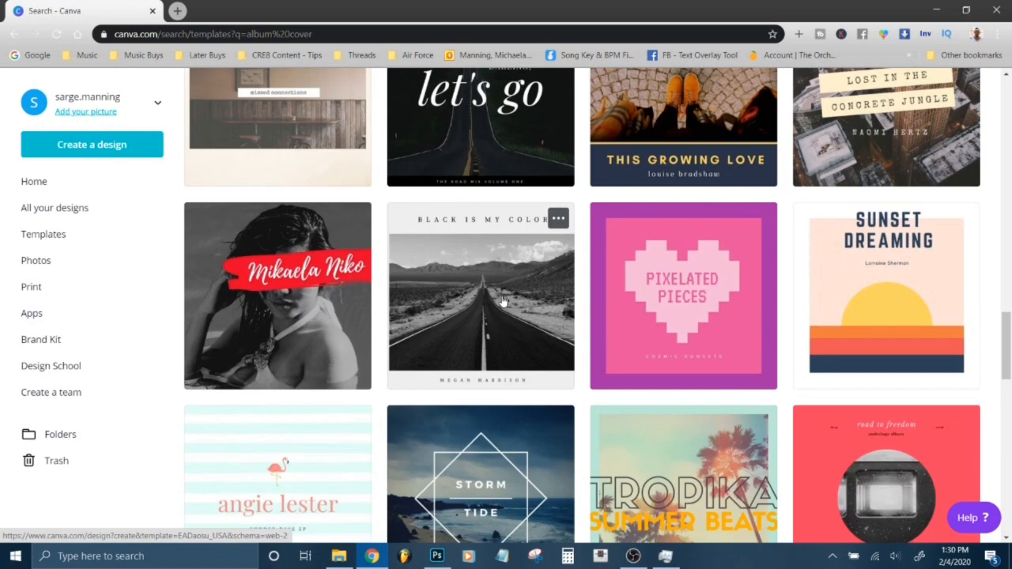
{"action": "left_click", "coordinate": [480, 296]}
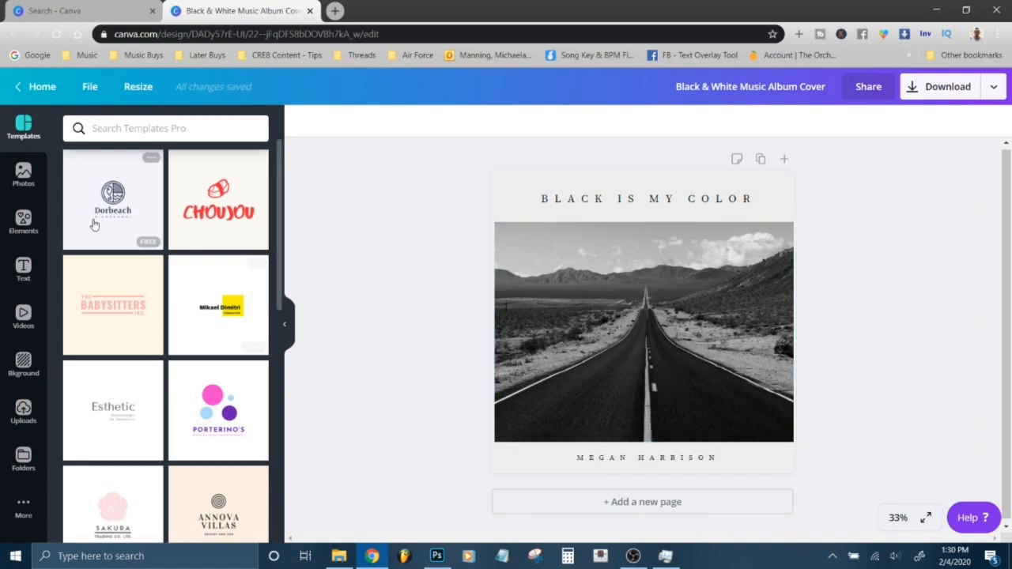
- Swap the road photo for the uploaded white-hoodie photo from Uploads, then select the cover background
{"action": "left_click", "coordinate": [22, 411]}
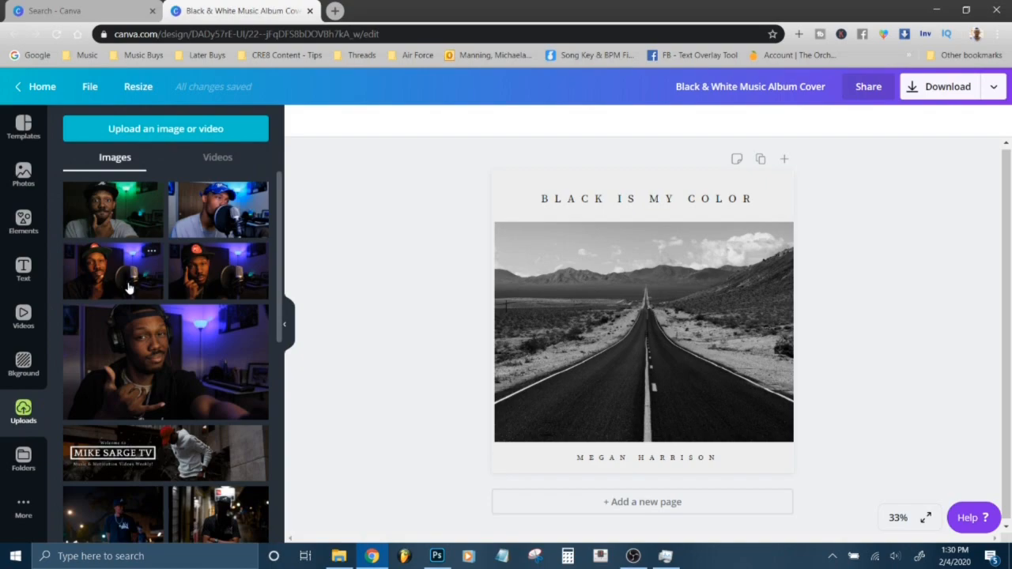
{"action": "scroll", "scroll_direction": "down", "scroll_amount": 3}
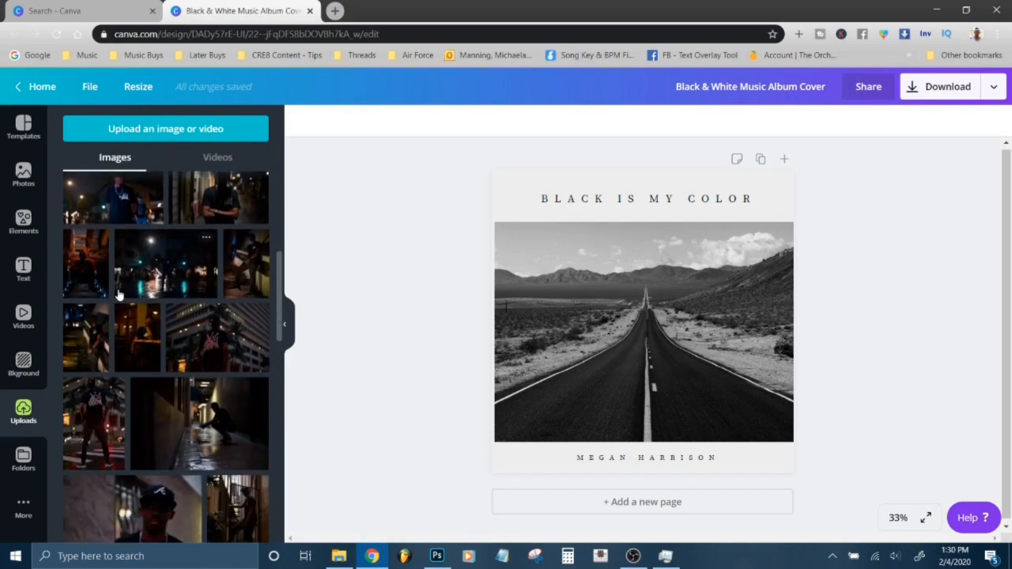
{"action": "scroll", "scroll_direction": "down", "scroll_amount": 3}
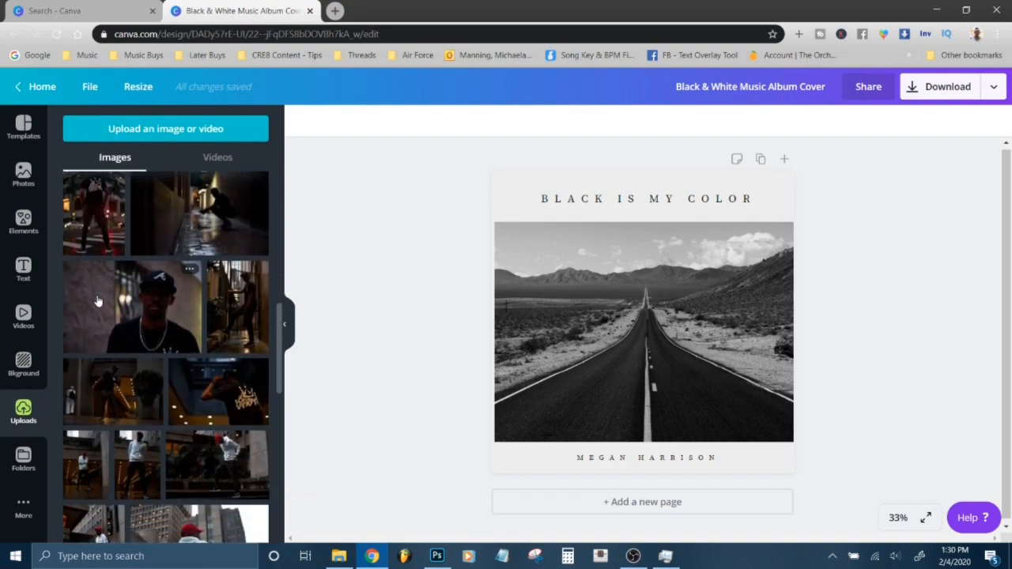
{"action": "scroll", "scroll_direction": "down", "scroll_amount": 3}
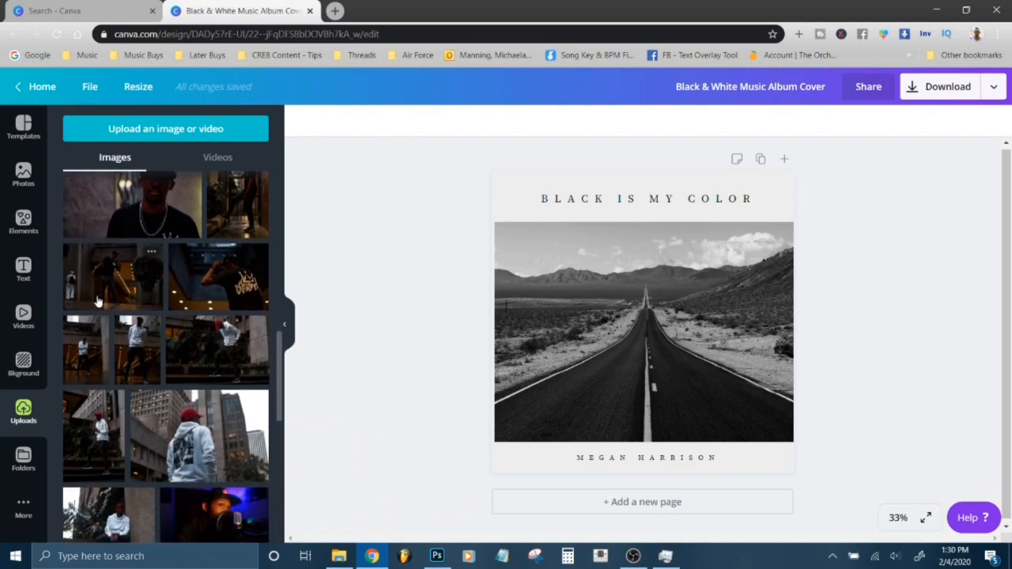
{"action": "scroll", "scroll_direction": "down", "scroll_amount": 3}
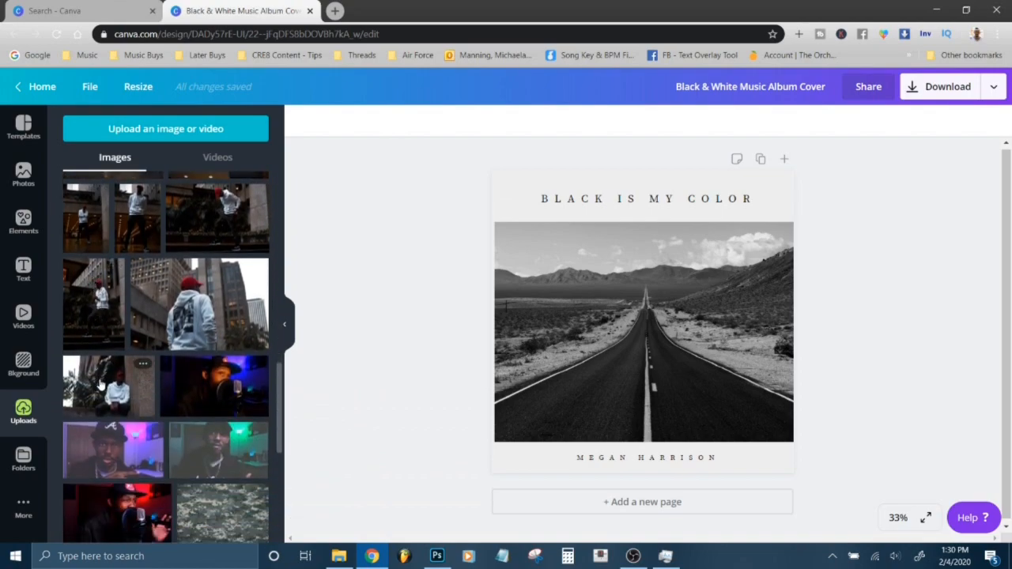
{"action": "left_click", "coordinate": [108, 386]}
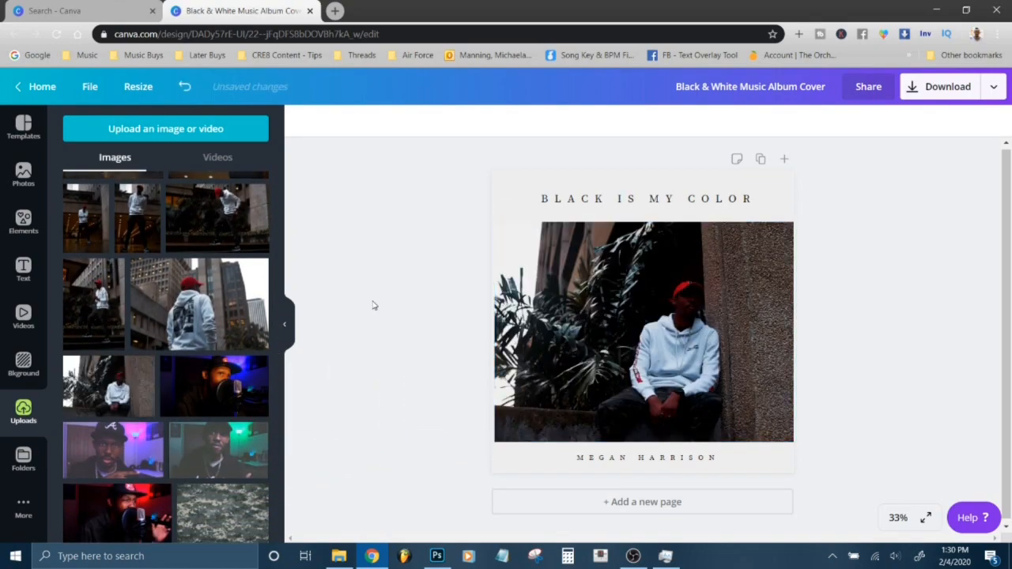
{"action": "left_click", "coordinate": [642, 333]}
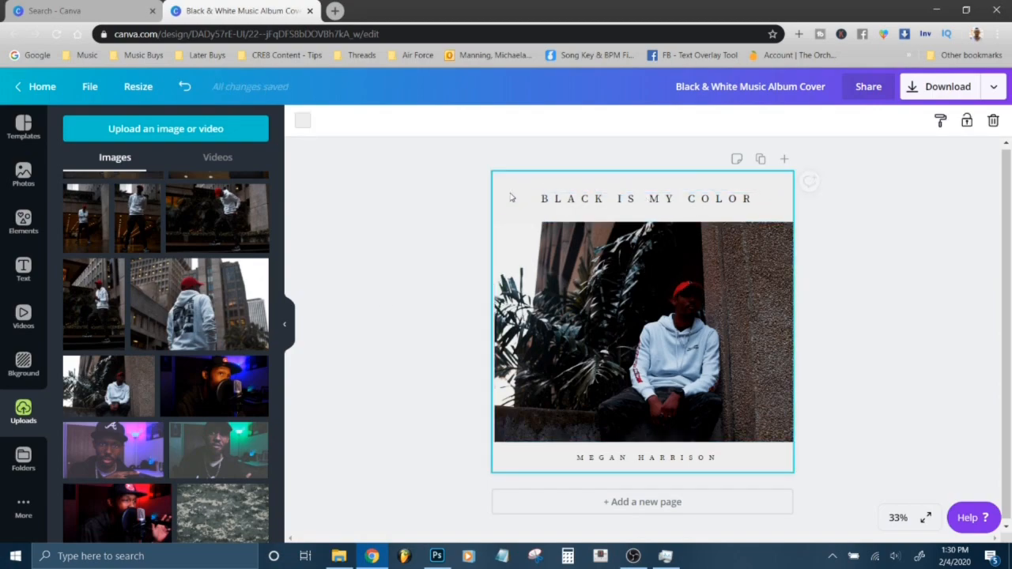
- Recolour the cover background pink and select the hoodie photo
{"action": "left_click", "coordinate": [302, 120]}
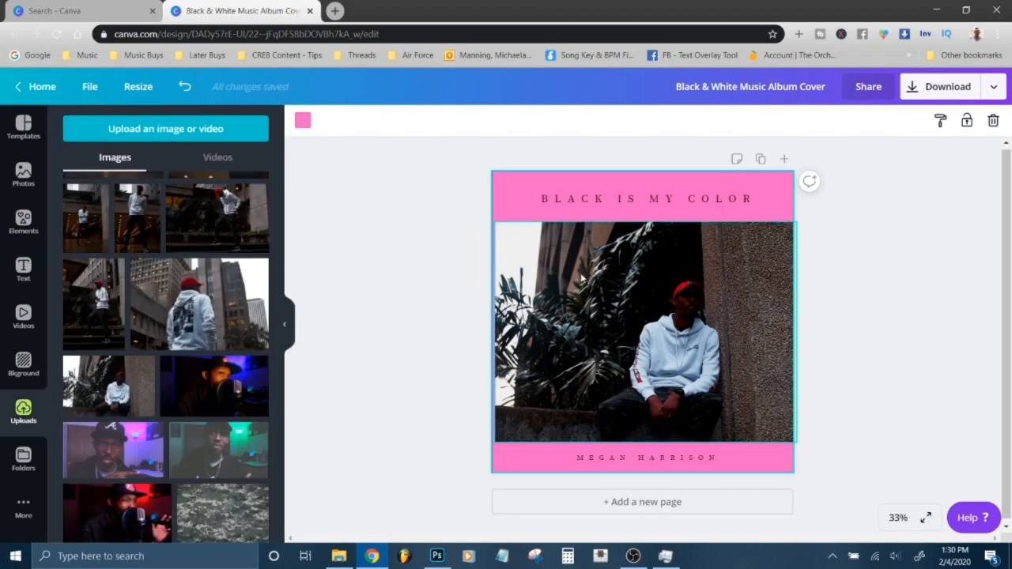
{"action": "left_click", "coordinate": [642, 332]}
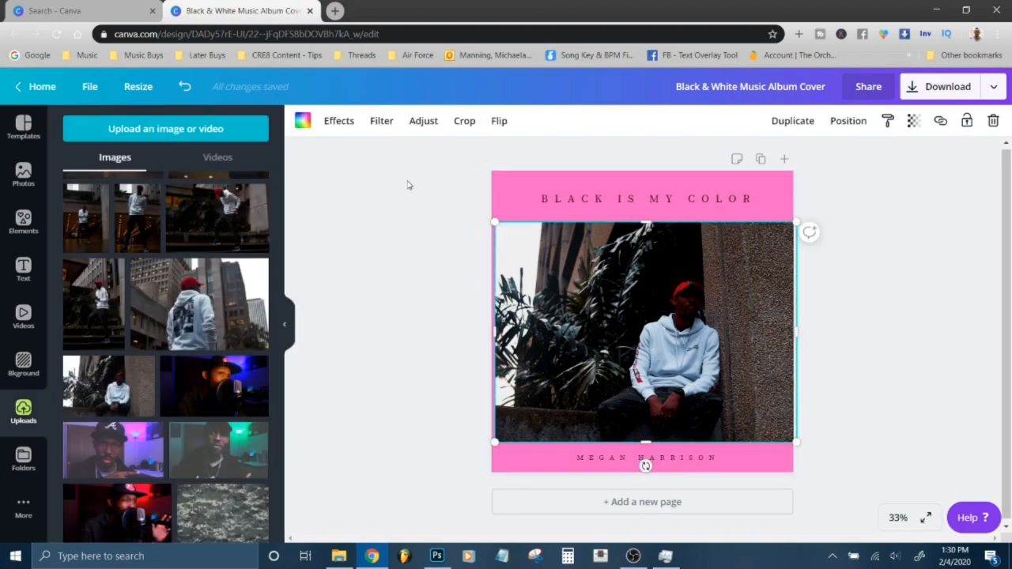
- Desaturate the hoodie photo to black and white using the Adjust sliders
{"action": "left_click", "coordinate": [423, 120]}
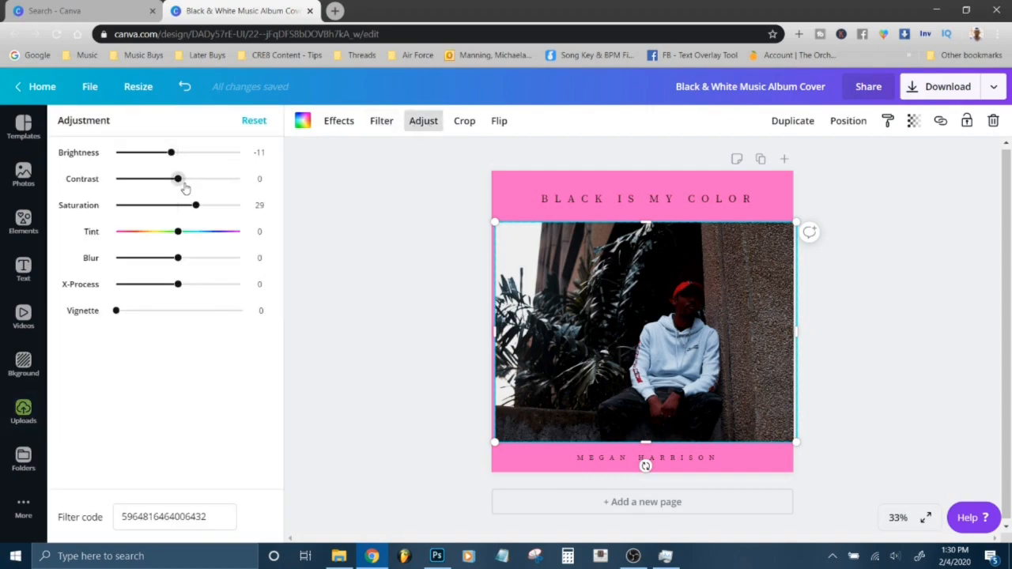
{"action": "left_click_drag", "start_coordinate": [187, 206], "coordinate": [115, 206]}
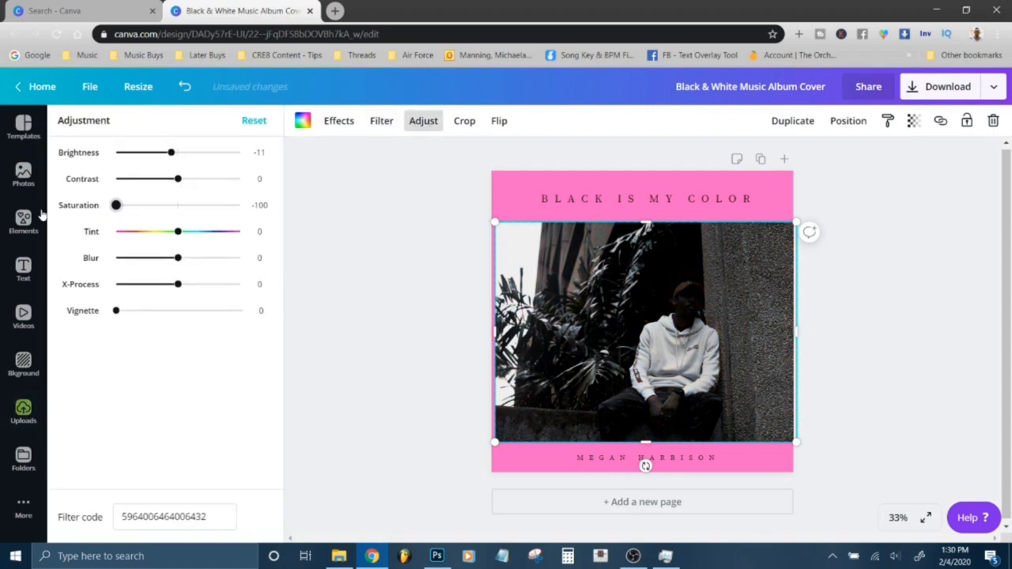
{"action": "left_click_drag", "start_coordinate": [145, 152], "coordinate": [196, 152]}
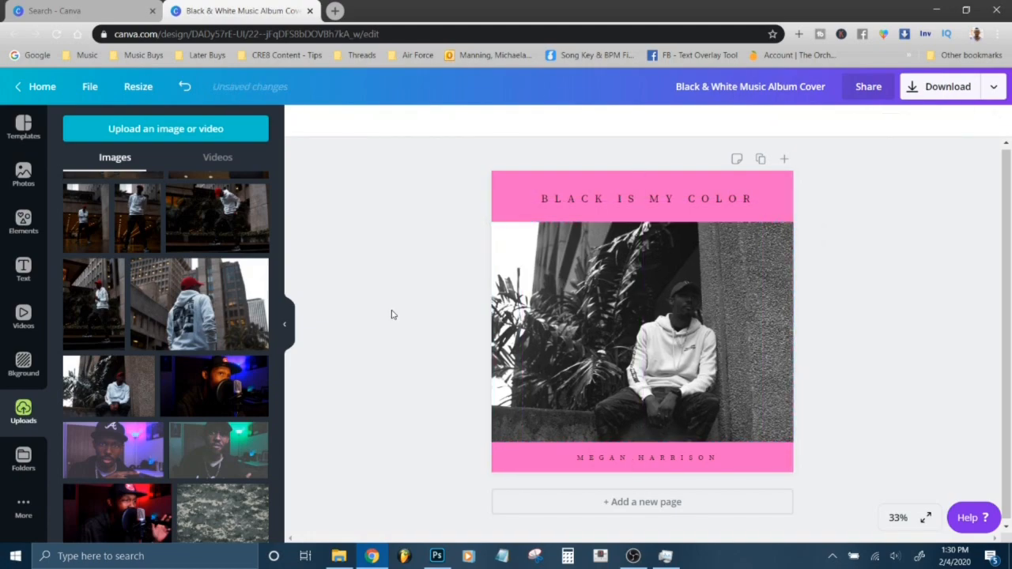
{"action": "mouse_move", "coordinate": [375, 354]}
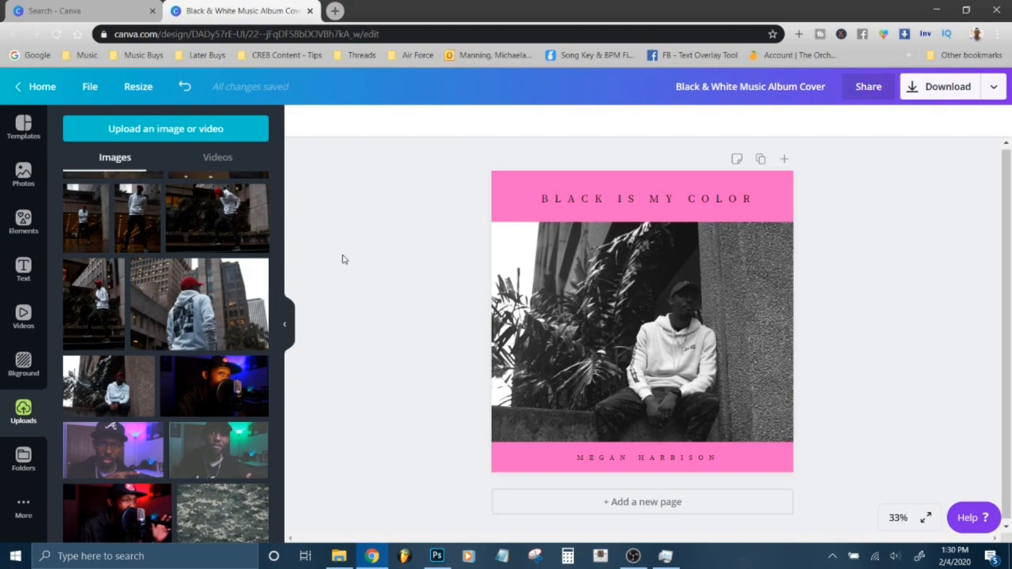
{"action": "mouse_move", "coordinate": [307, 134]}
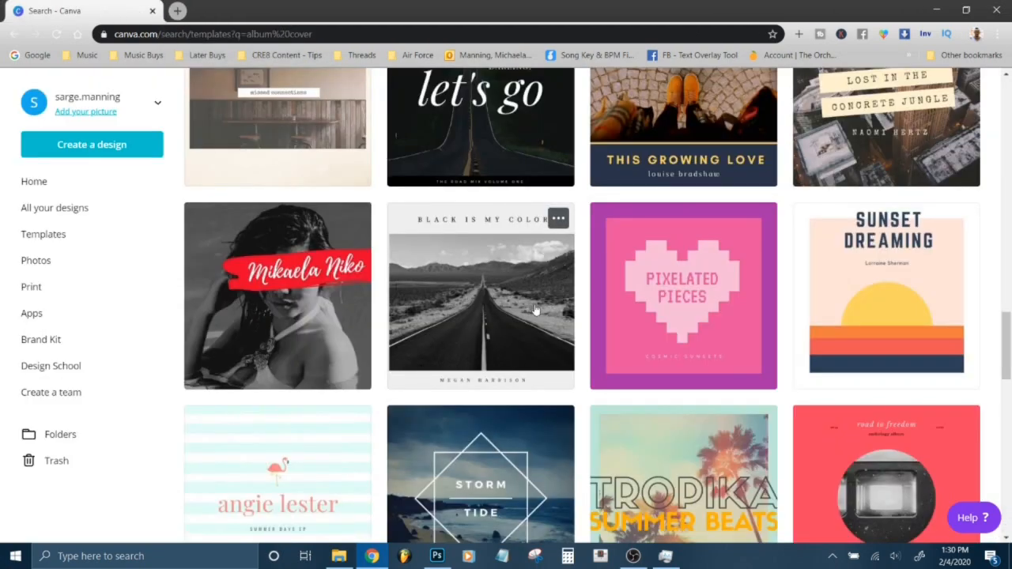
- Browse the album cover results and start a design from the Under the Hills template
{"action": "scroll", "scroll_direction": "down", "scroll_amount": 3}
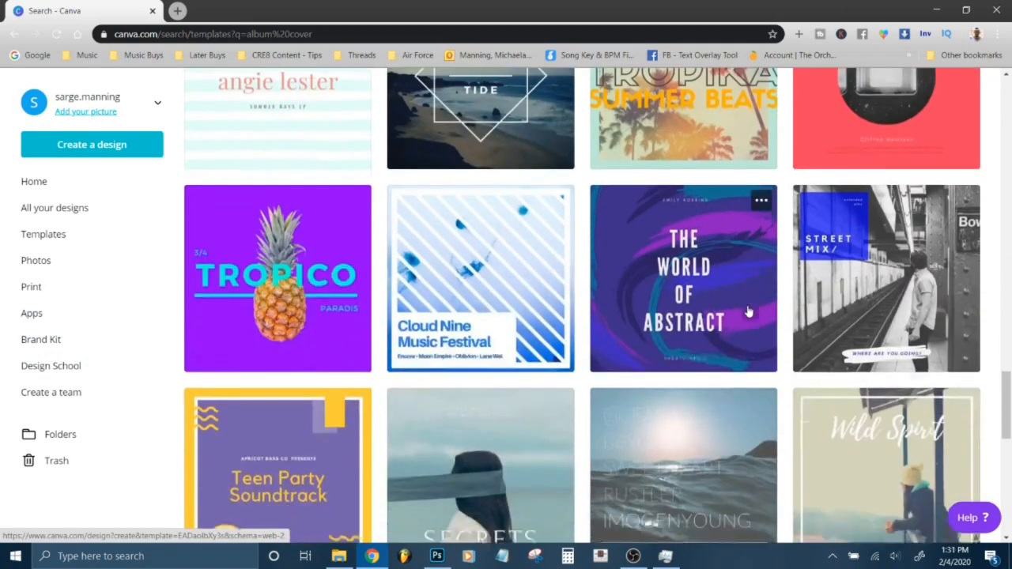
{"action": "scroll", "scroll_direction": "down", "scroll_amount": 3}
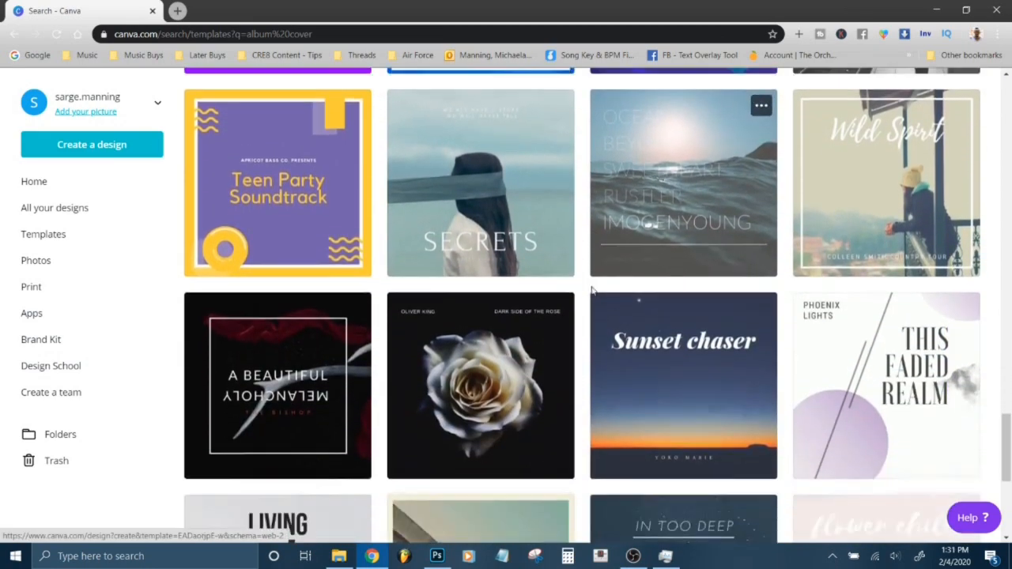
{"action": "scroll", "scroll_direction": "down", "scroll_amount": 3}
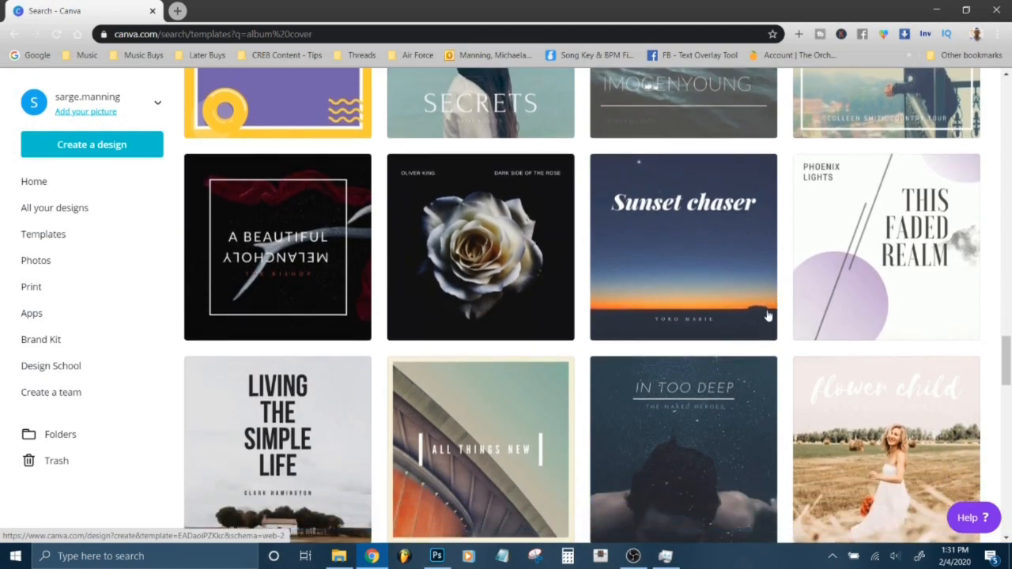
{"action": "scroll", "scroll_direction": "down", "scroll_amount": 3}
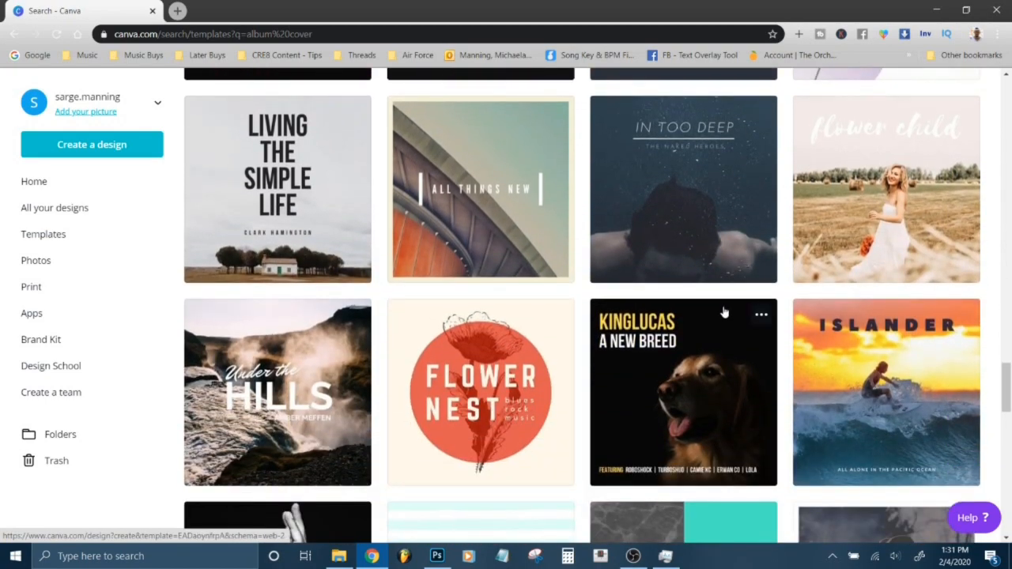
{"action": "scroll", "scroll_direction": "down", "scroll_amount": 3}
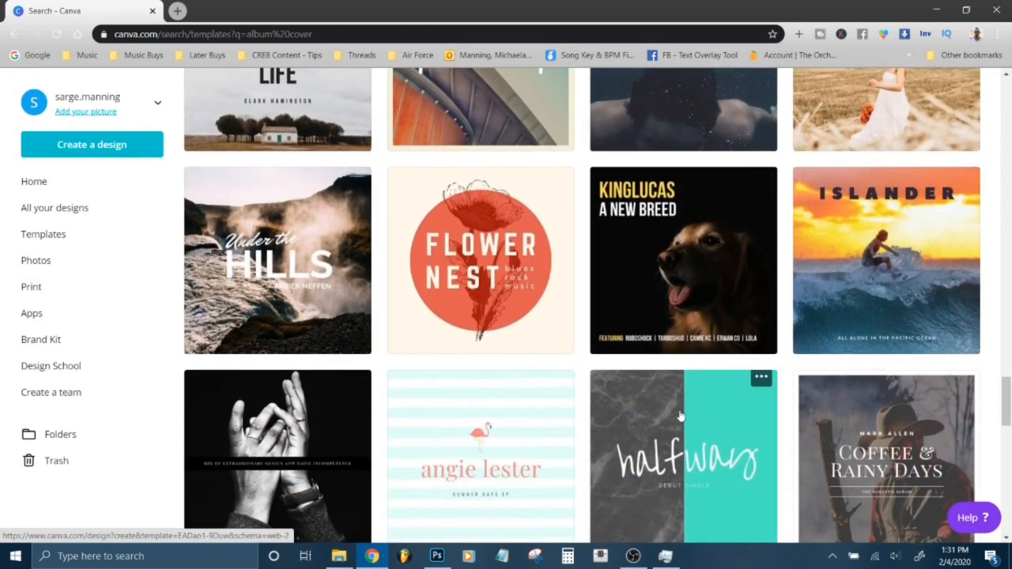
{"action": "left_click", "coordinate": [277, 261]}
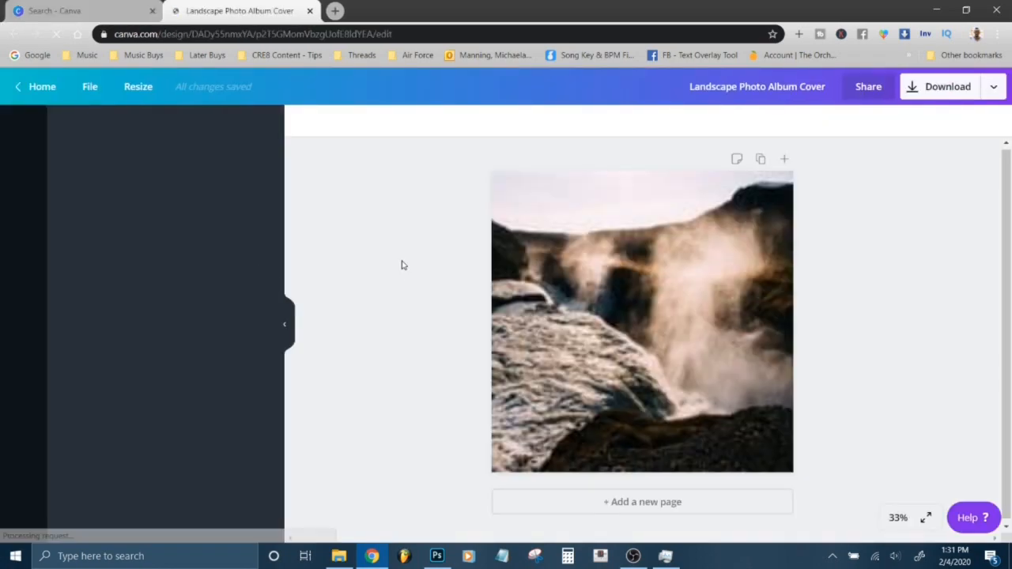
- Search the Photos library for 'nature' stock photos, reusing the recent search
{"action": "left_click", "coordinate": [22, 127]}
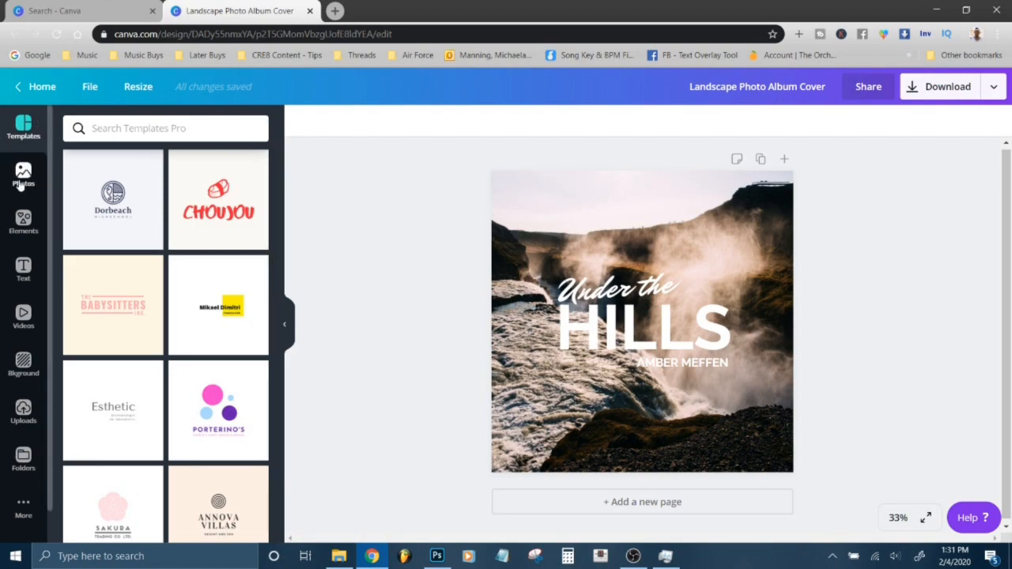
{"action": "left_click", "coordinate": [22, 174]}
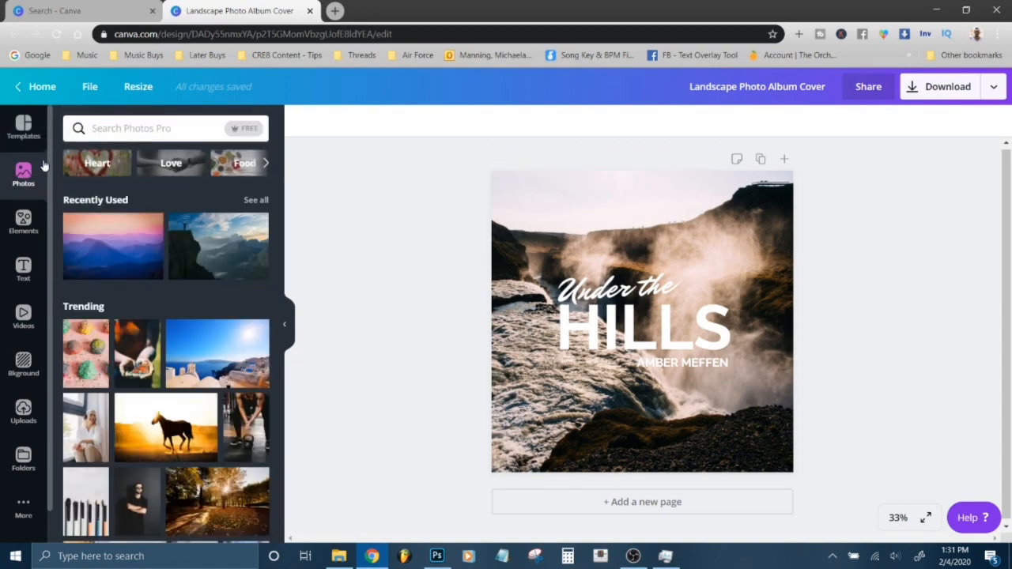
{"action": "left_click", "coordinate": [146, 128]}
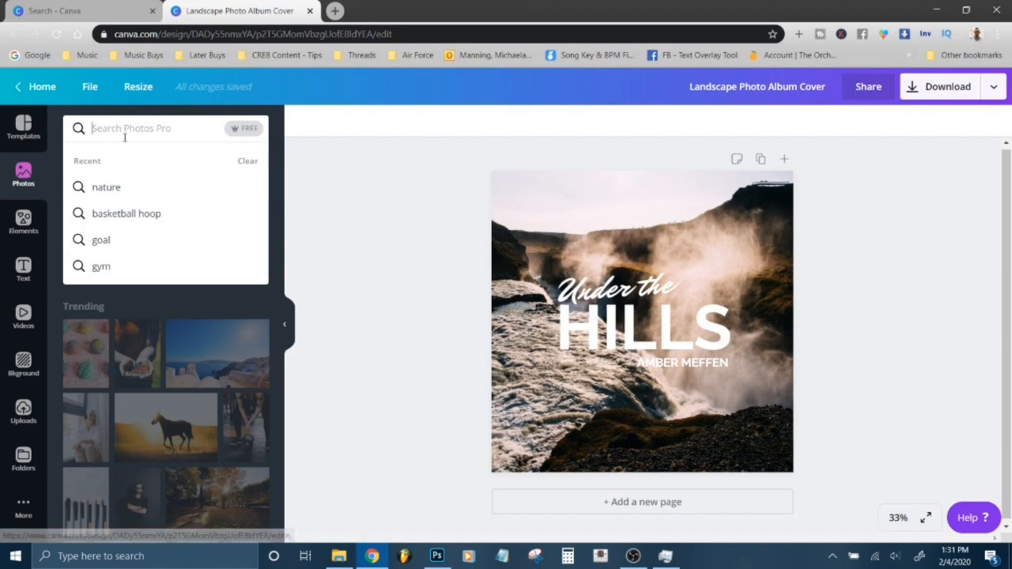
{"action": "left_click", "coordinate": [104, 187]}
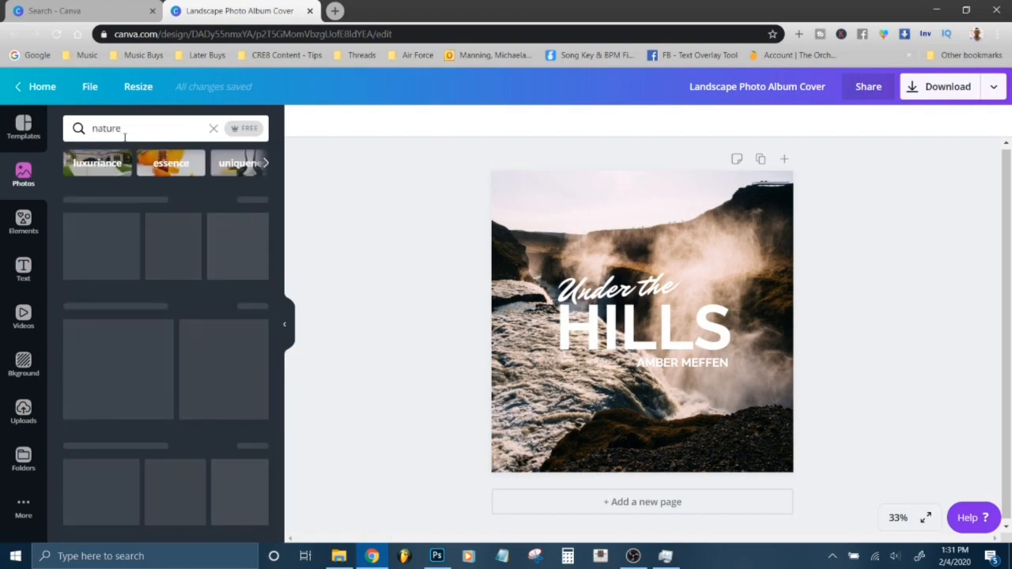
{"action": "key", "text": "Return"}
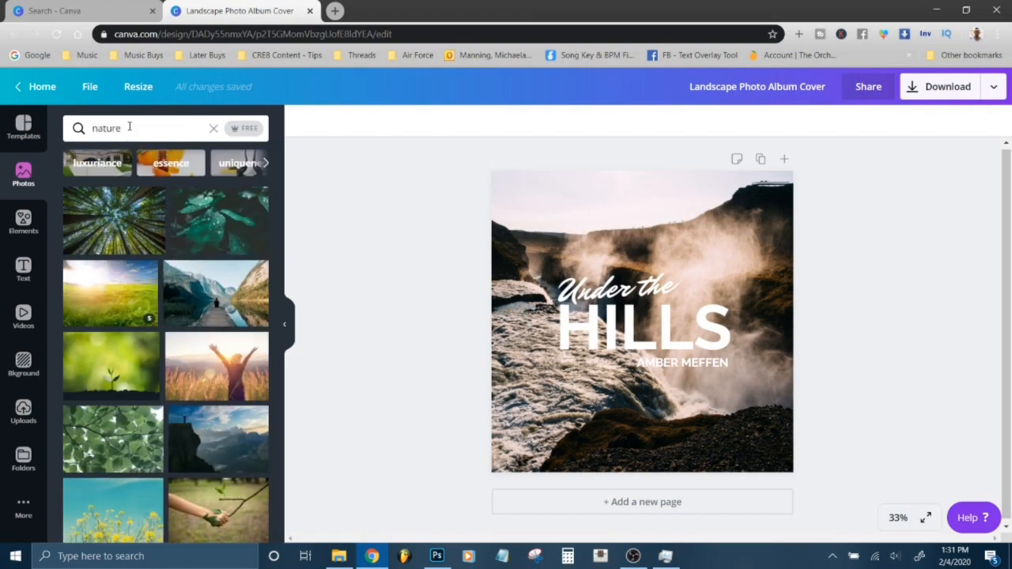
{"action": "mouse_move", "coordinate": [198, 229]}
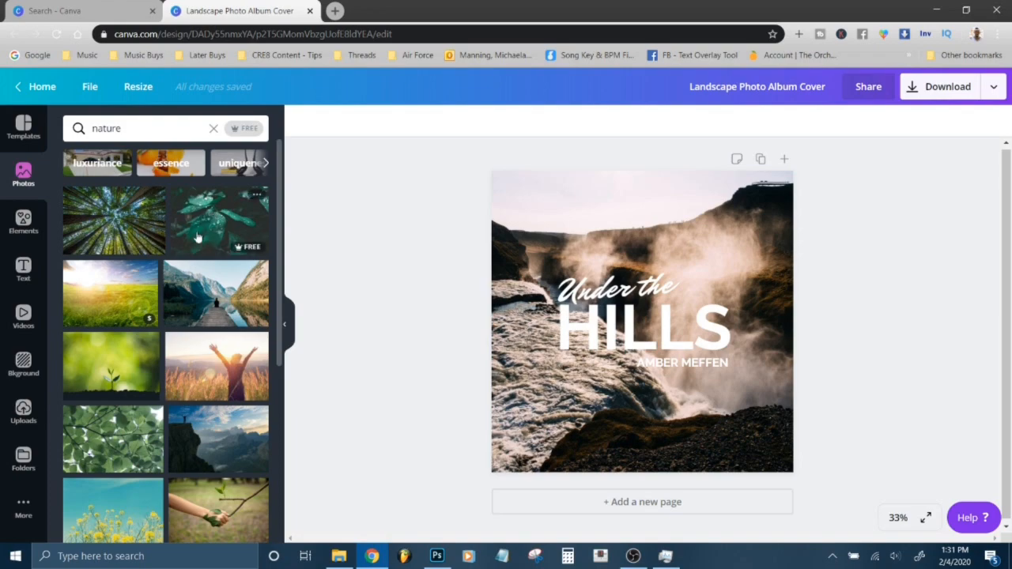
{"action": "mouse_move", "coordinate": [209, 272]}
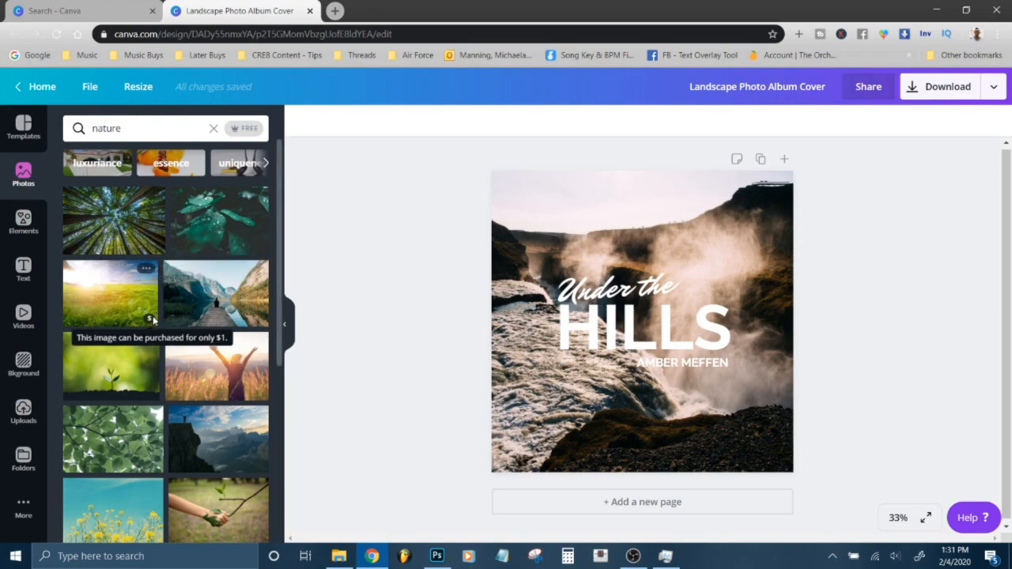
{"action": "mouse_move", "coordinate": [200, 222]}
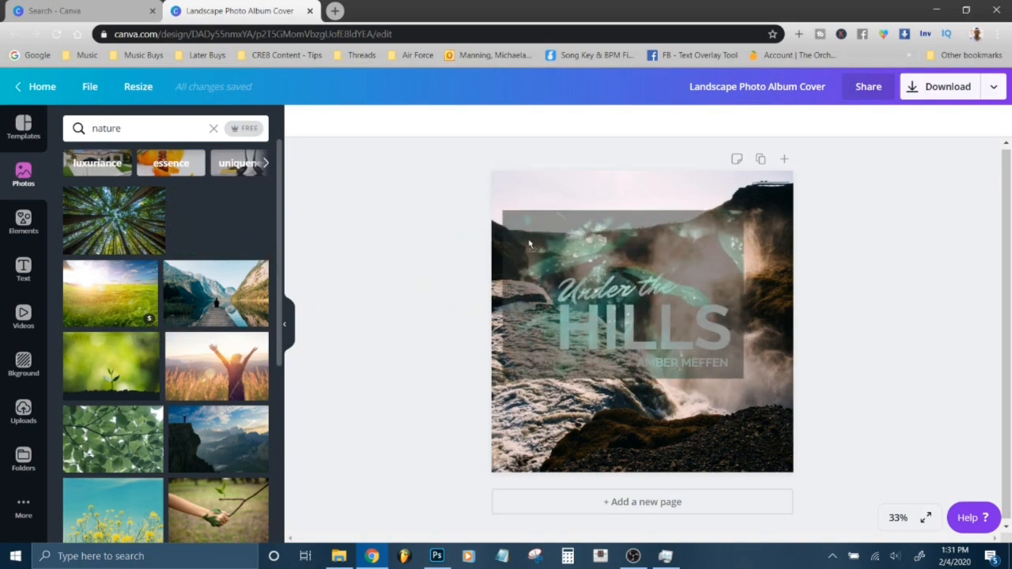
- Set the dewy green leaf photo as the cover background and enter edit mode on the AMBER MEFFEN name
{"action": "left_click", "coordinate": [215, 220]}
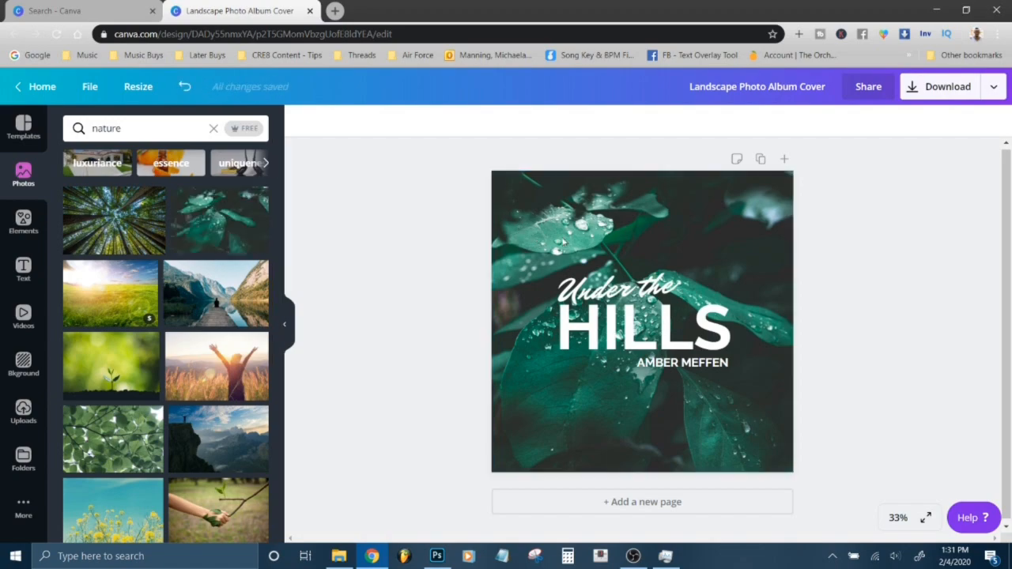
{"action": "left_click", "coordinate": [641, 324]}
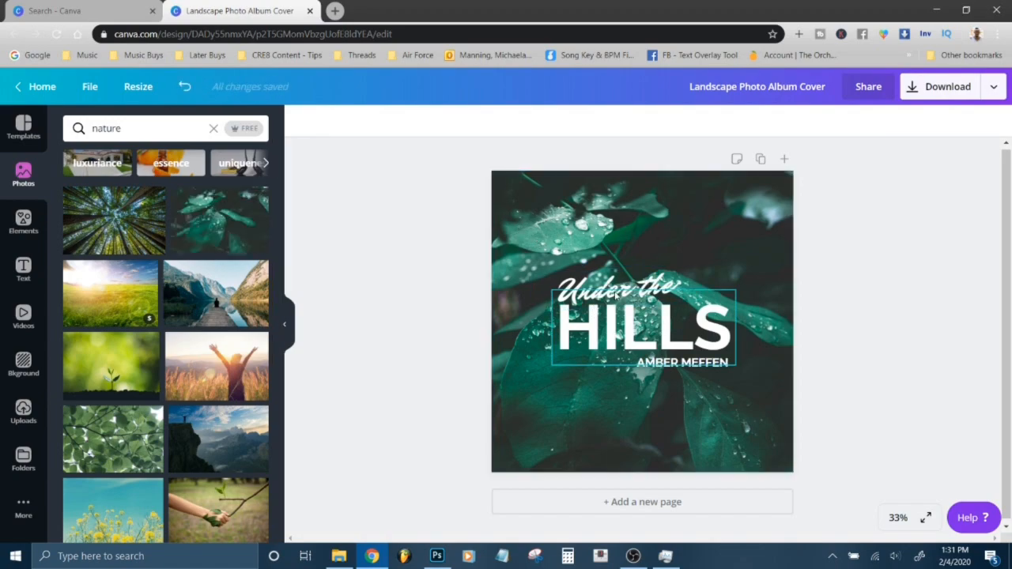
{"action": "left_click", "coordinate": [682, 362]}
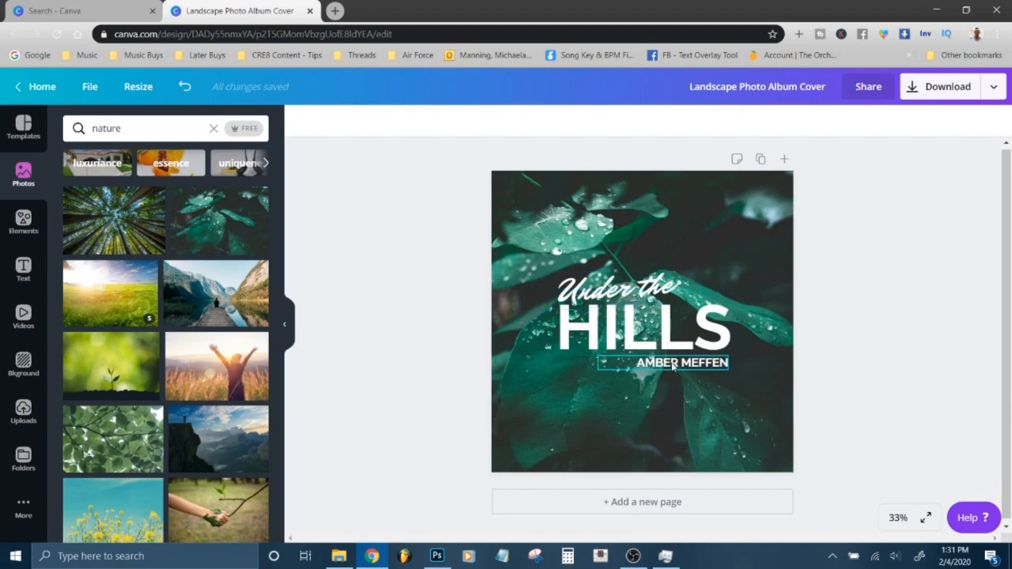
{"action": "left_click", "coordinate": [682, 362]}
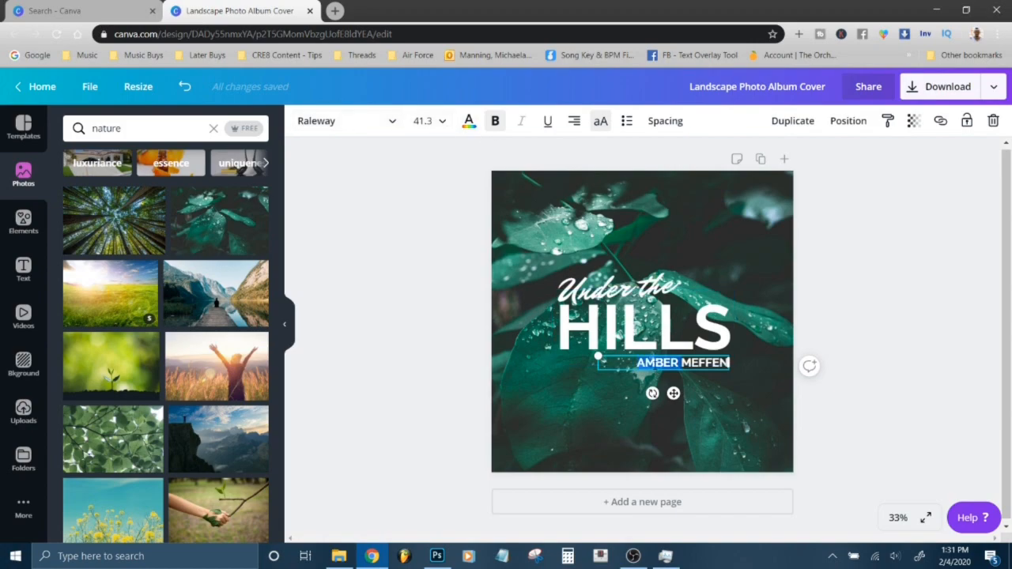
- Replace the artist name with MIKE SARGE and colour it yellow
{"action": "type", "text": "MIKE SARGE"}
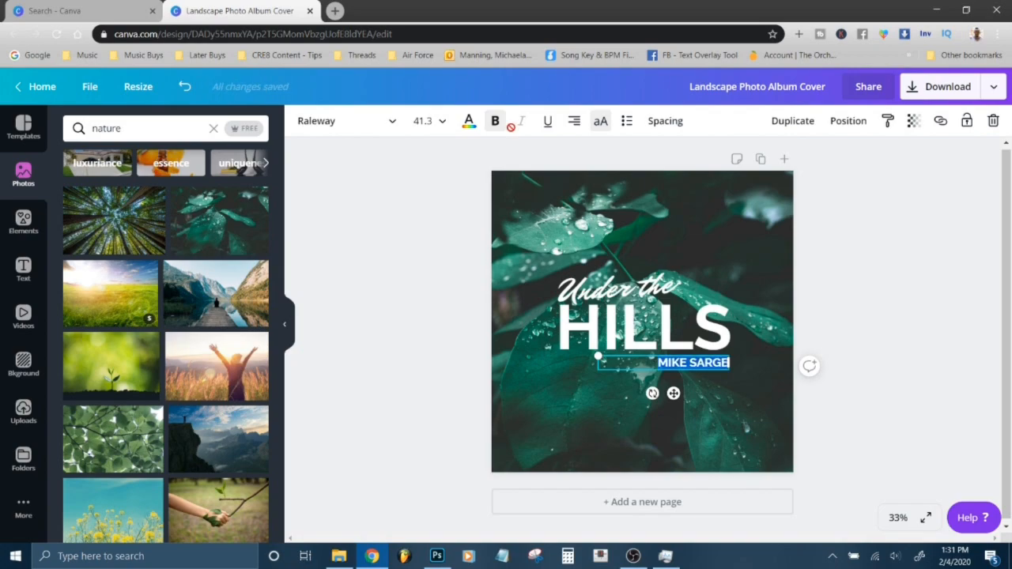
{"action": "left_click", "coordinate": [468, 121]}
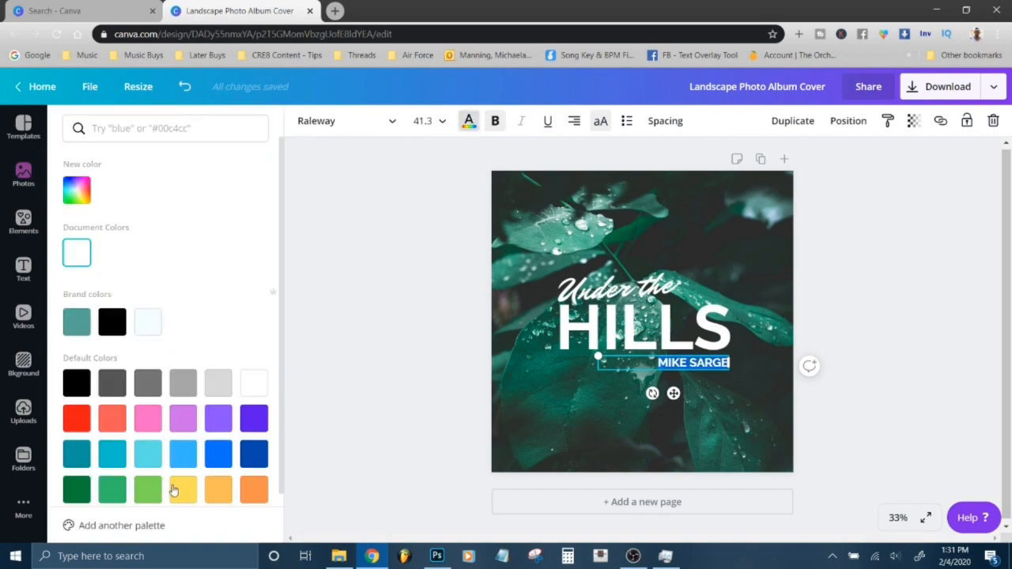
{"action": "left_click", "coordinate": [22, 174]}
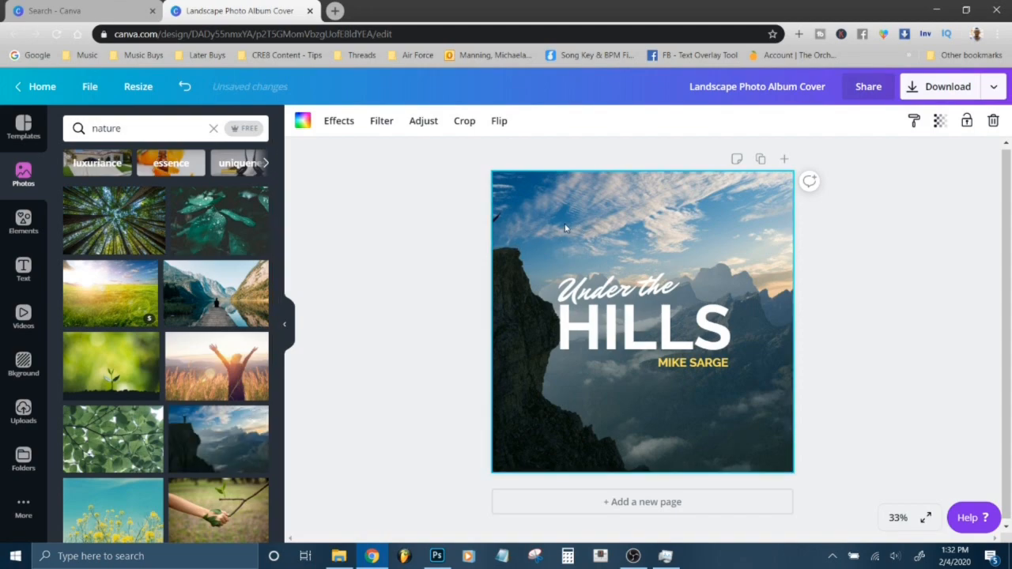
{"action": "mouse_move", "coordinate": [465, 120]}
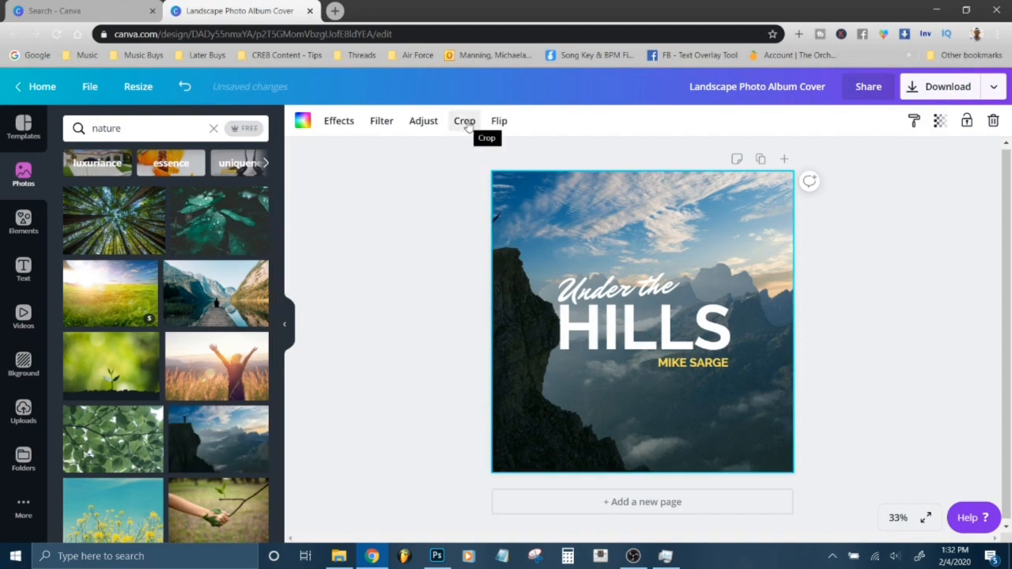
- Crop the mountain-cliff background so the figure on the cliff top is visible, and confirm
{"action": "left_click", "coordinate": [465, 121]}
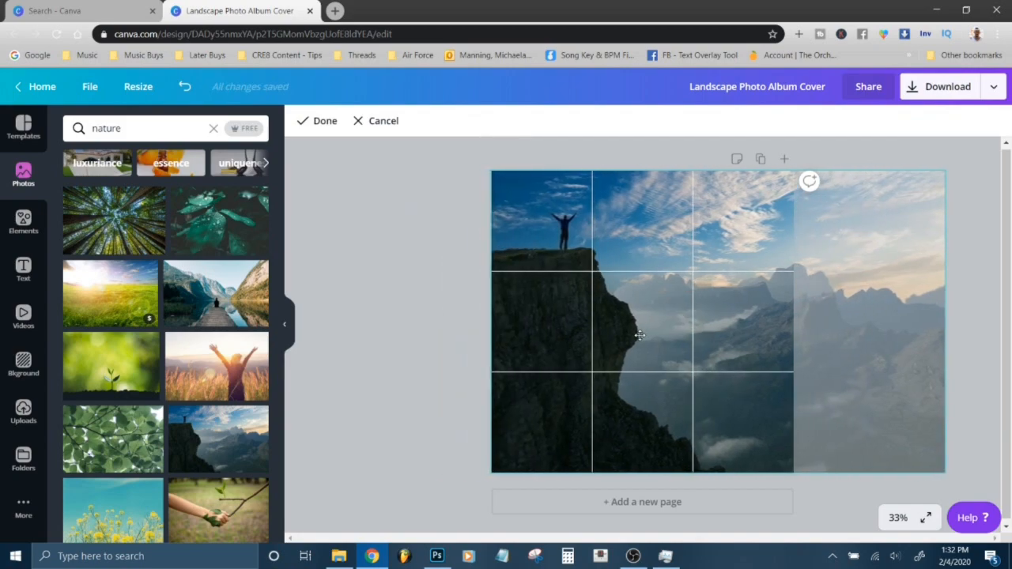
{"action": "left_click", "coordinate": [316, 120]}
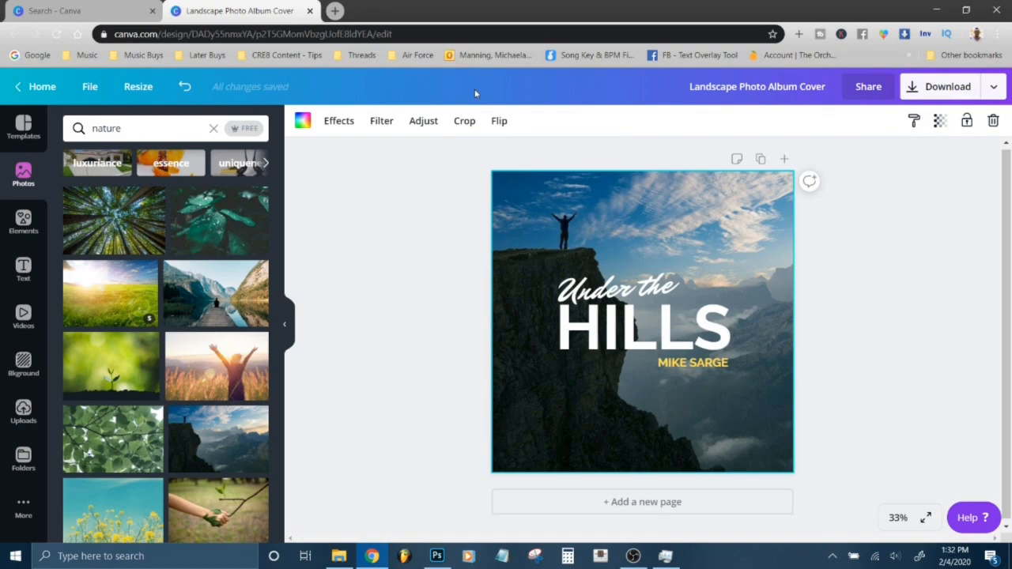
{"action": "mouse_move", "coordinate": [462, 384]}
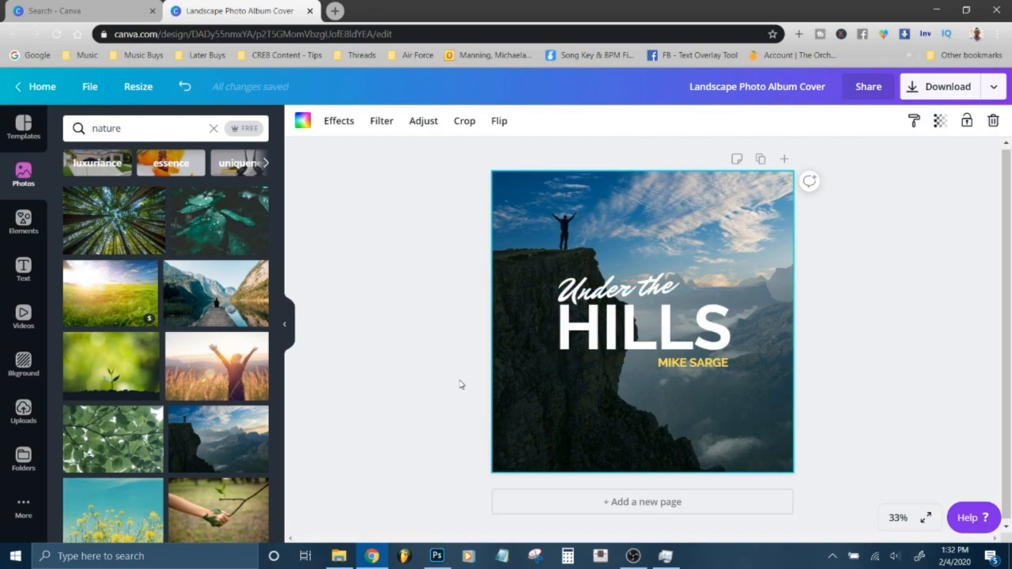